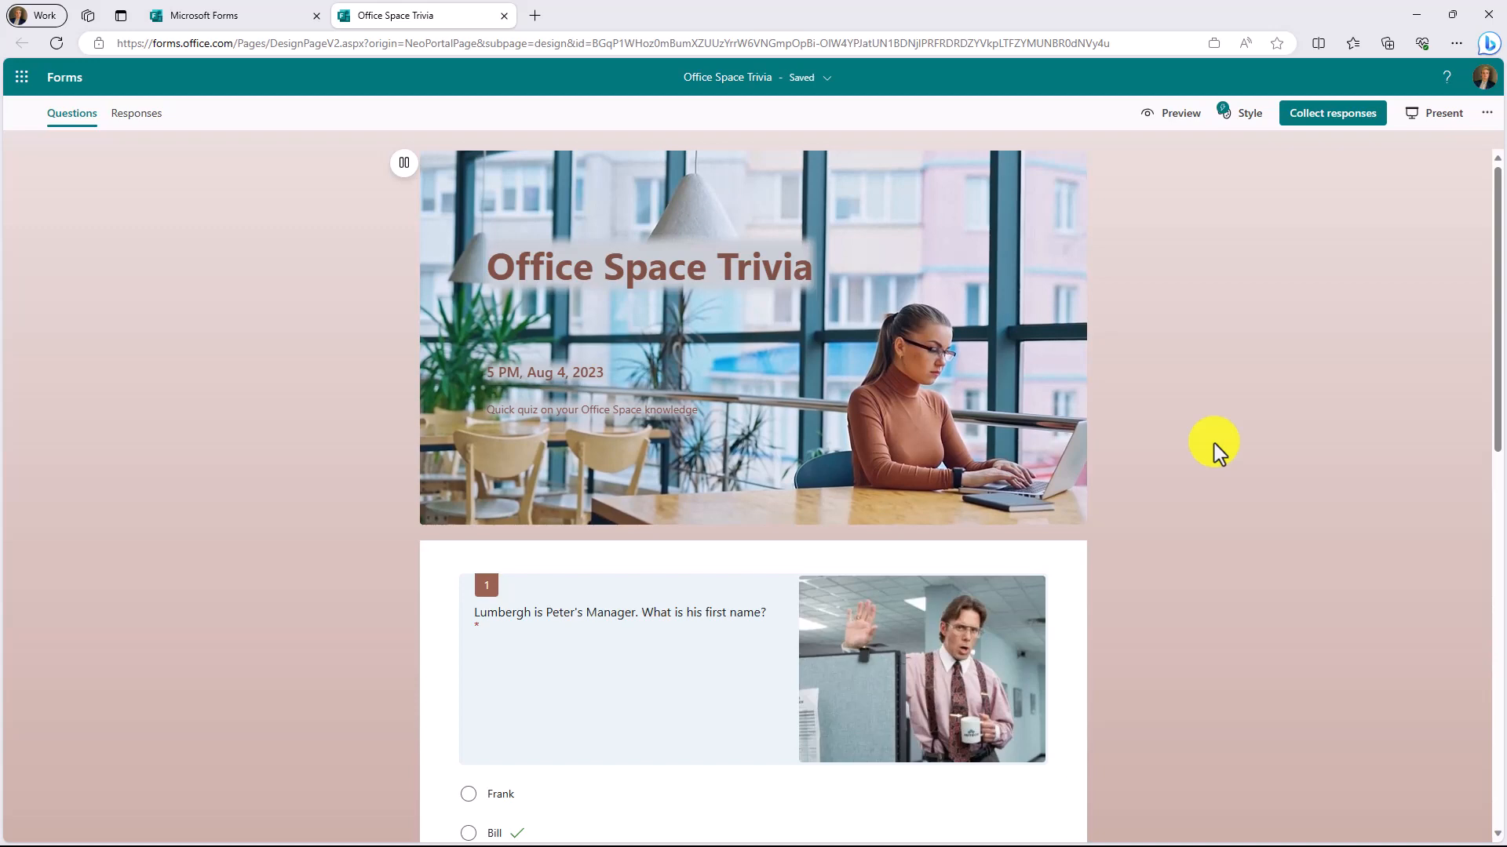
{"action": "mouse_move", "coordinate": [1191, 425]}
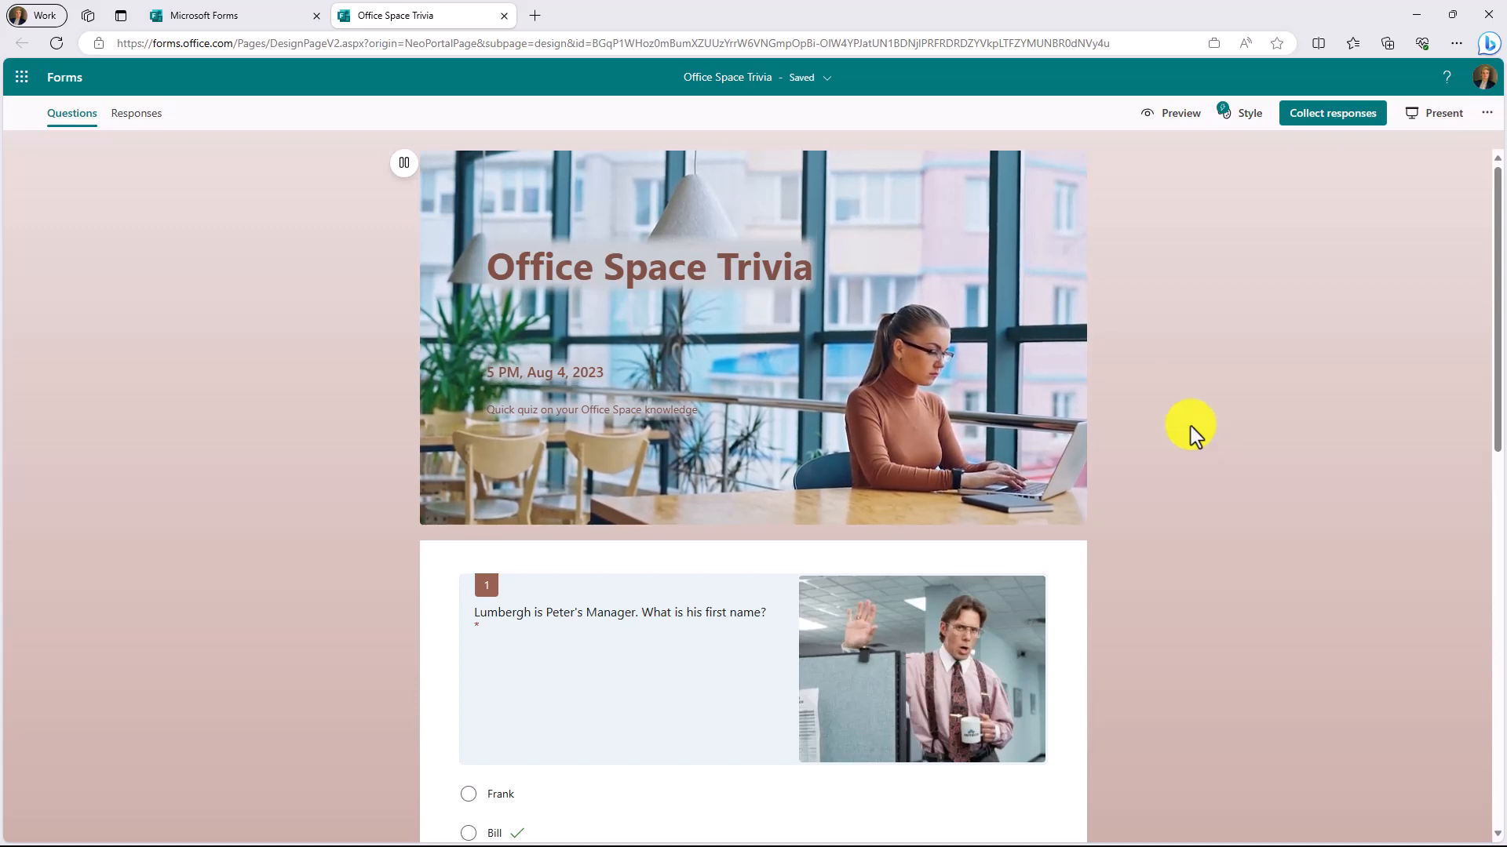
Start presenting the Office Space Trivia quiz live in Present view.
{"action": "scroll", "scroll_direction": "down", "scroll_amount": 3}
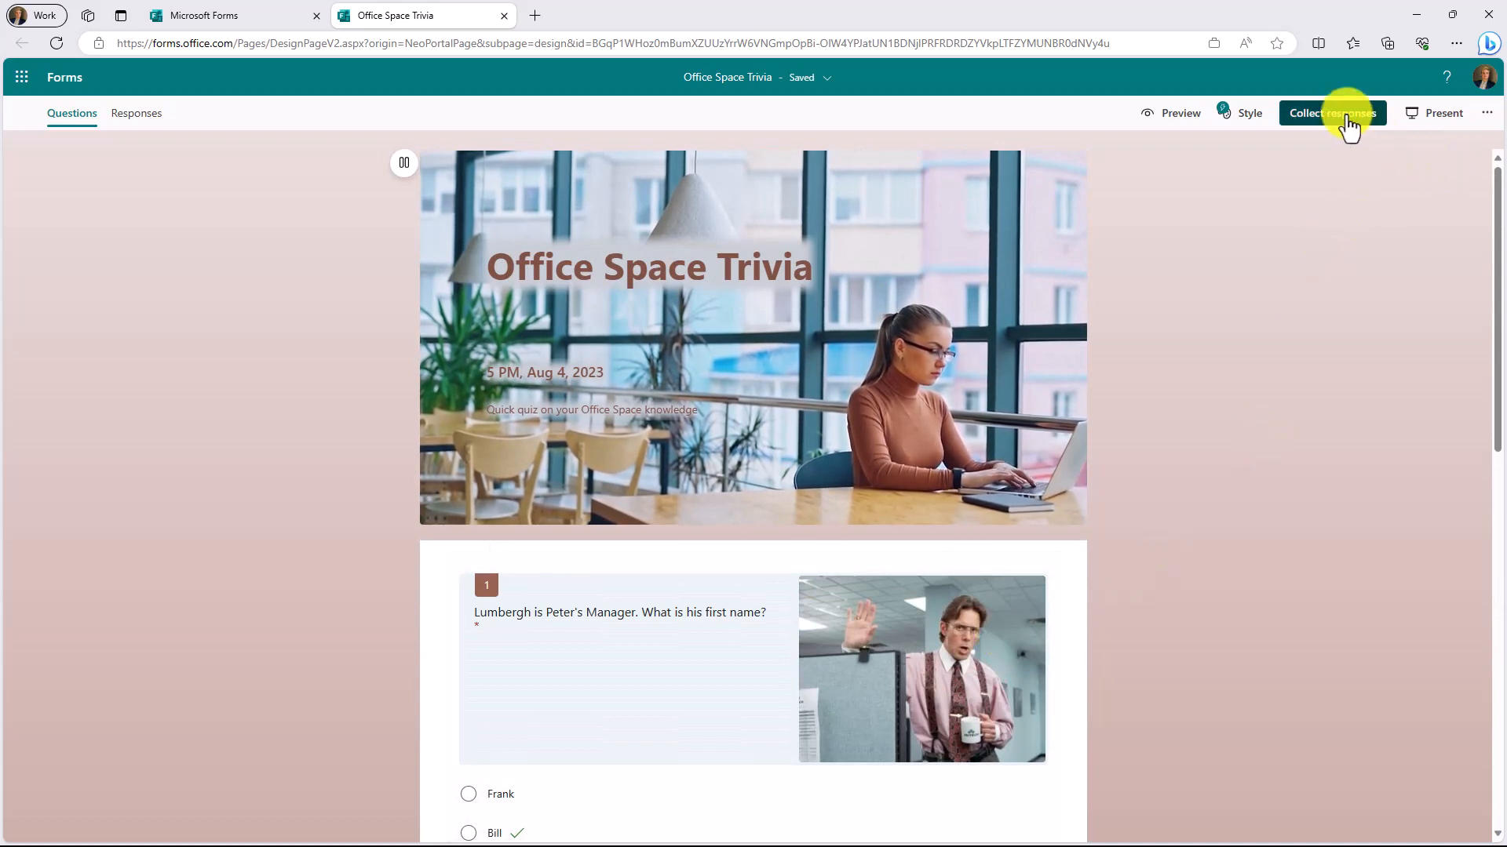
{"action": "left_click", "coordinate": [1331, 112]}
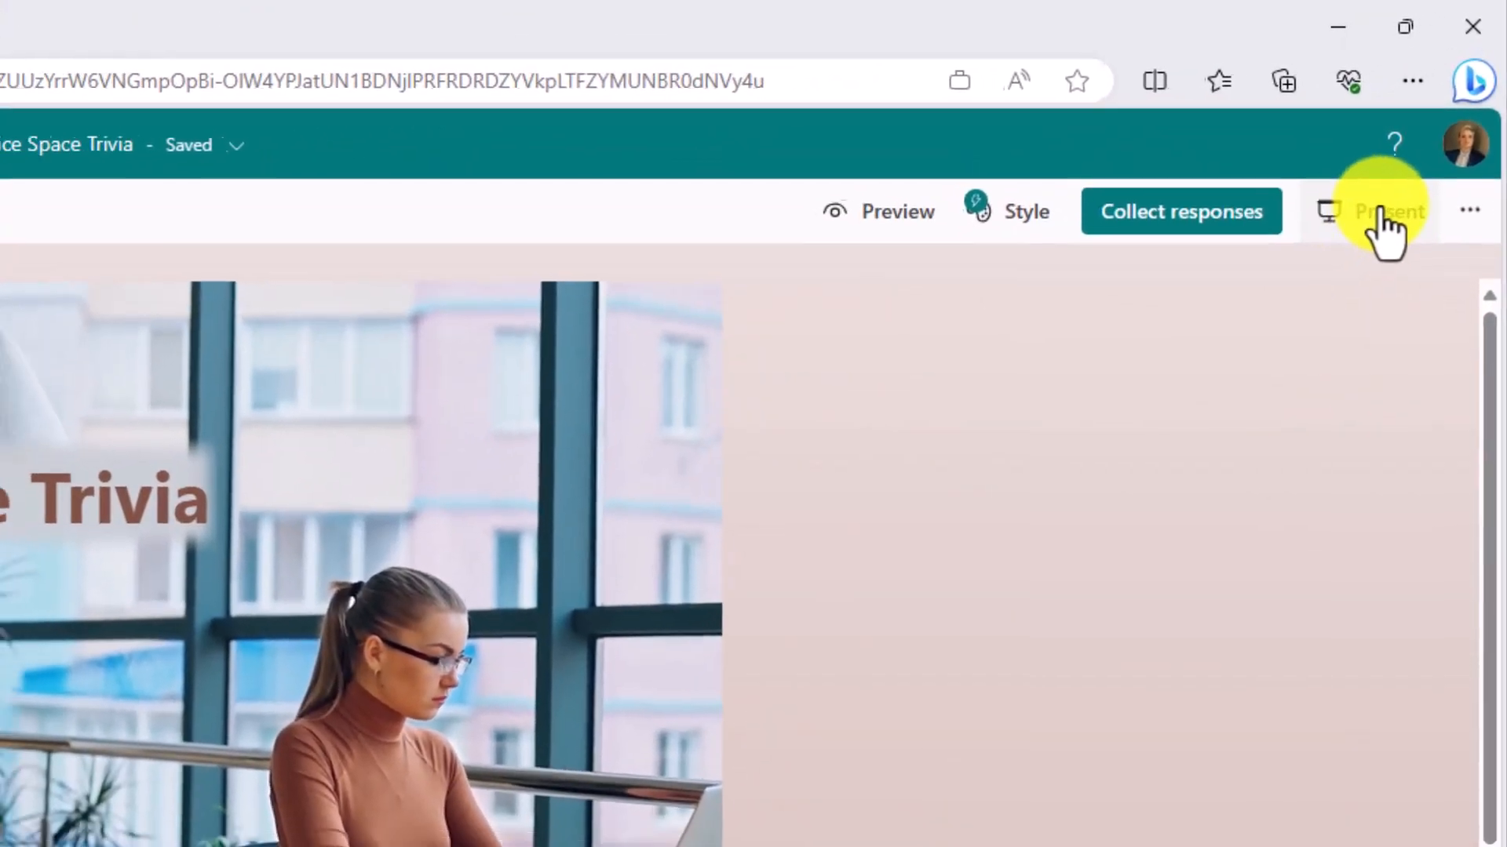
{"action": "left_click", "coordinate": [1386, 211]}
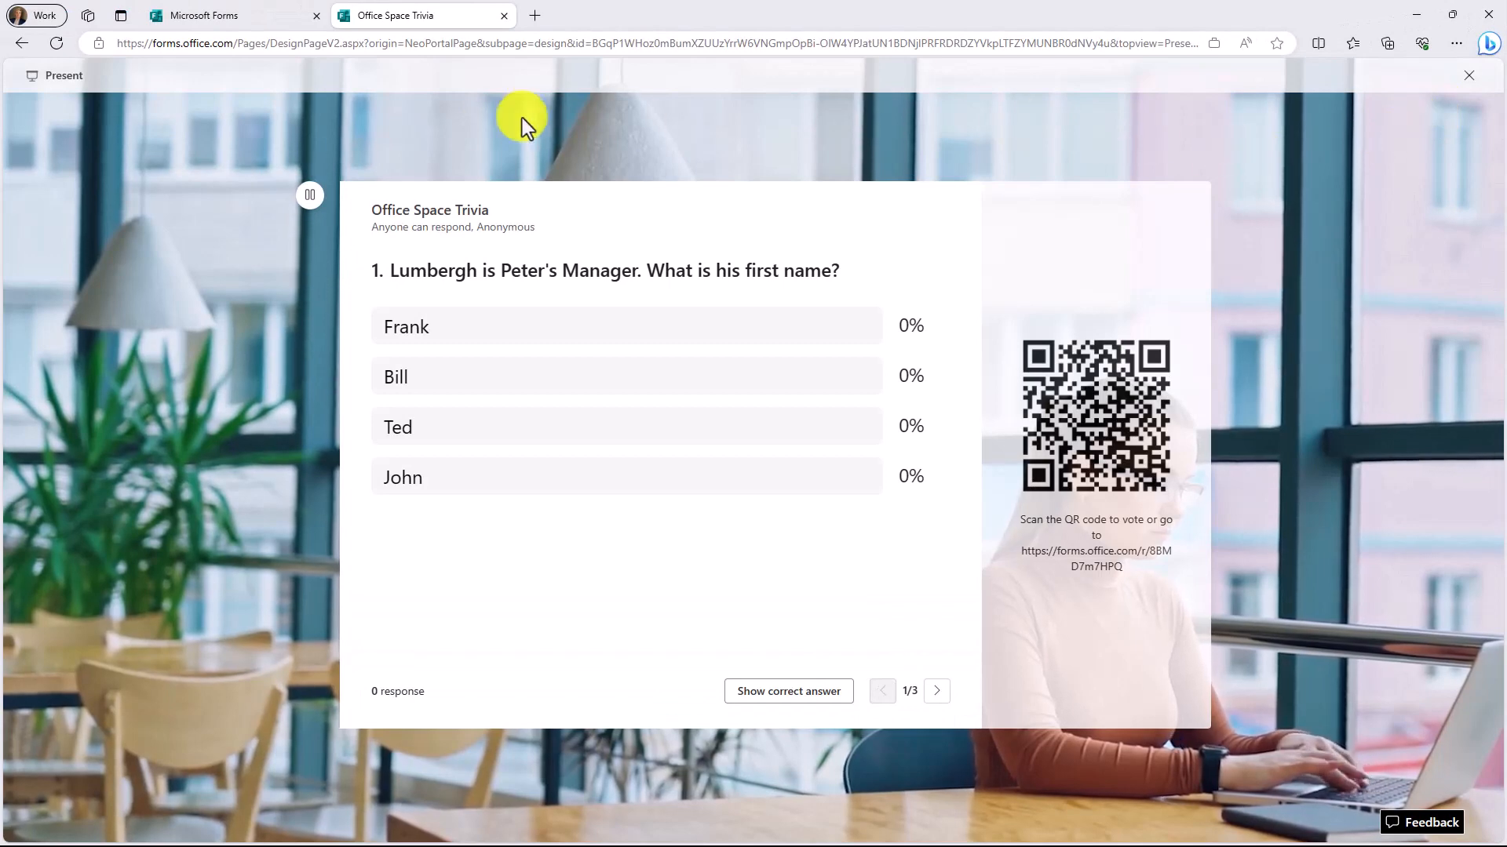
{"action": "mouse_move", "coordinate": [1080, 420]}
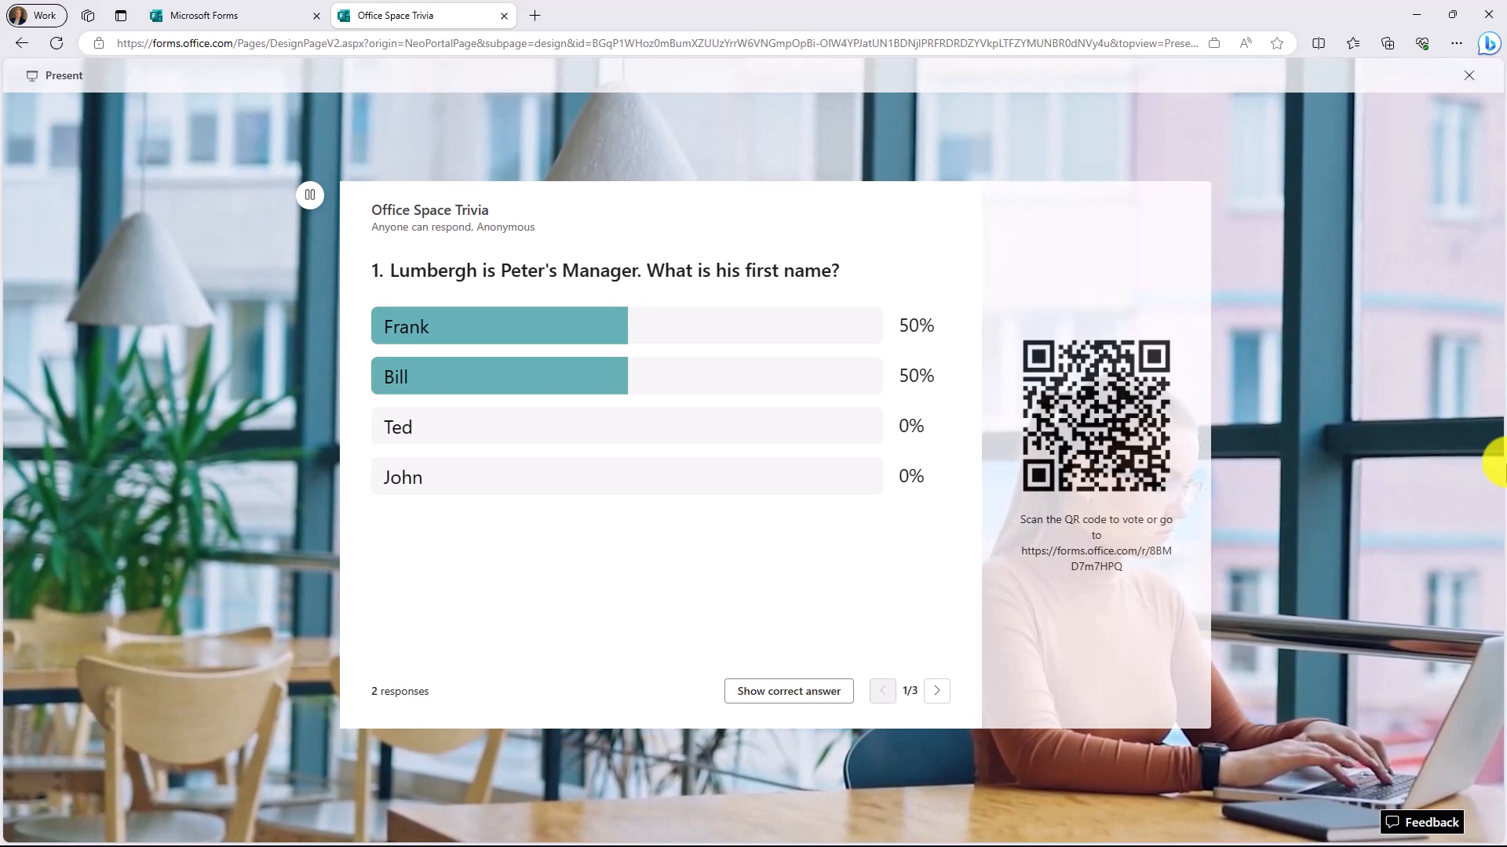
{"action": "mouse_move", "coordinate": [933, 539]}
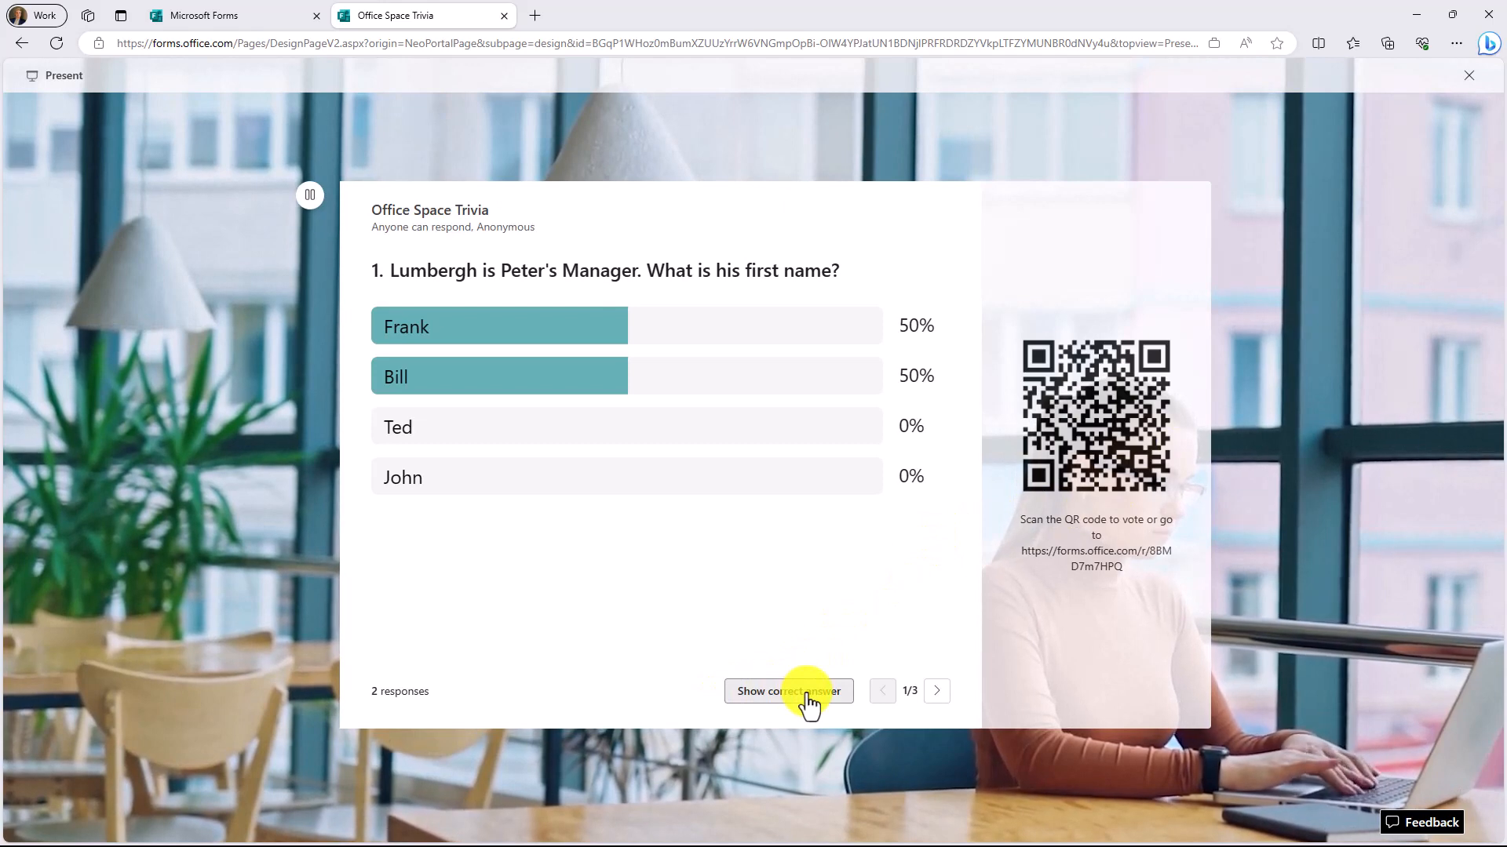
Reveal the correct answer, advance to the stapler colour question, then hide the answer.
{"action": "left_click", "coordinate": [787, 691]}
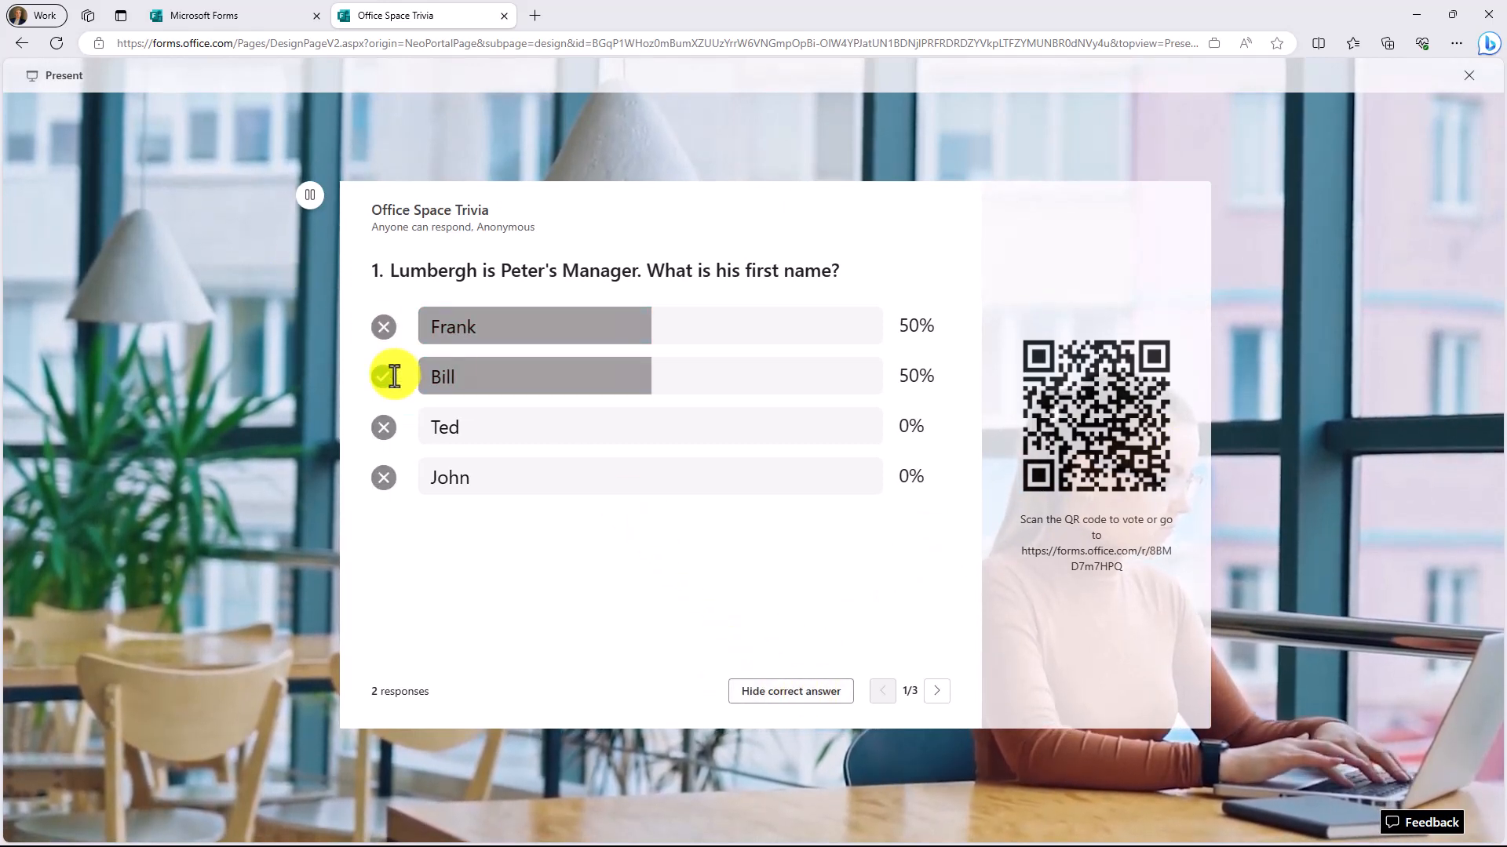
{"action": "left_click", "coordinate": [382, 376]}
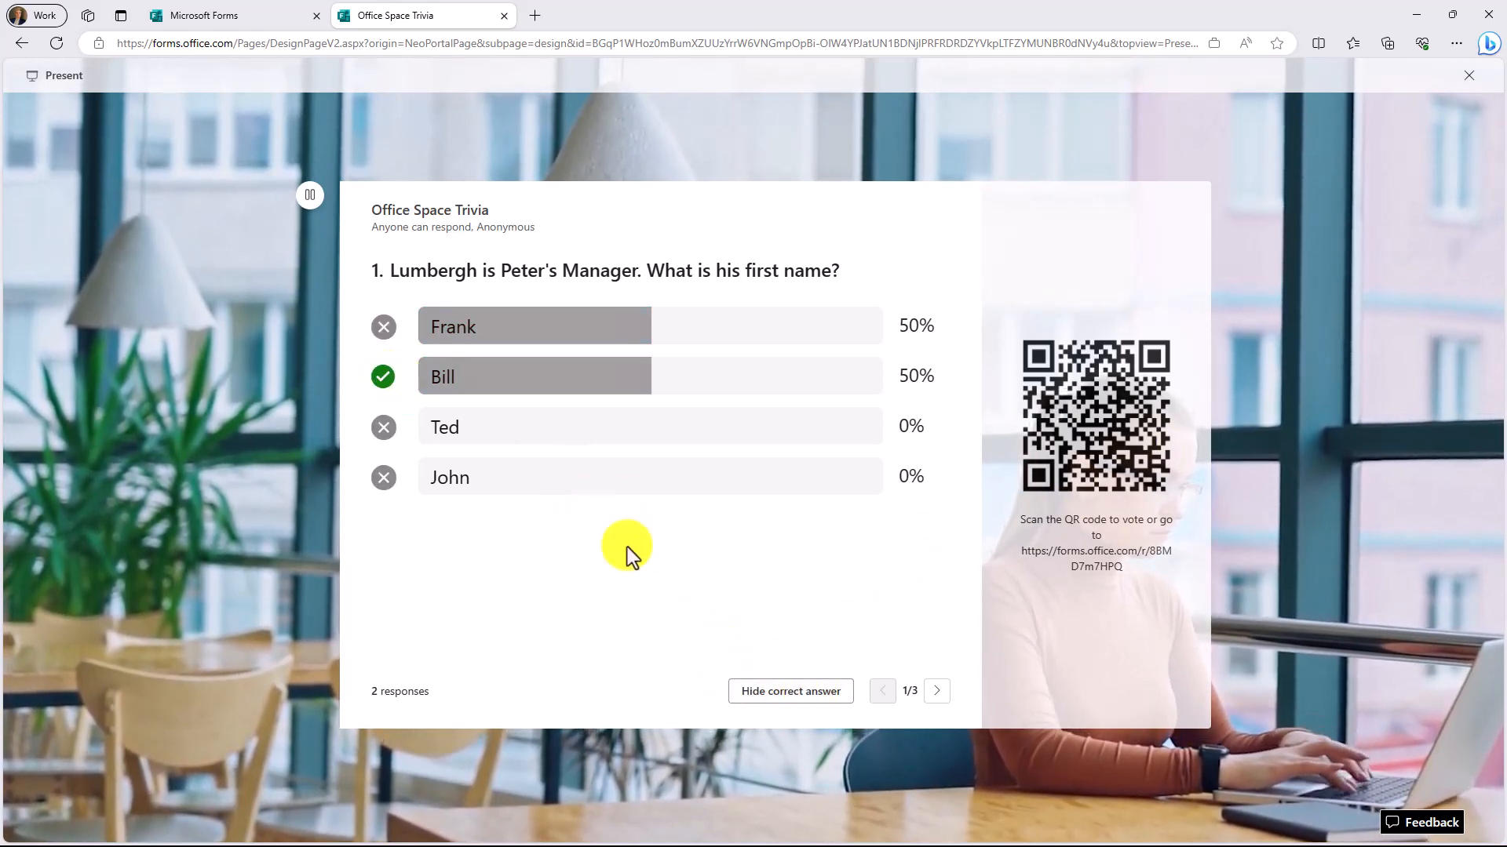
{"action": "mouse_move", "coordinate": [927, 682]}
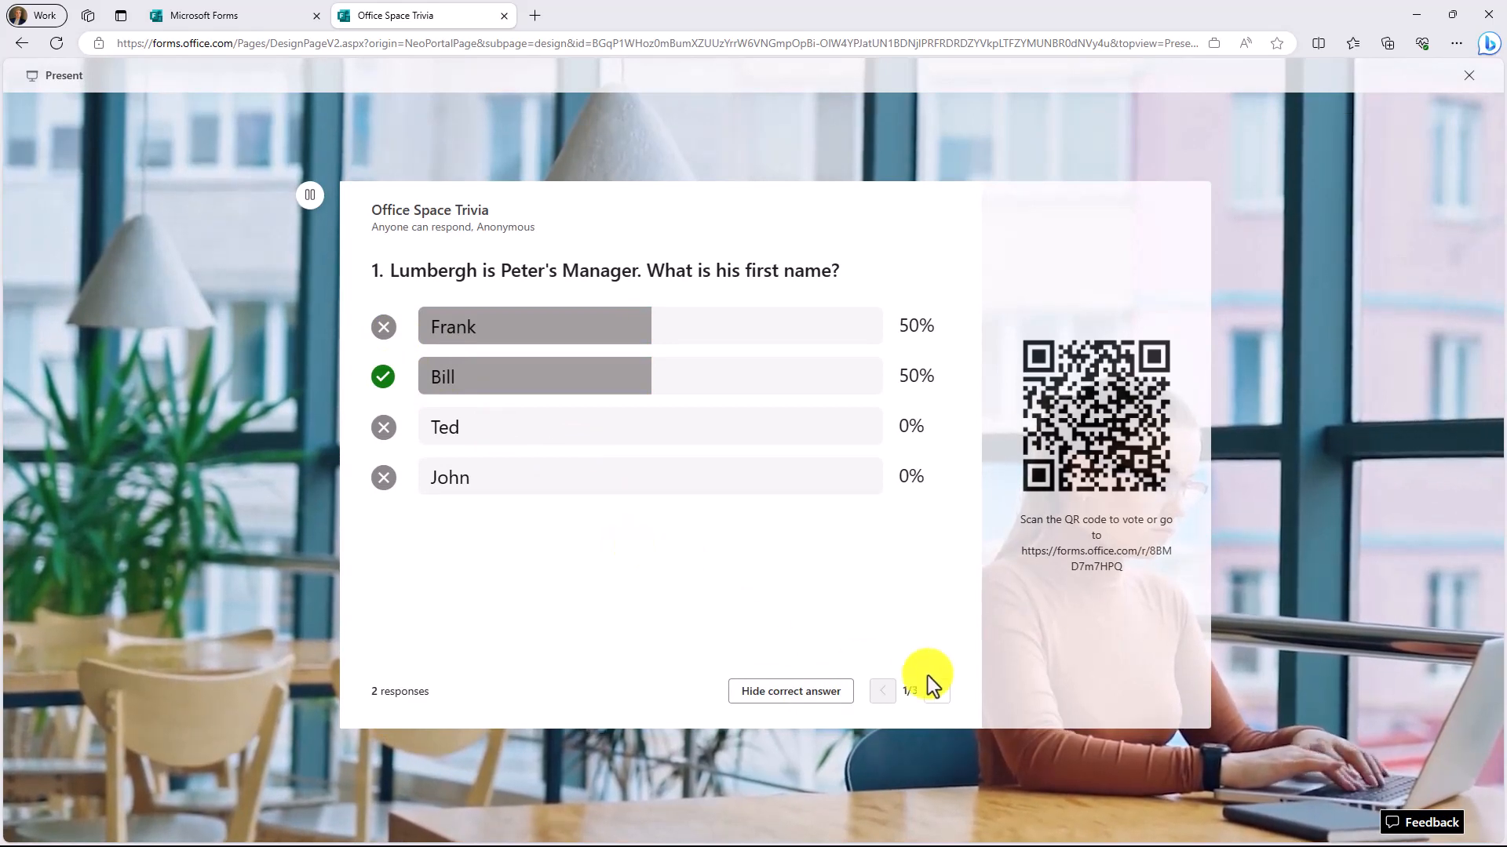
{"action": "left_click", "coordinate": [937, 691]}
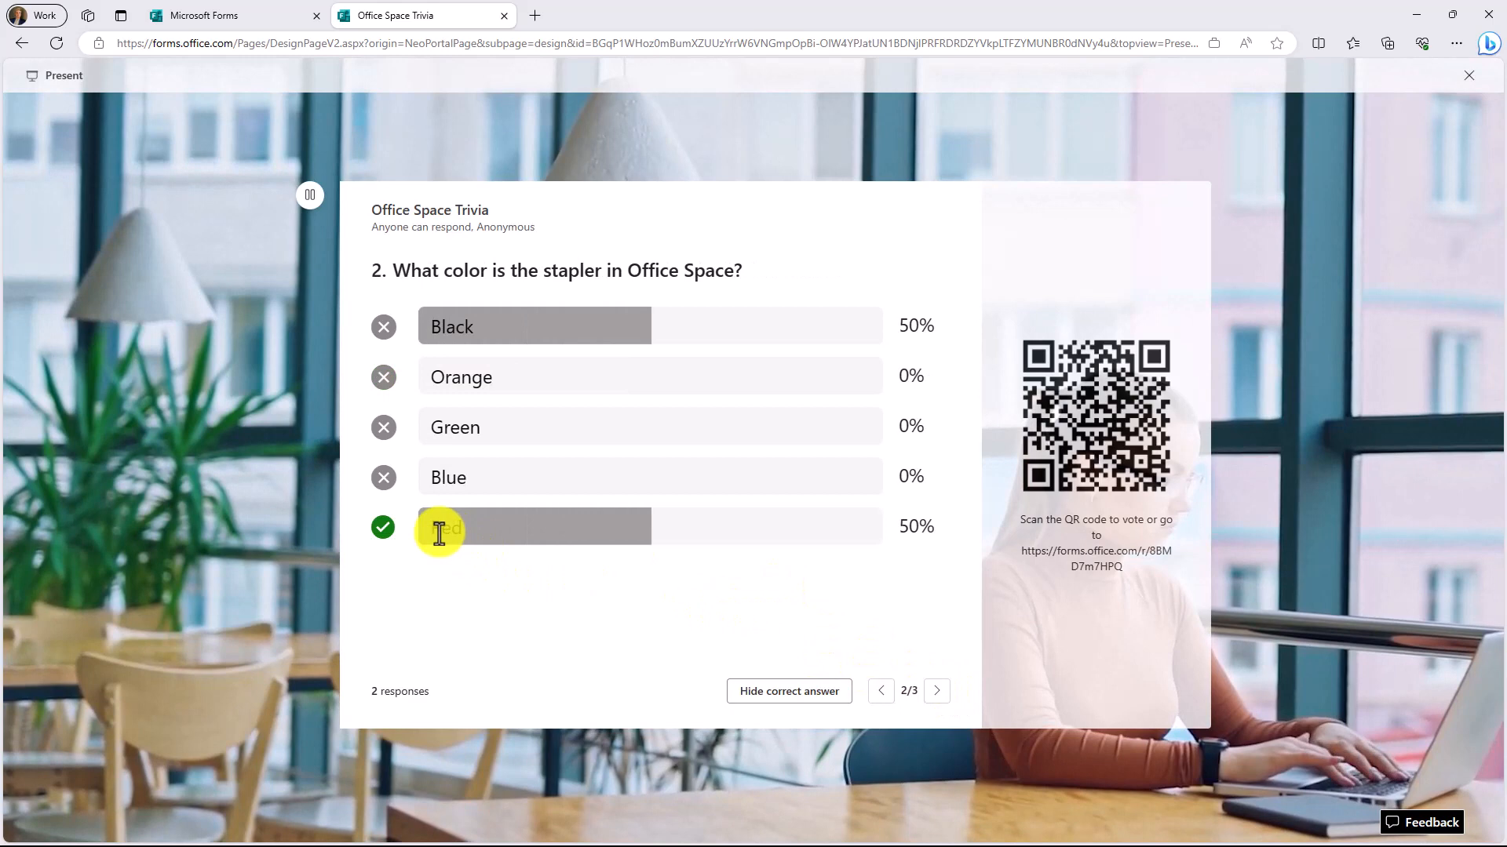
{"action": "mouse_move", "coordinate": [589, 634]}
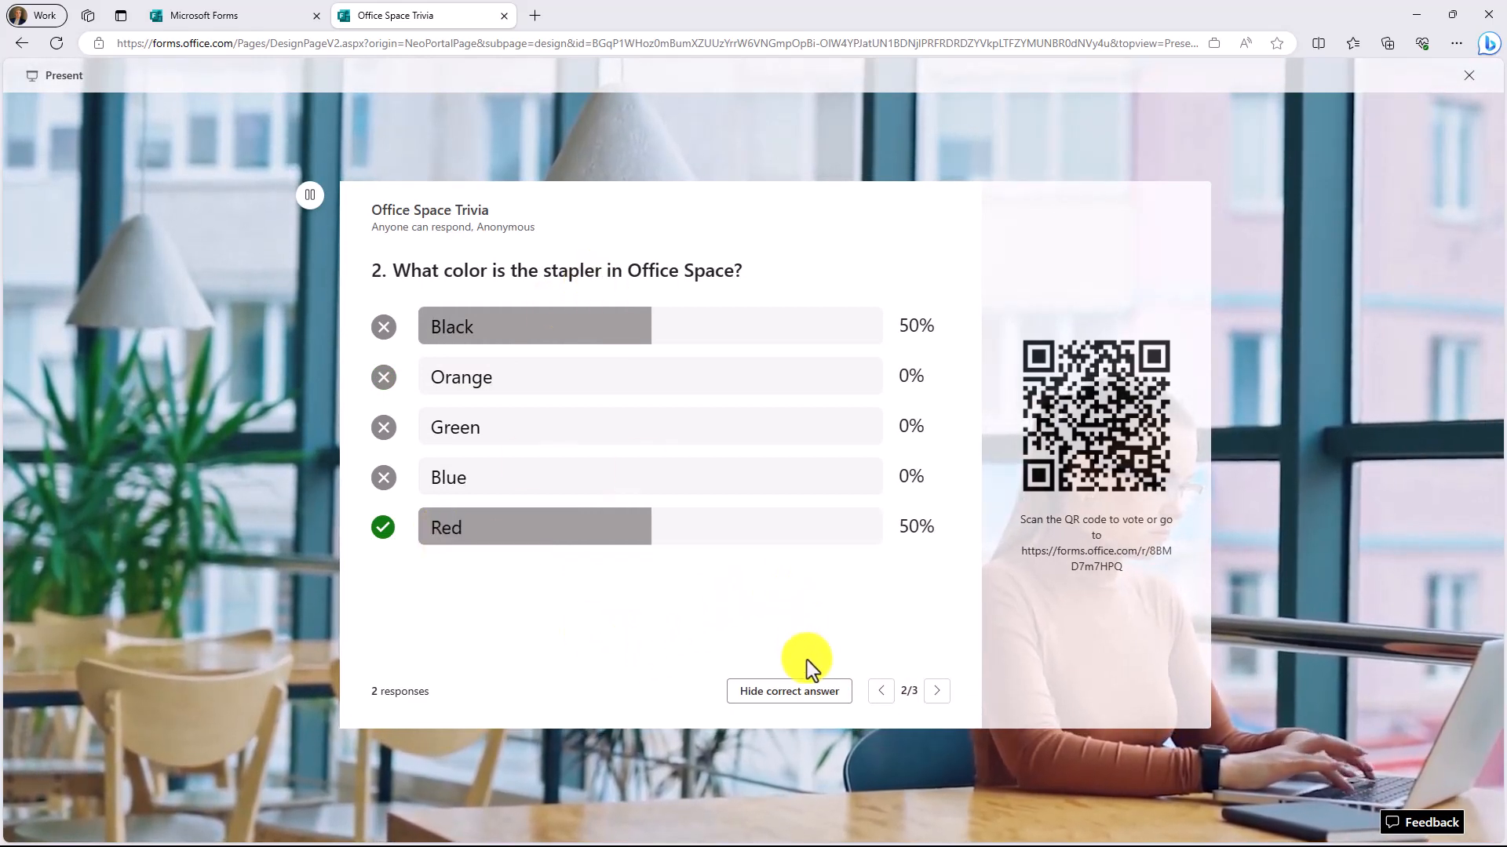
{"action": "left_click", "coordinate": [788, 691]}
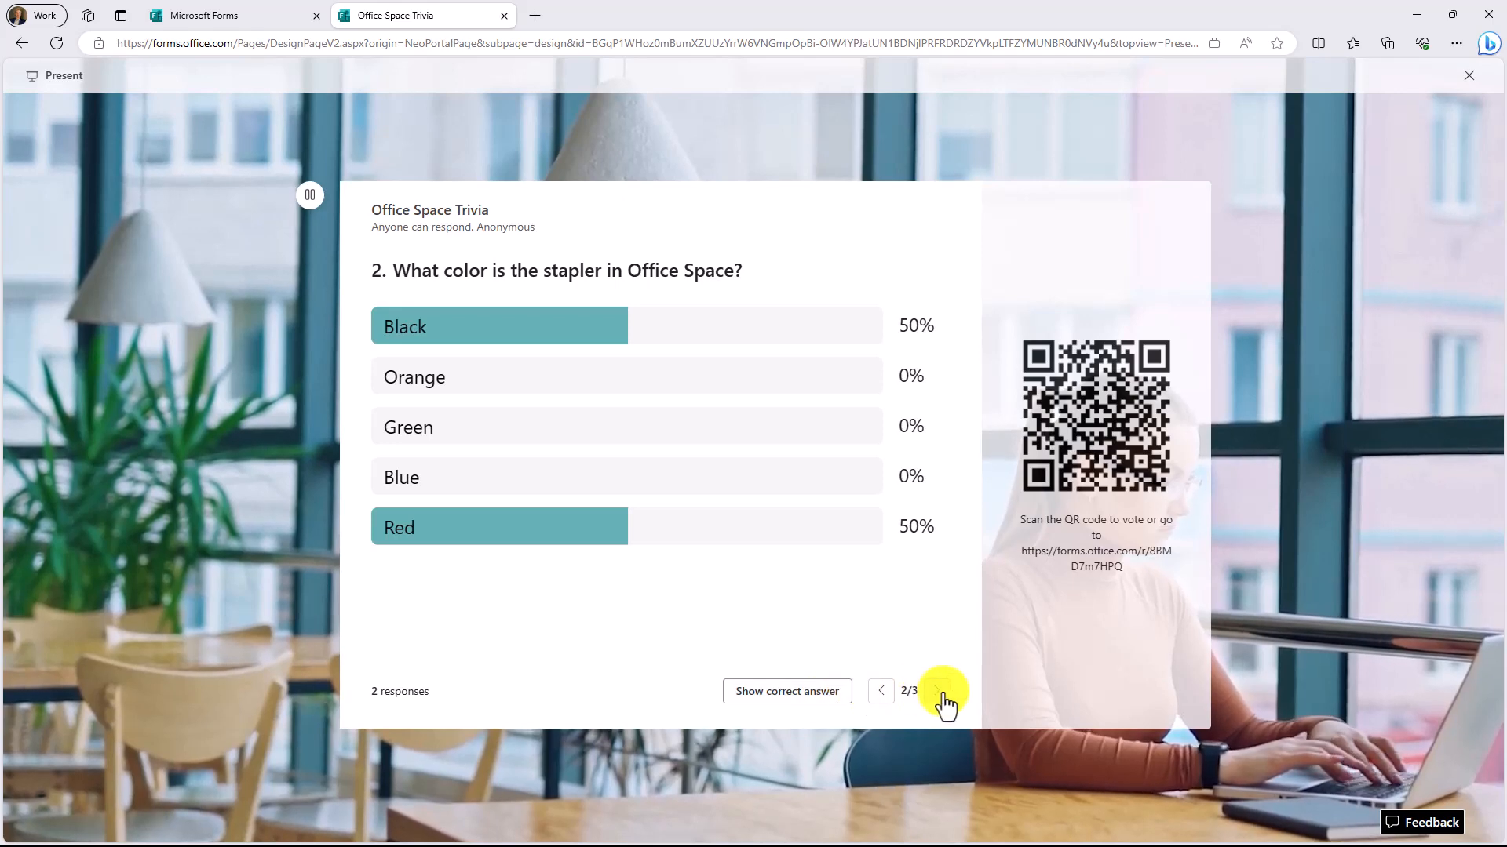
{"action": "left_click", "coordinate": [937, 691]}
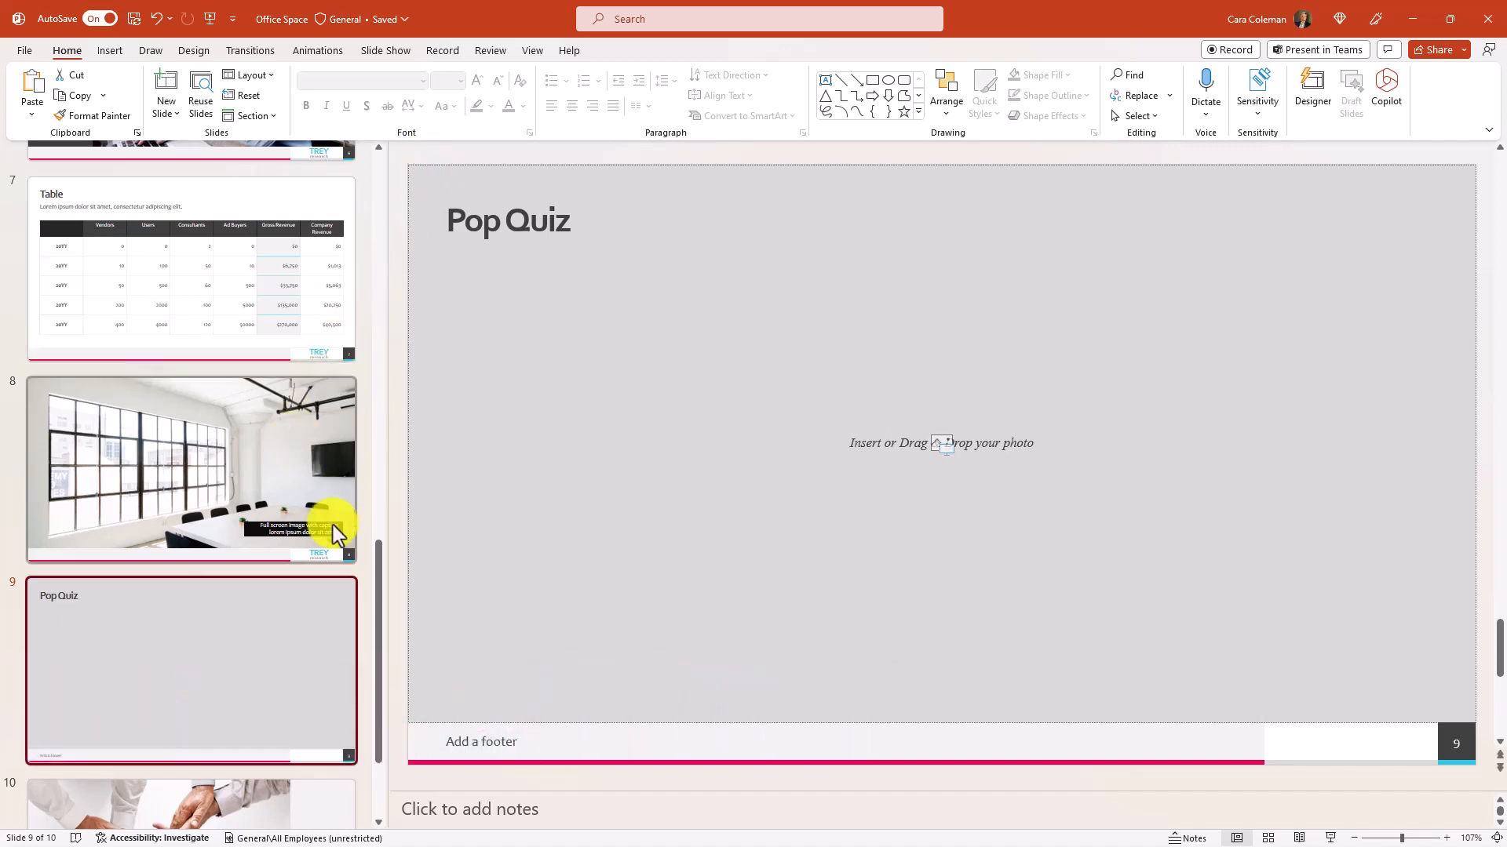
{"action": "mouse_move", "coordinate": [814, 248]}
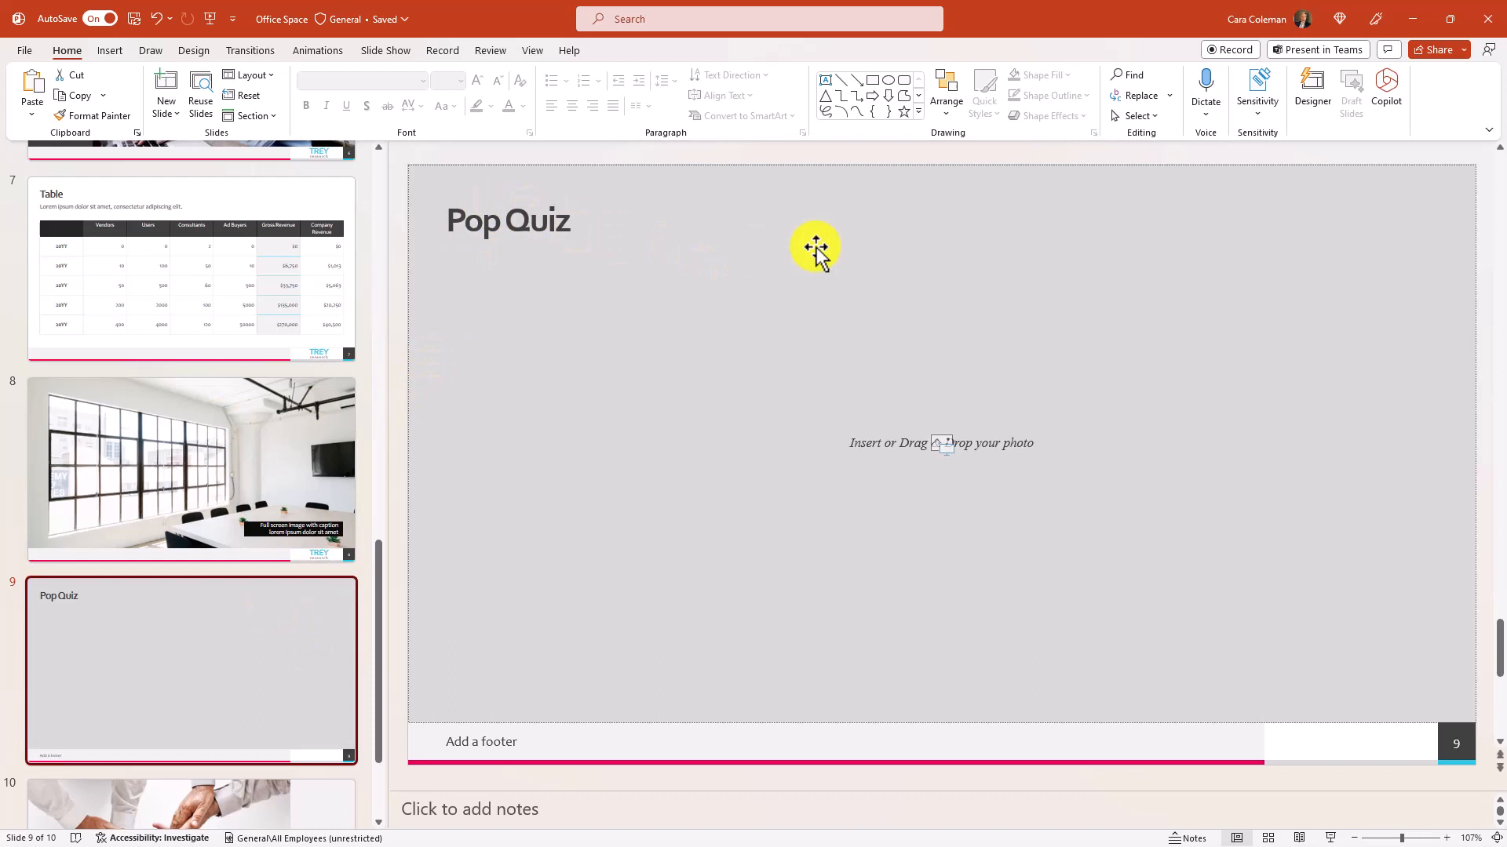
{"action": "mouse_move", "coordinate": [108, 50]}
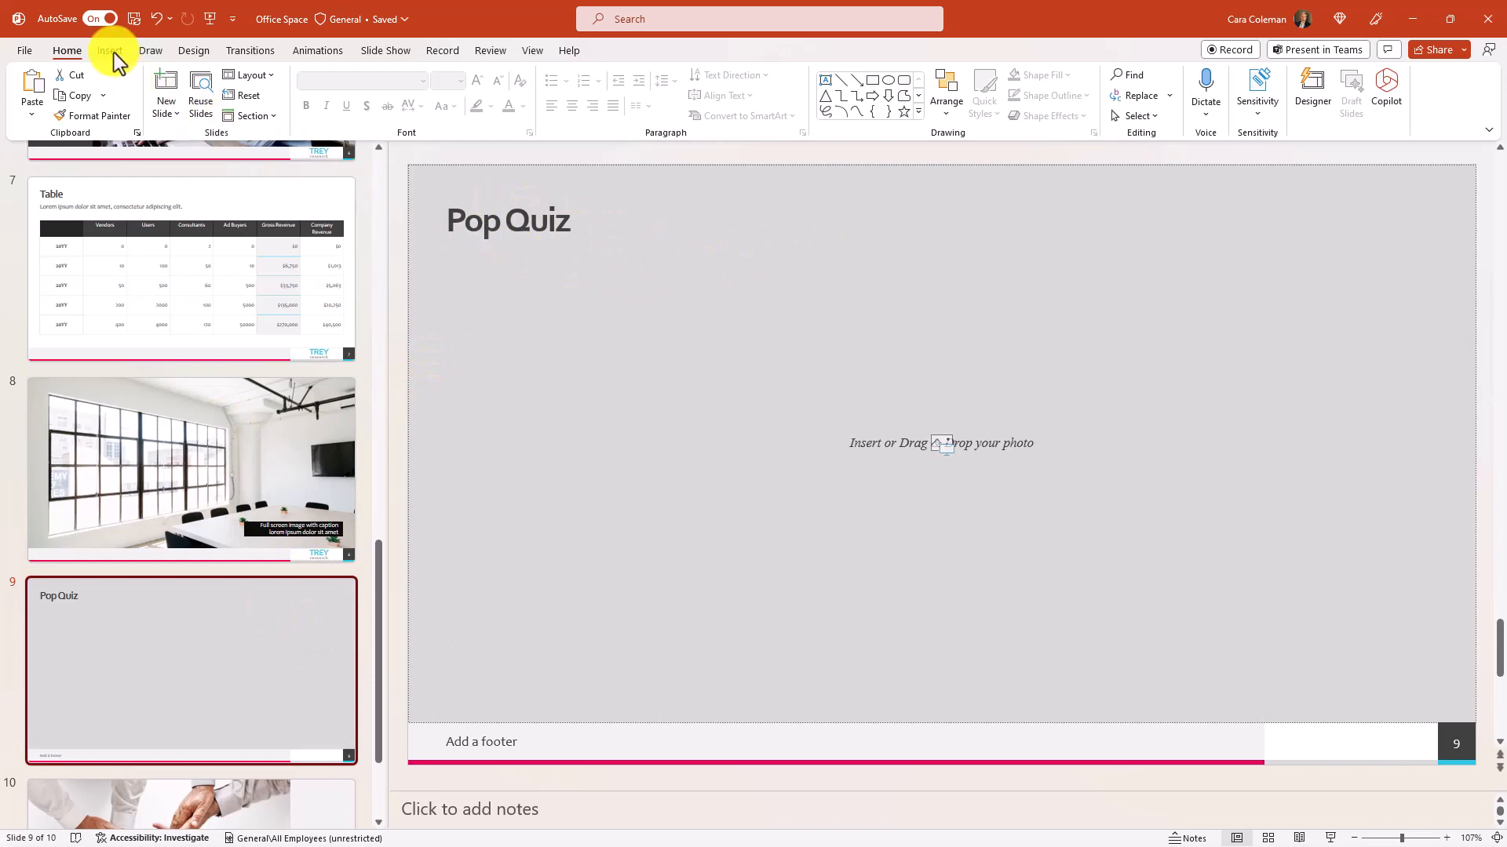
Insert the Office Space Trivia quiz from the Forms pane onto slide 9.
{"action": "left_click", "coordinate": [110, 50]}
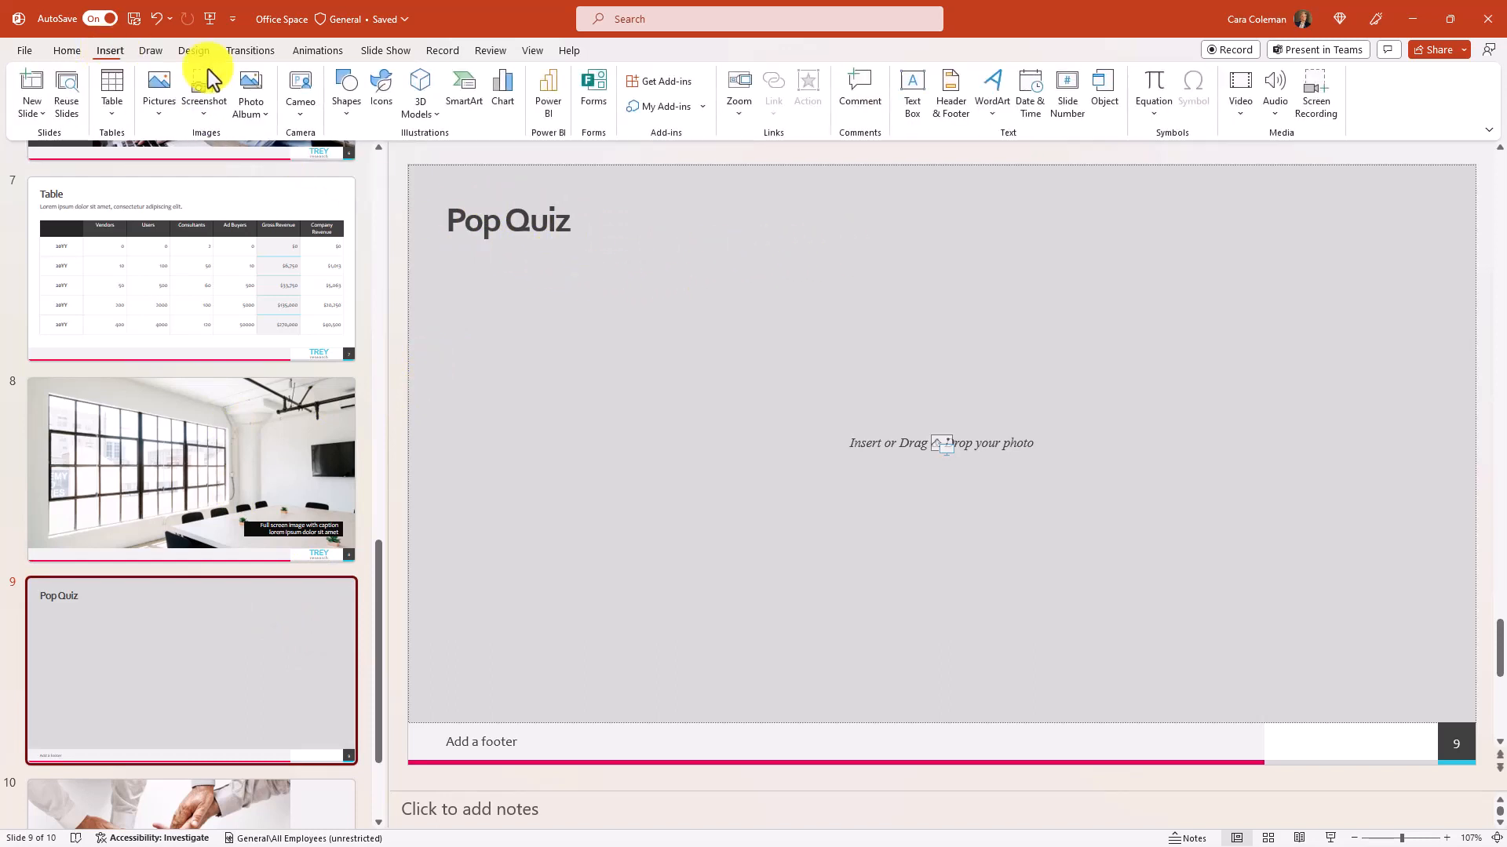
{"action": "left_click", "coordinate": [593, 94]}
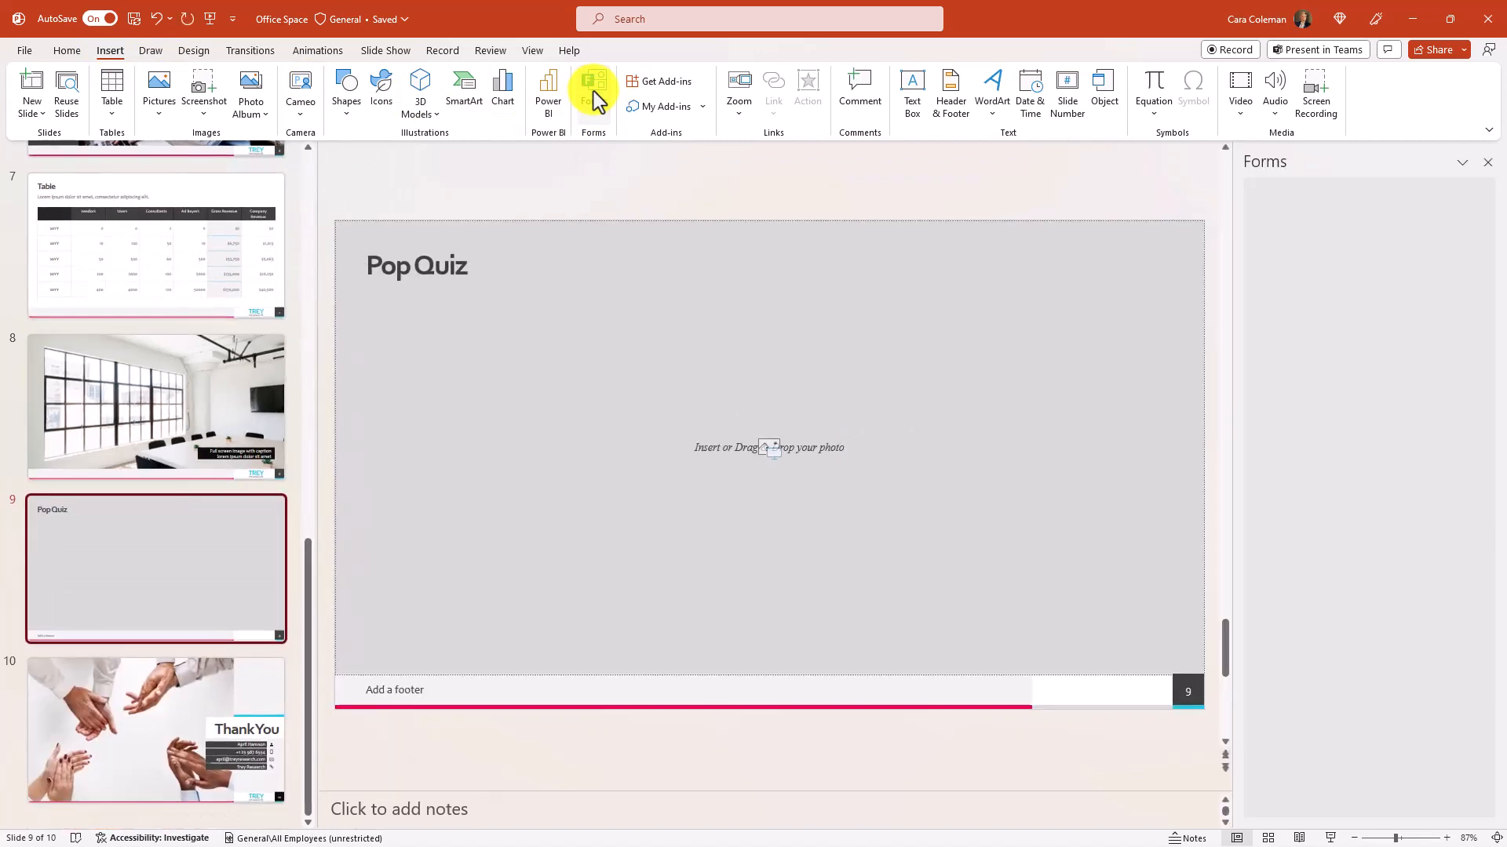
{"action": "left_click", "coordinate": [593, 91]}
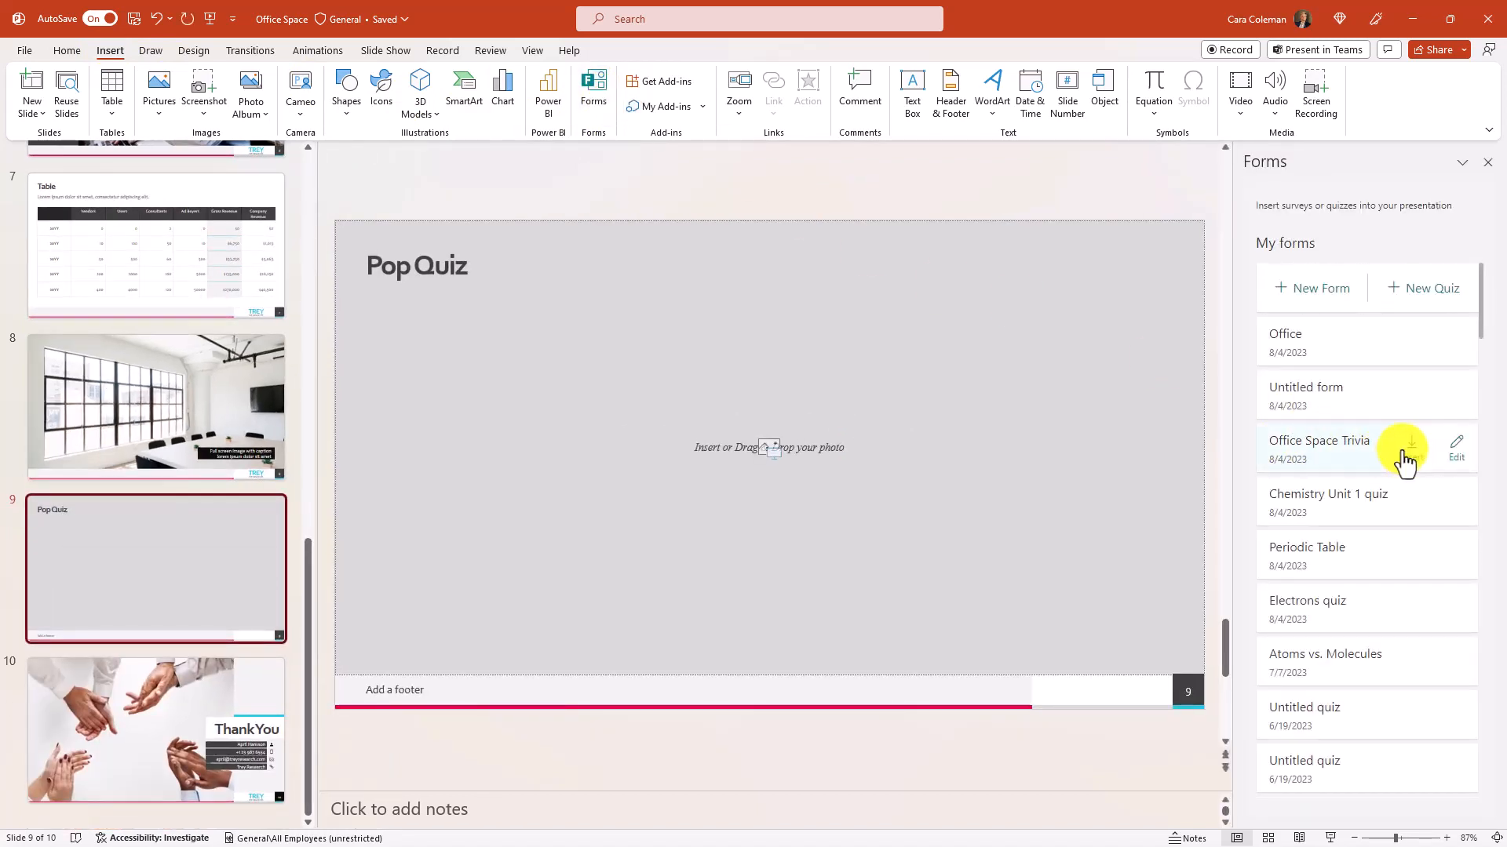
{"action": "left_click", "coordinate": [1403, 452]}
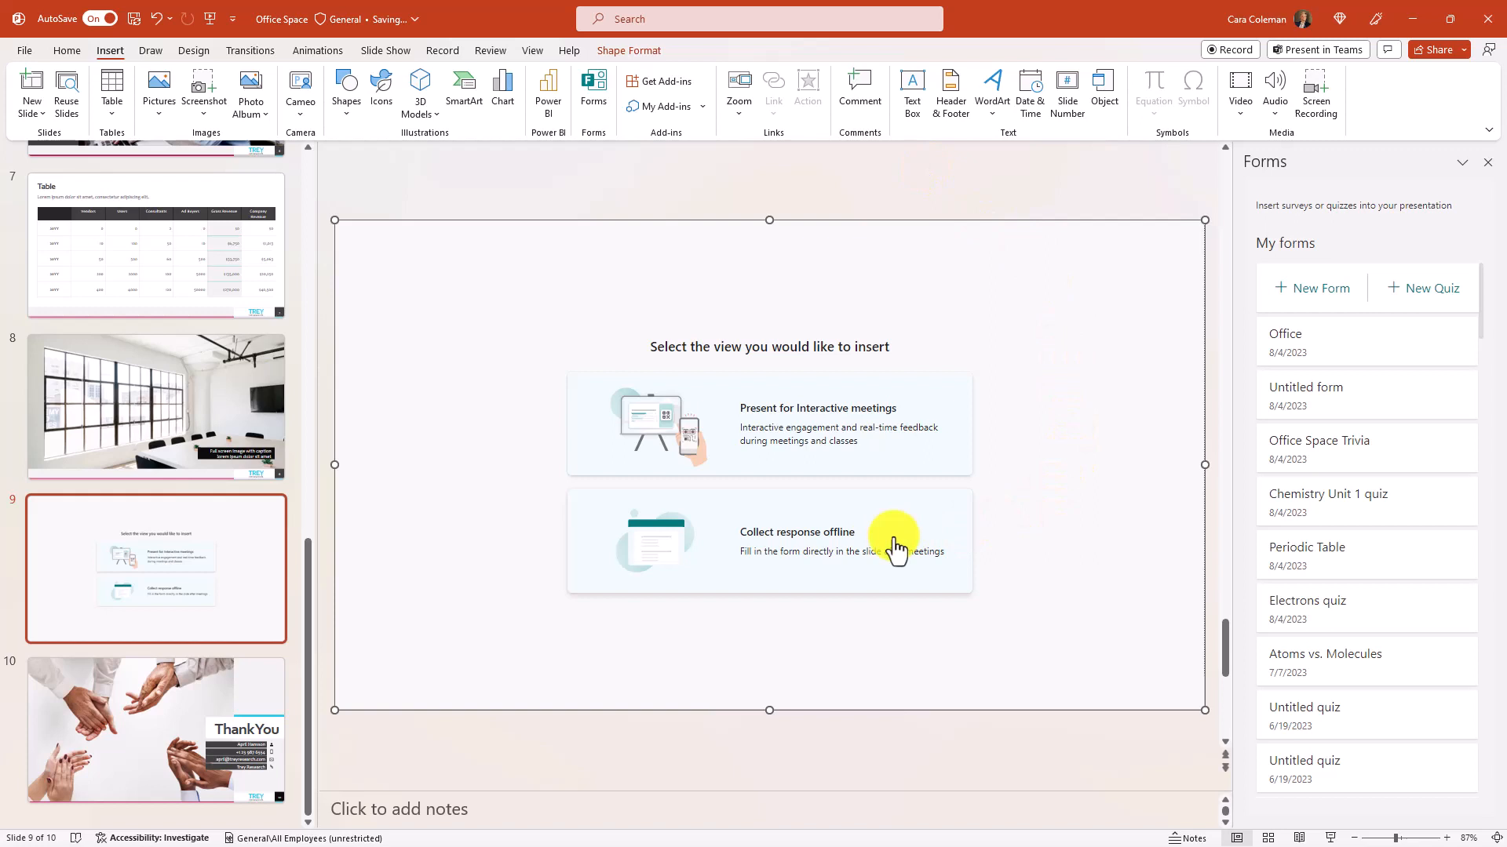
{"action": "mouse_move", "coordinate": [904, 360]}
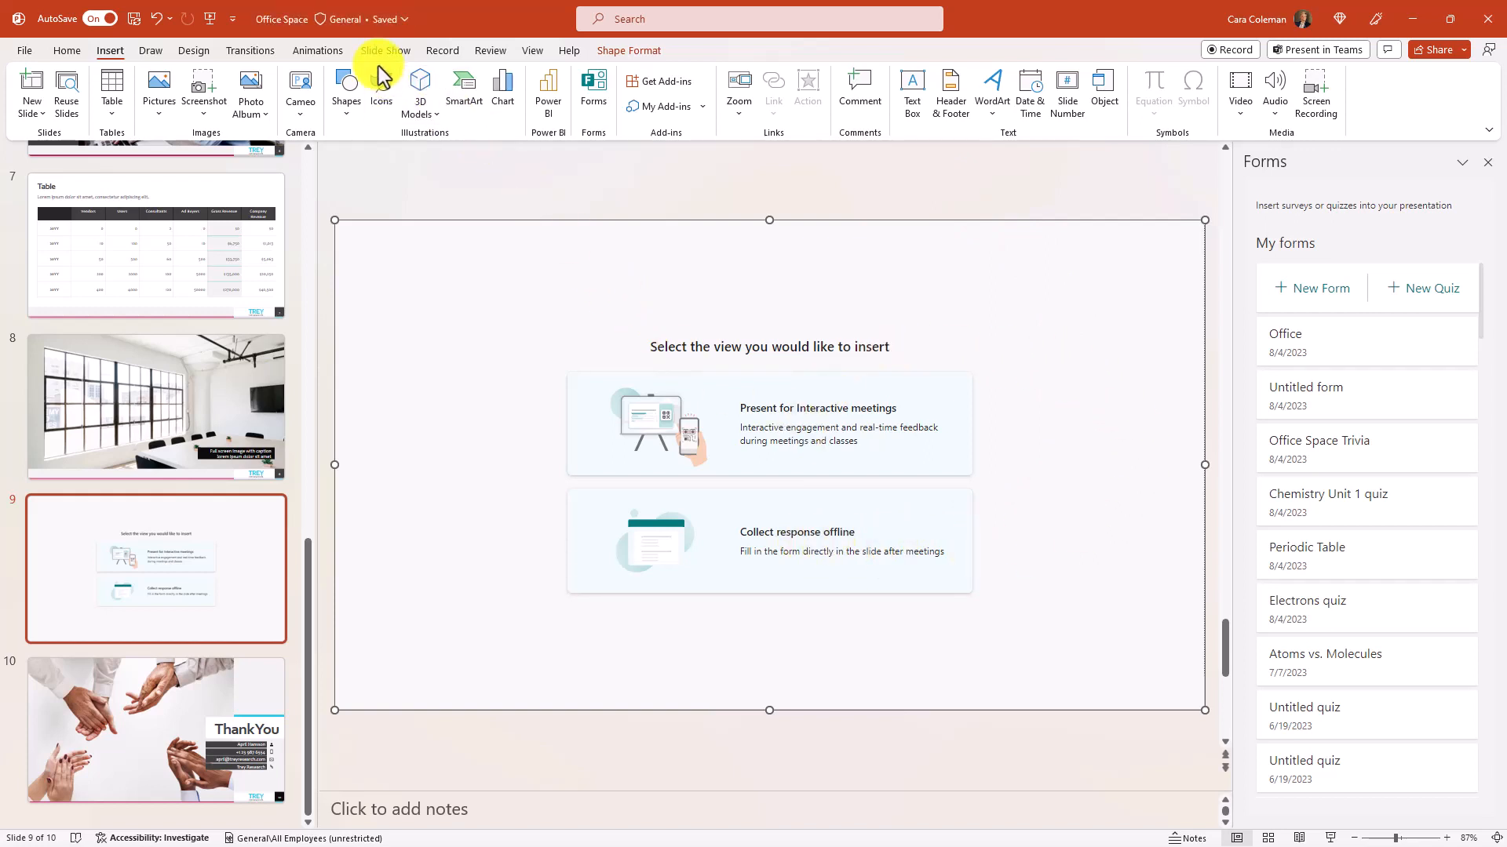
Run the slide show, go to question 2, and reveal its correct answer, Red.
{"action": "left_click", "coordinate": [384, 50]}
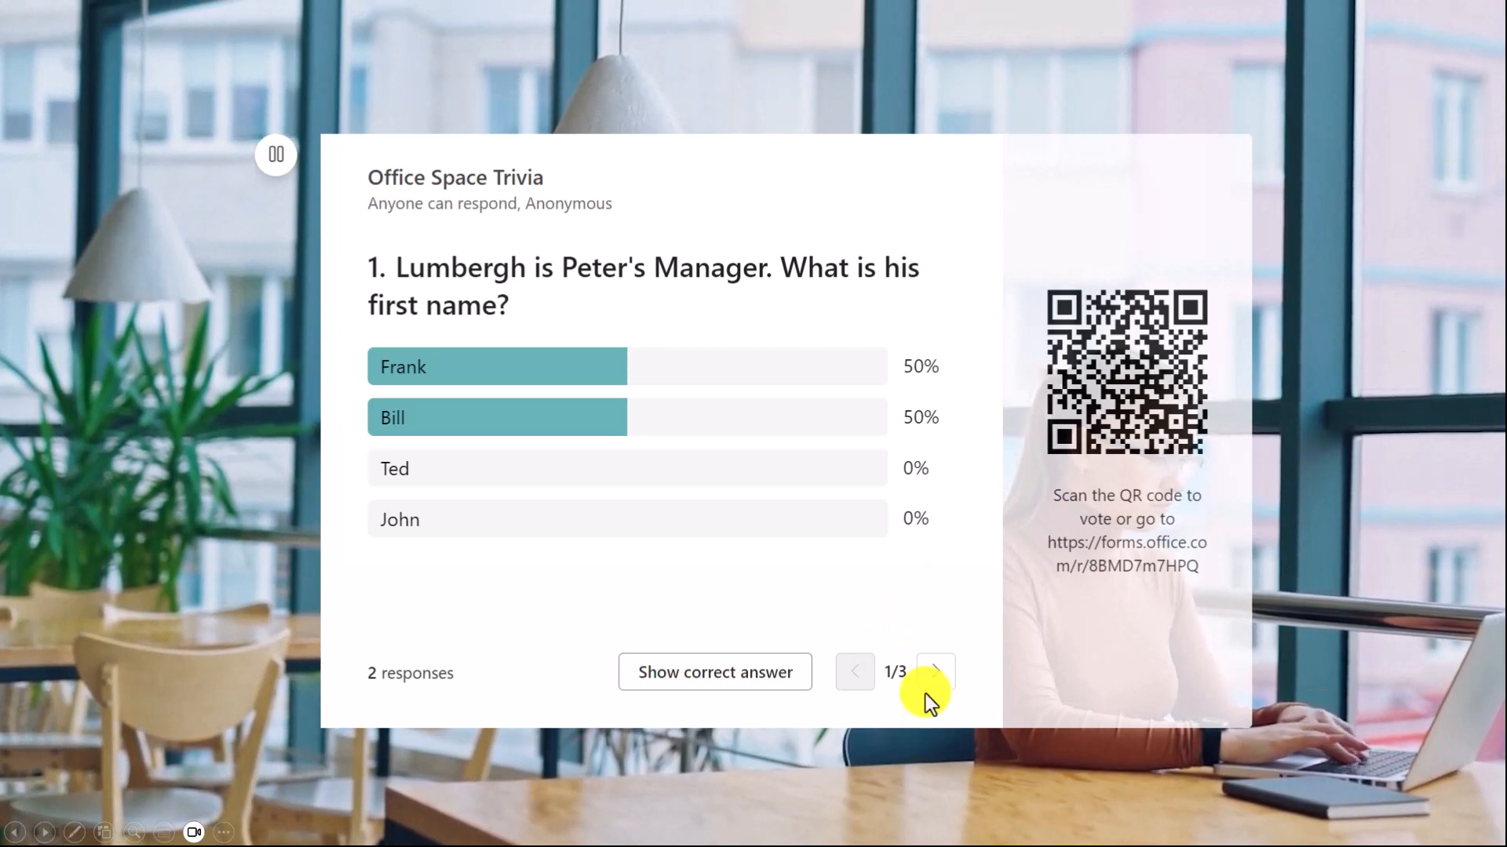
{"action": "left_click", "coordinate": [933, 671]}
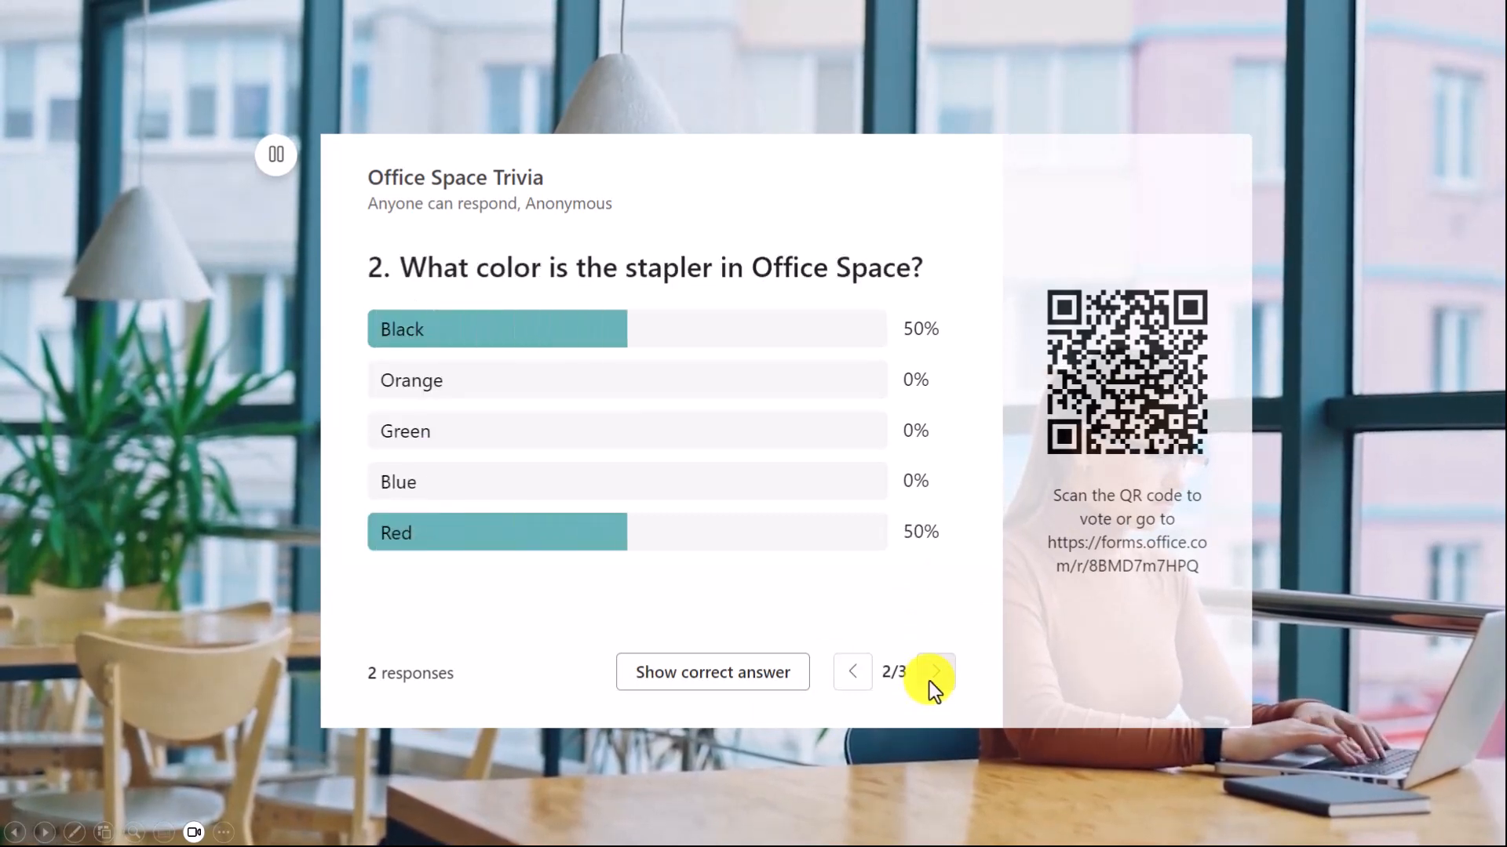
{"action": "left_click", "coordinate": [711, 672]}
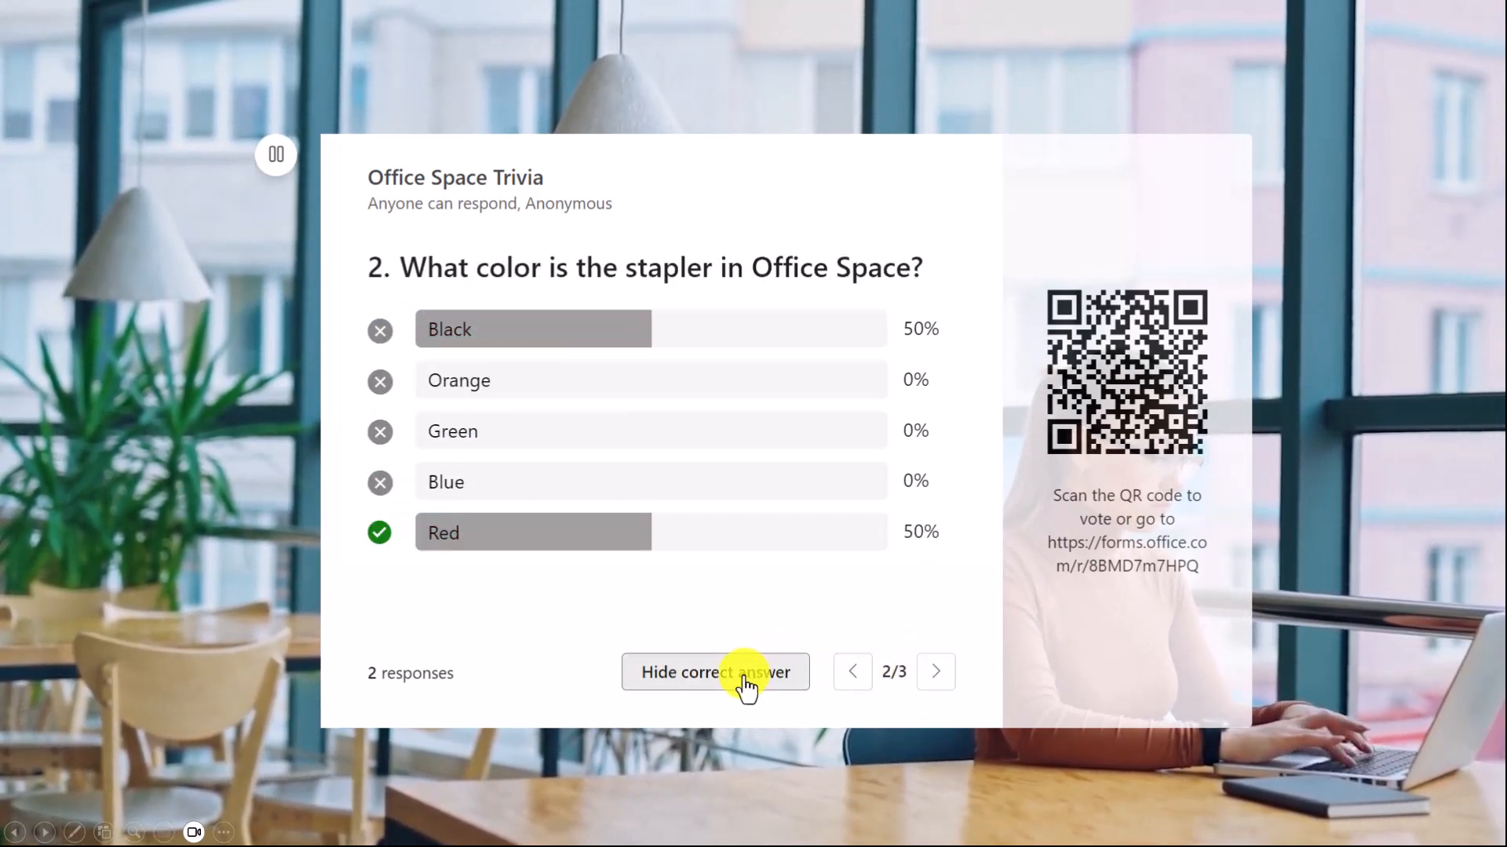
{"action": "mouse_move", "coordinate": [819, 583]}
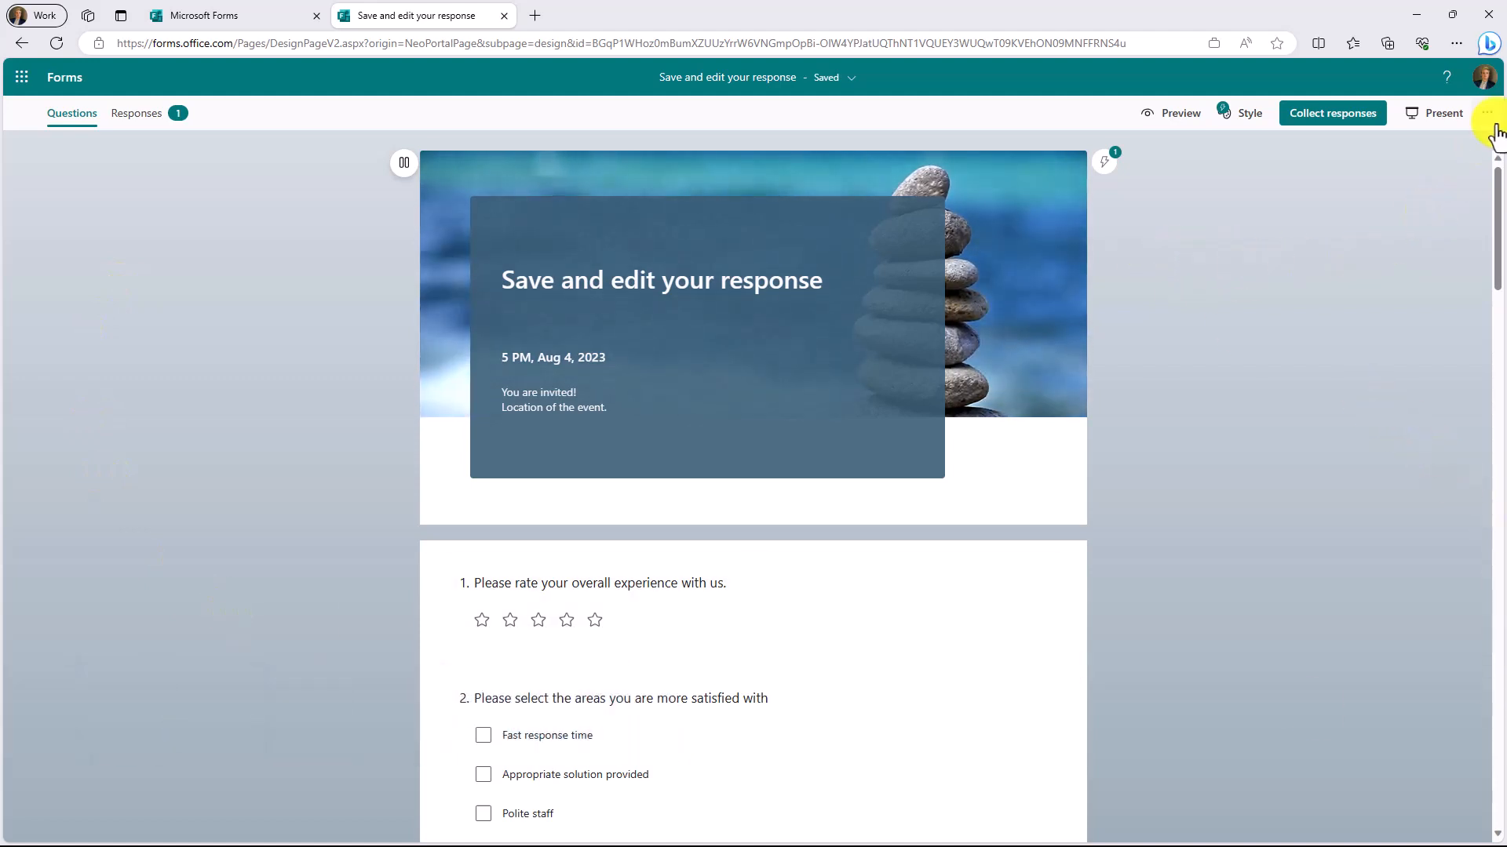
Enable 'Allow respondents to save their responses' in the form's Settings.
{"action": "left_click", "coordinate": [1485, 112]}
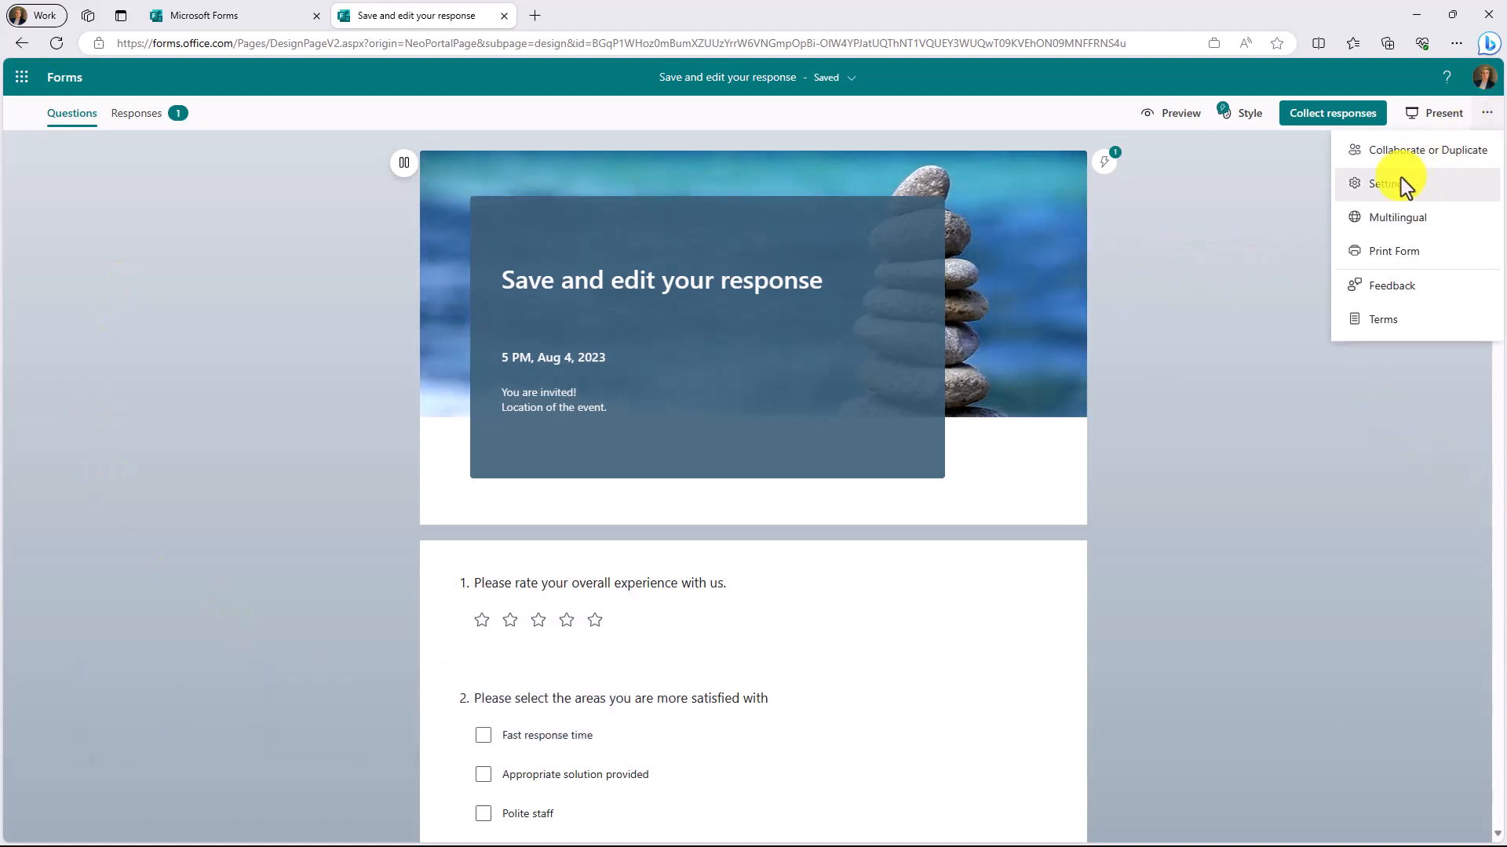
{"action": "left_click", "coordinate": [1383, 183]}
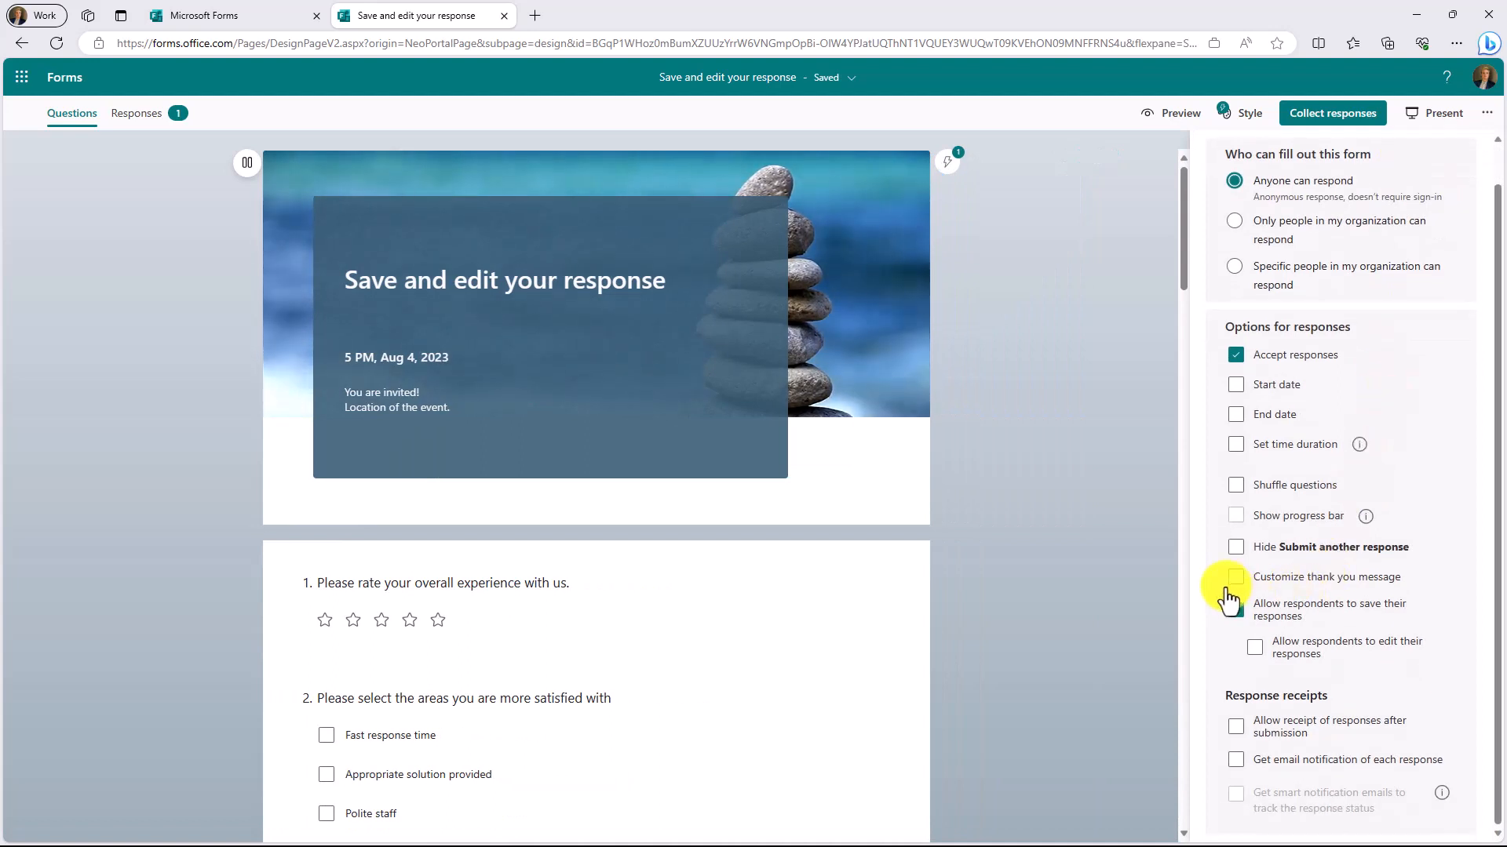
{"action": "left_click", "coordinate": [1236, 609]}
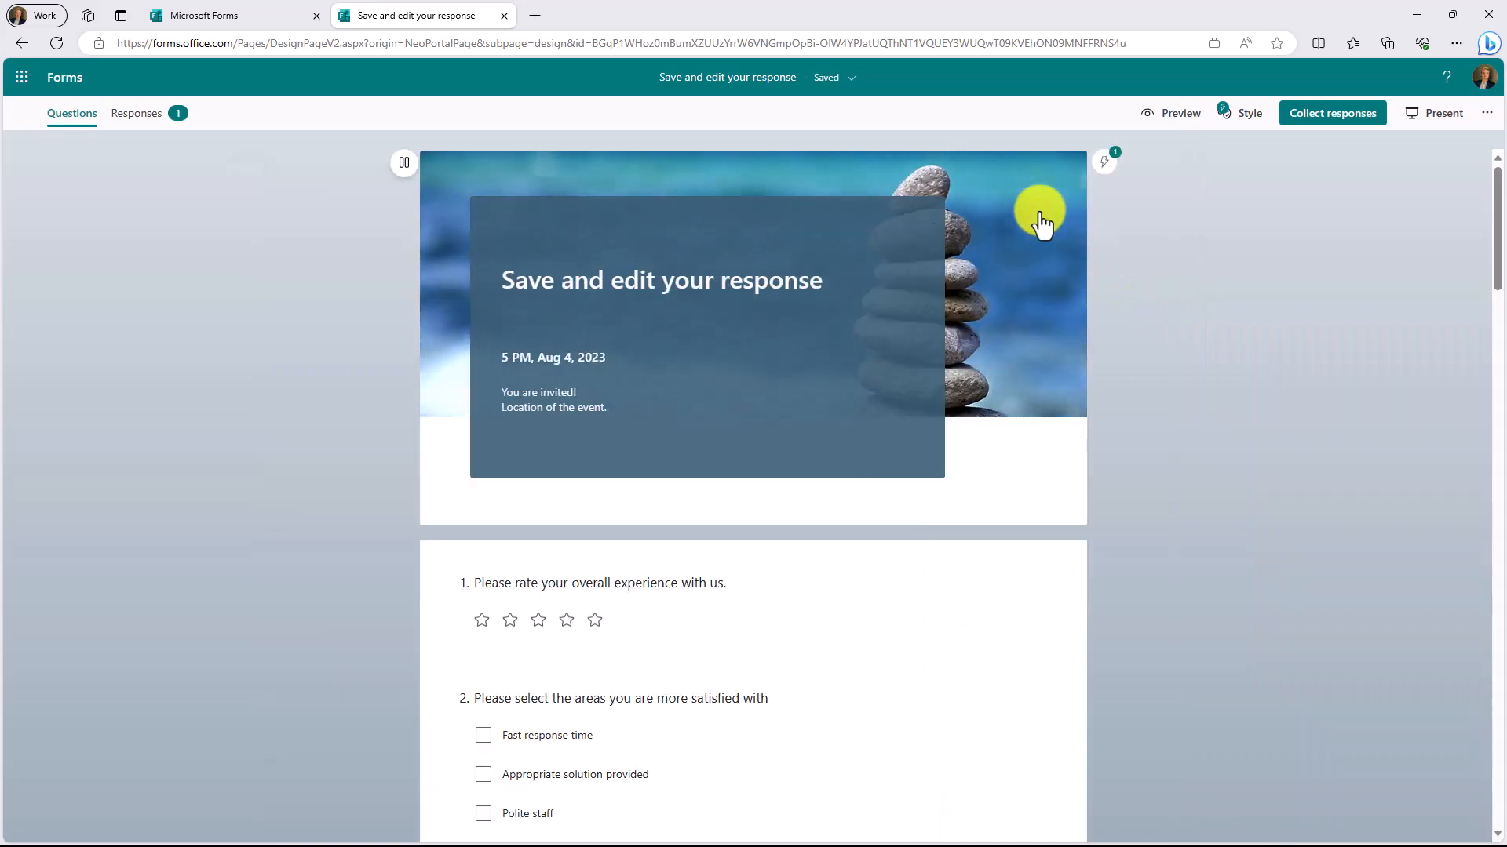
Open the live form, answer the questions, and submit a response.
{"action": "left_click", "coordinate": [1170, 112]}
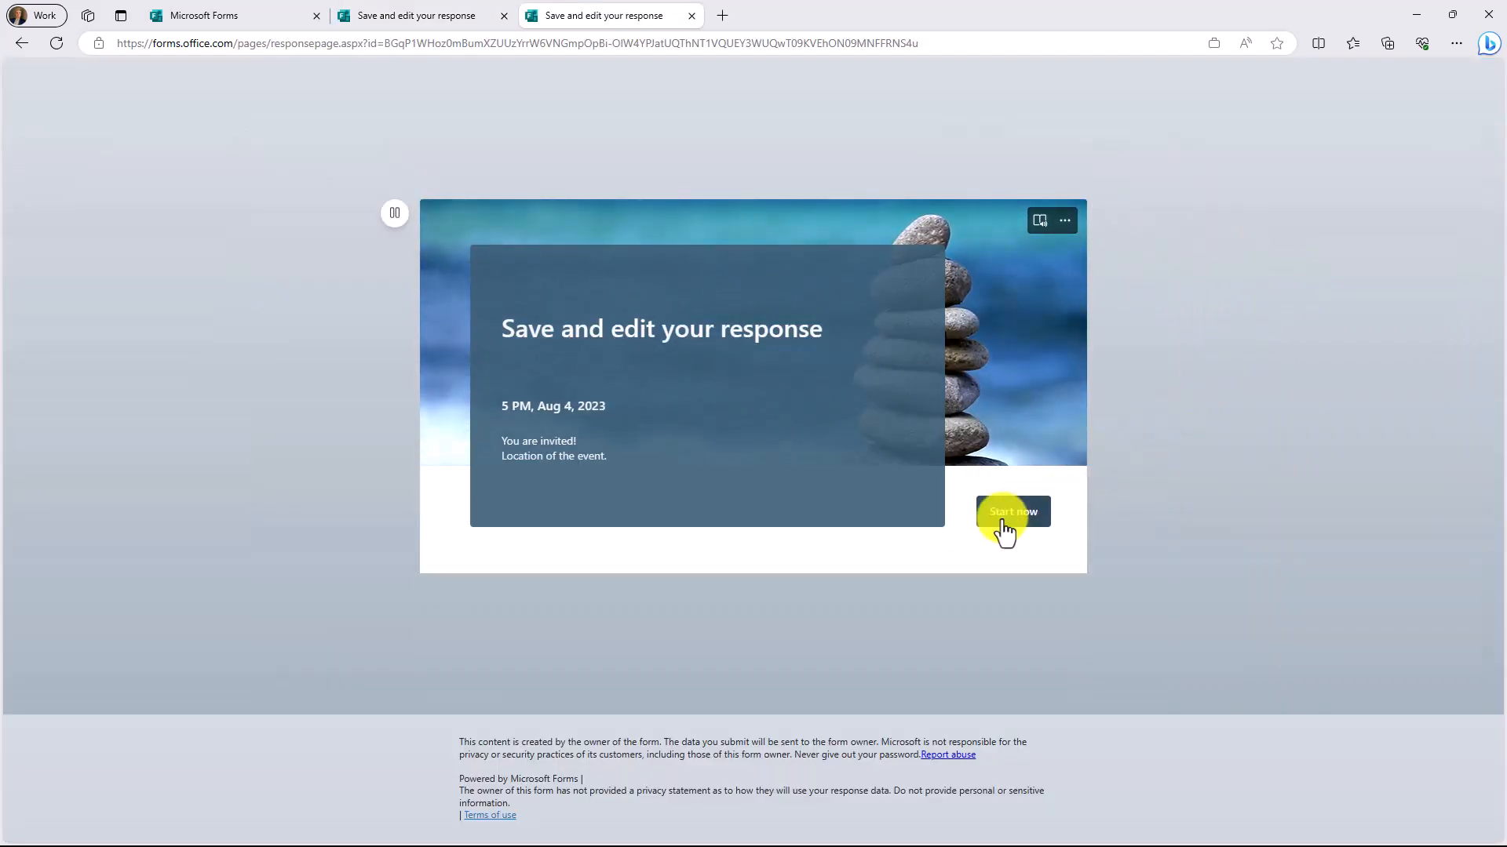
{"action": "left_click", "coordinate": [1011, 511]}
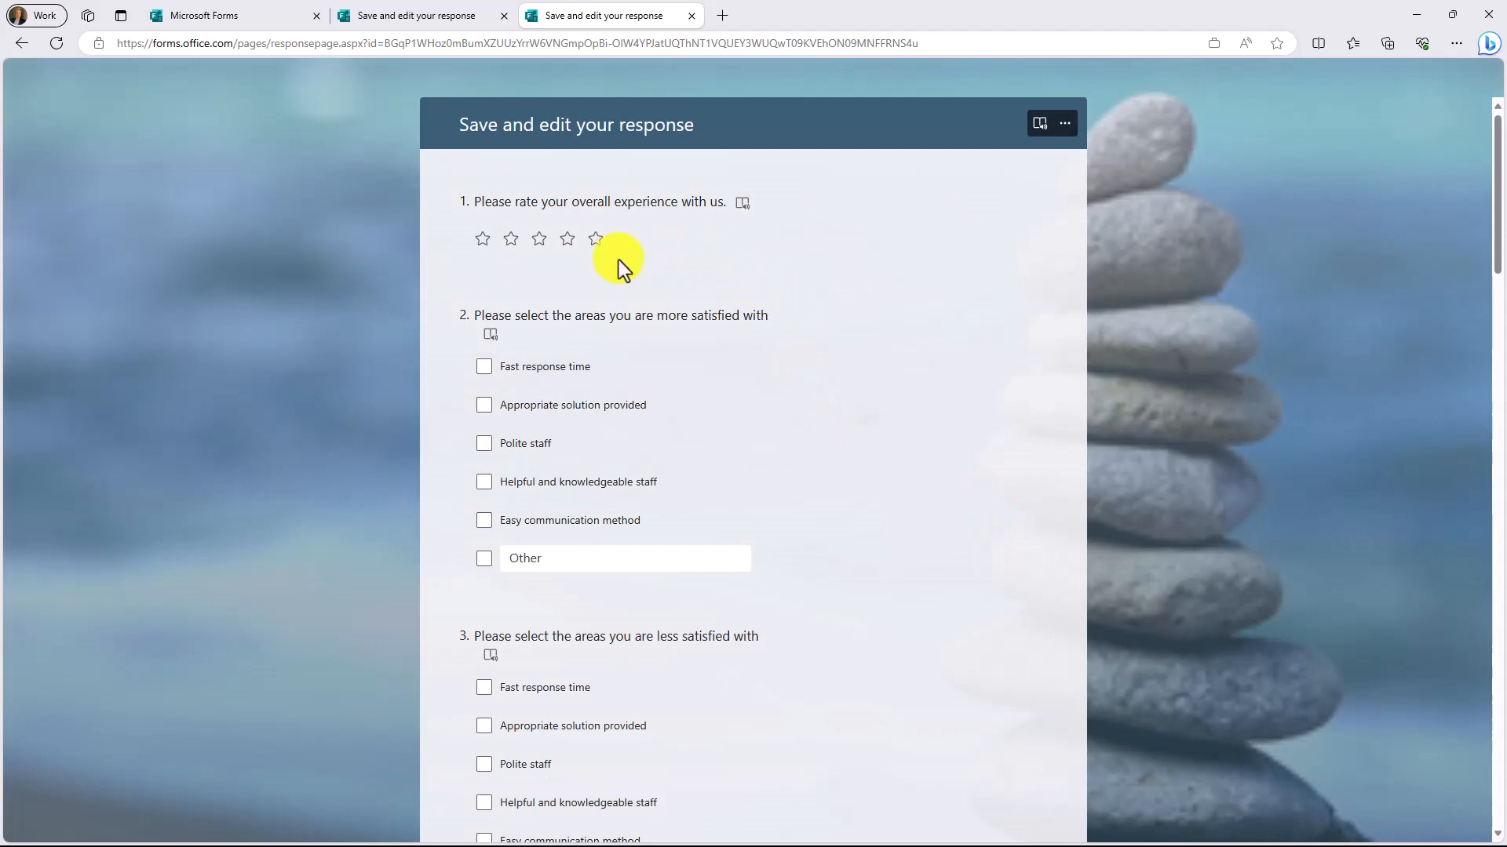
{"action": "scroll", "scroll_direction": "down", "scroll_amount": 3}
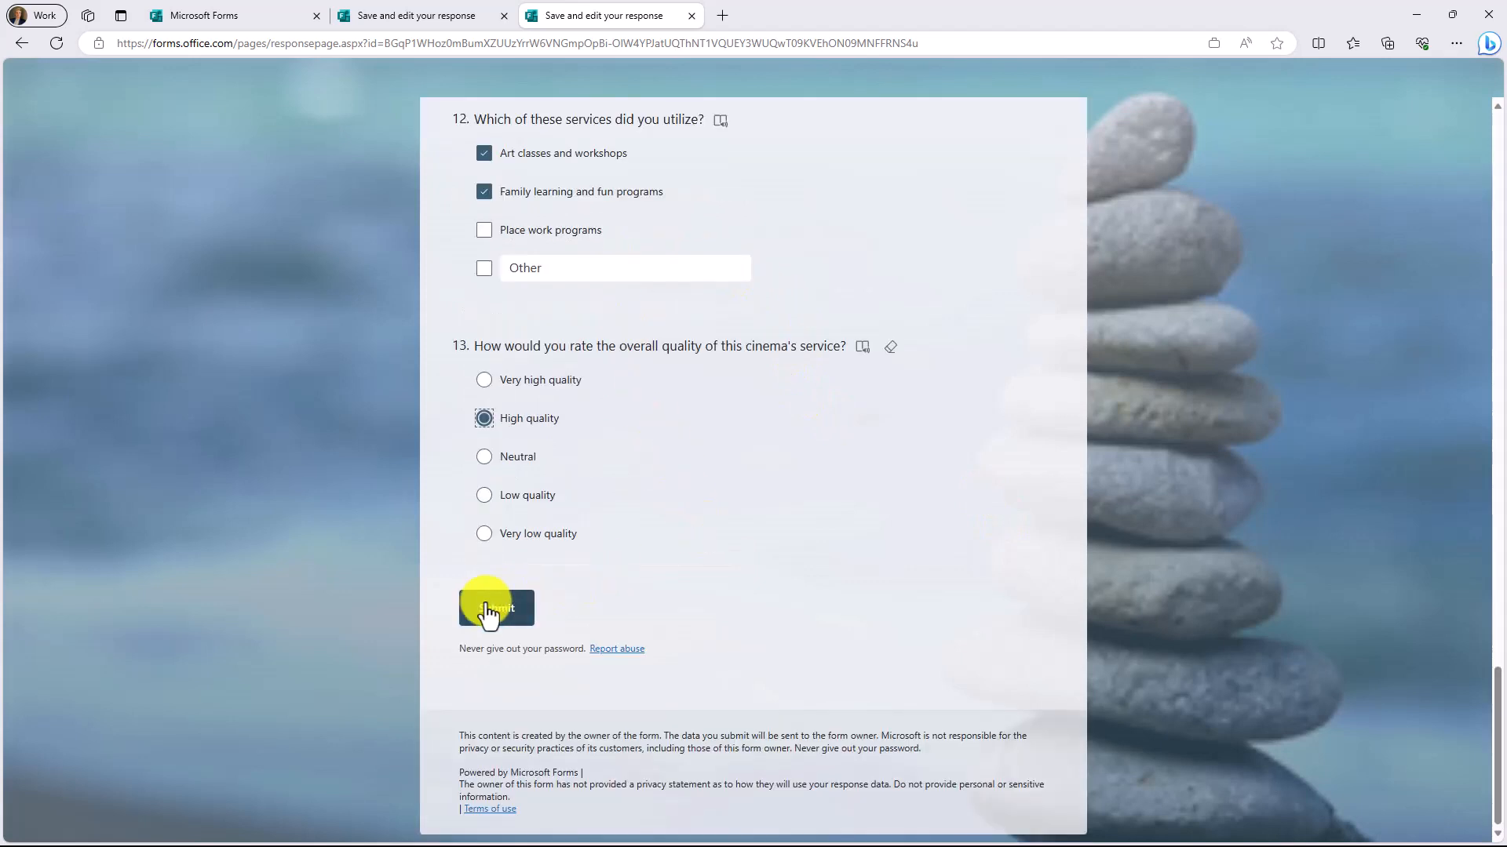
{"action": "left_click", "coordinate": [496, 607]}
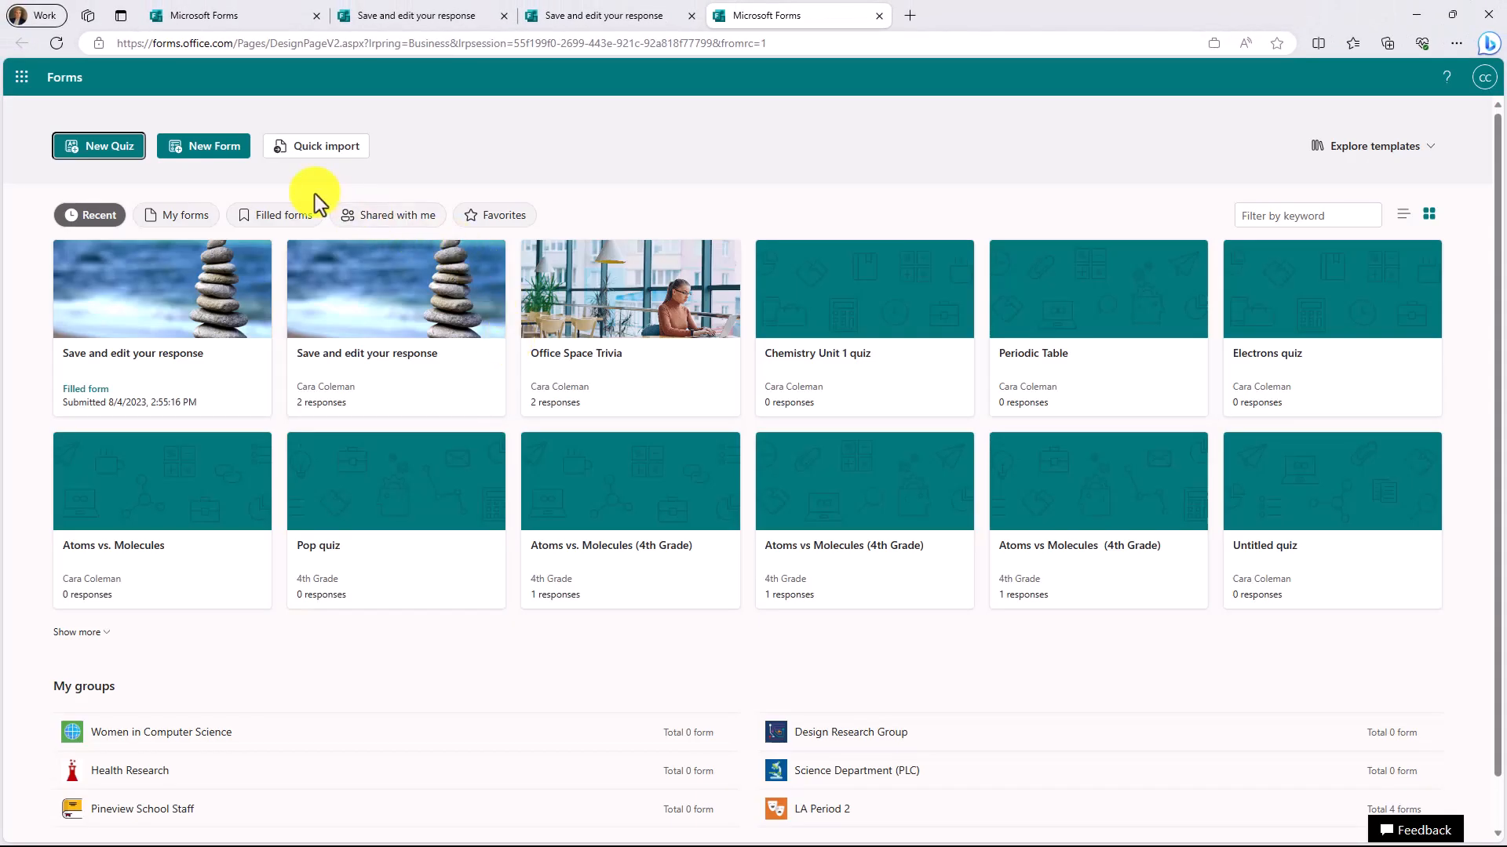
Filter Forms home to Filled forms, then reopen the 'Save and edit your response' editor.
{"action": "left_click", "coordinate": [282, 215]}
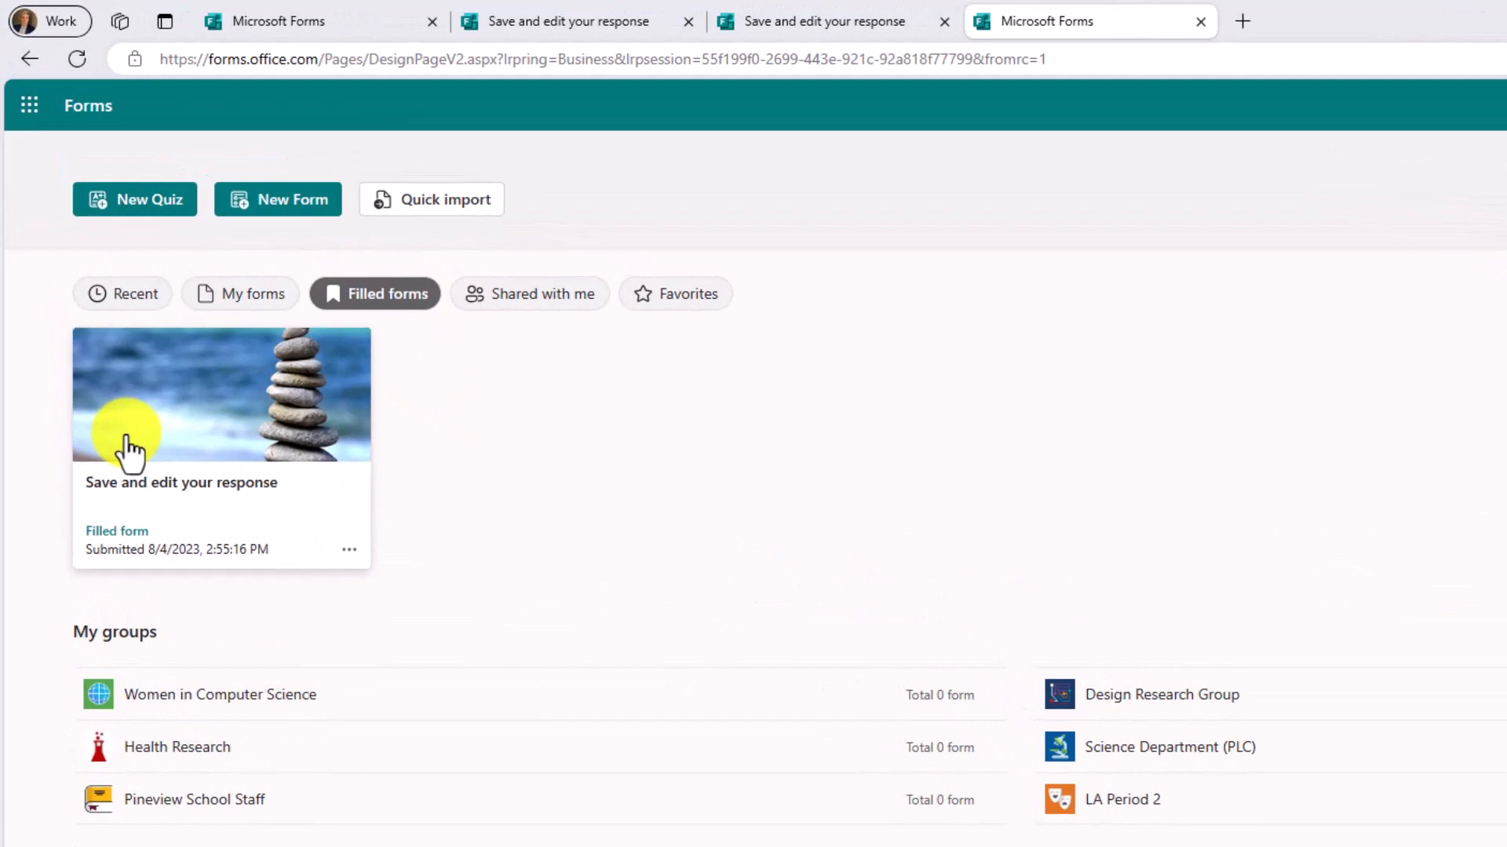
{"action": "mouse_move", "coordinate": [408, 346]}
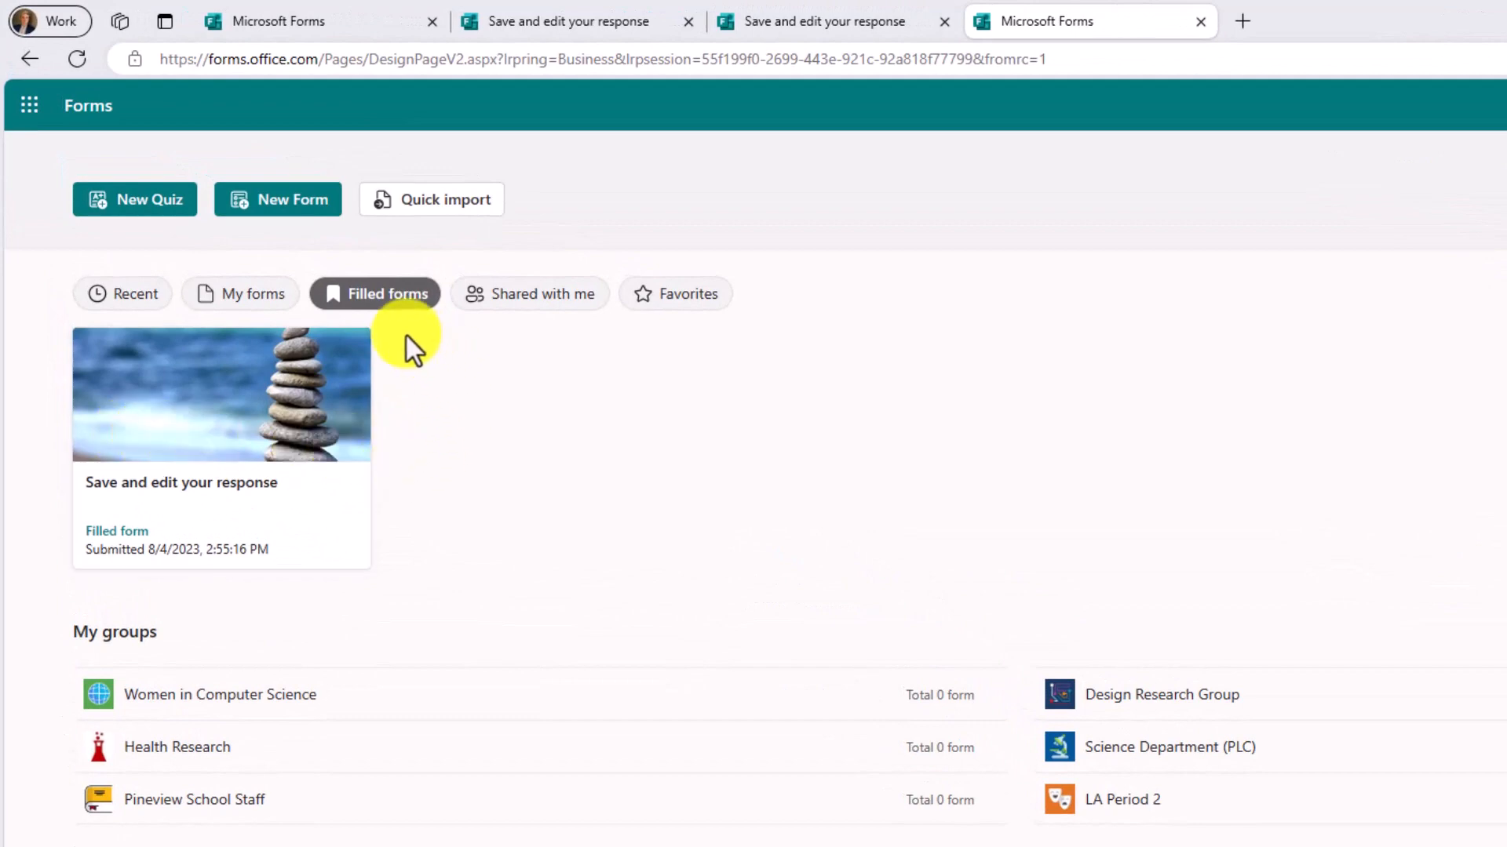
{"action": "mouse_move", "coordinate": [481, 414]}
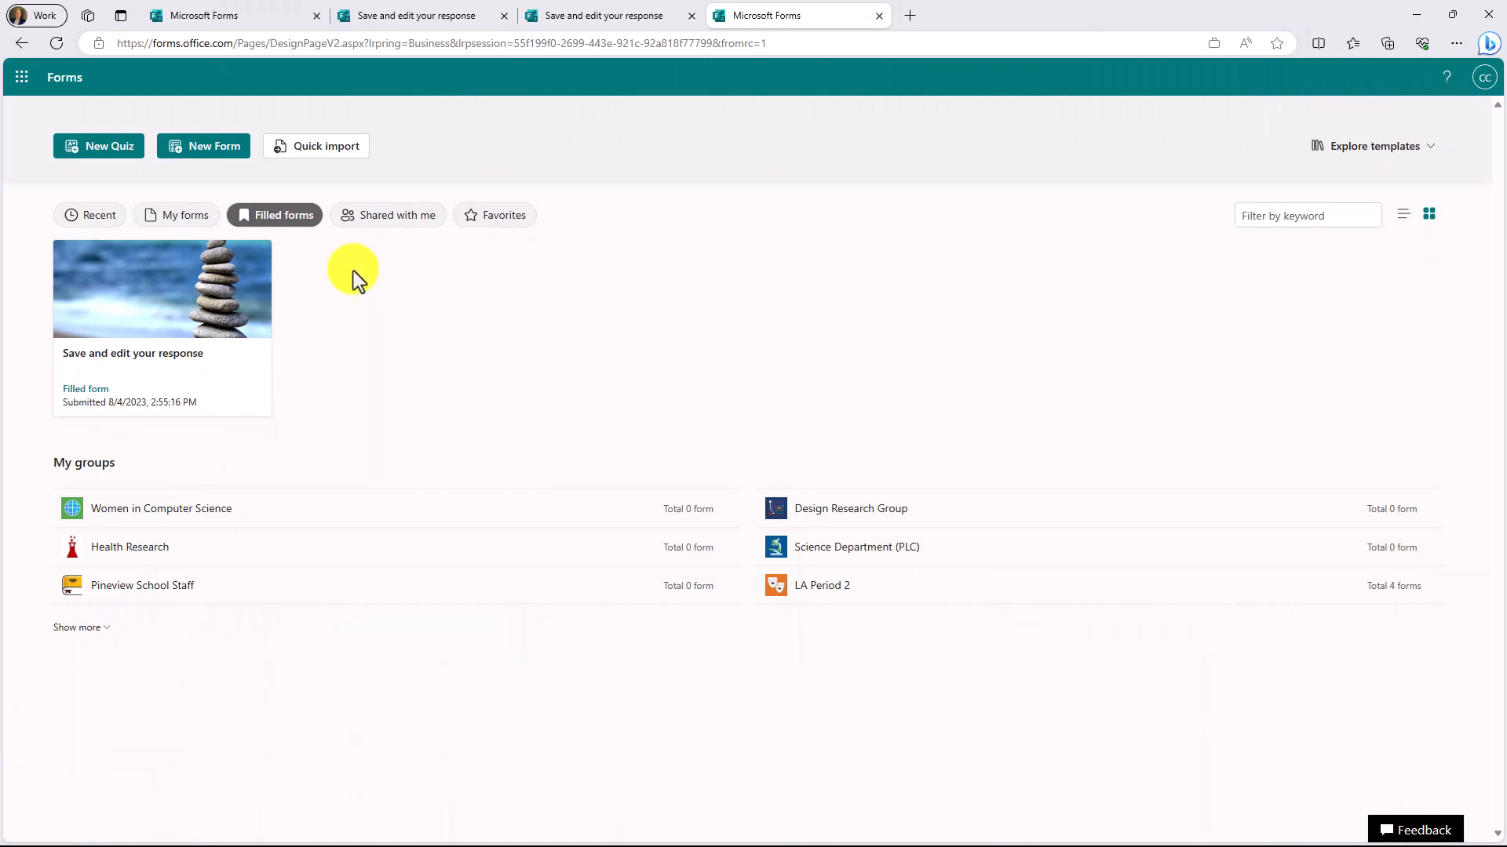
{"action": "left_click", "coordinate": [162, 288]}
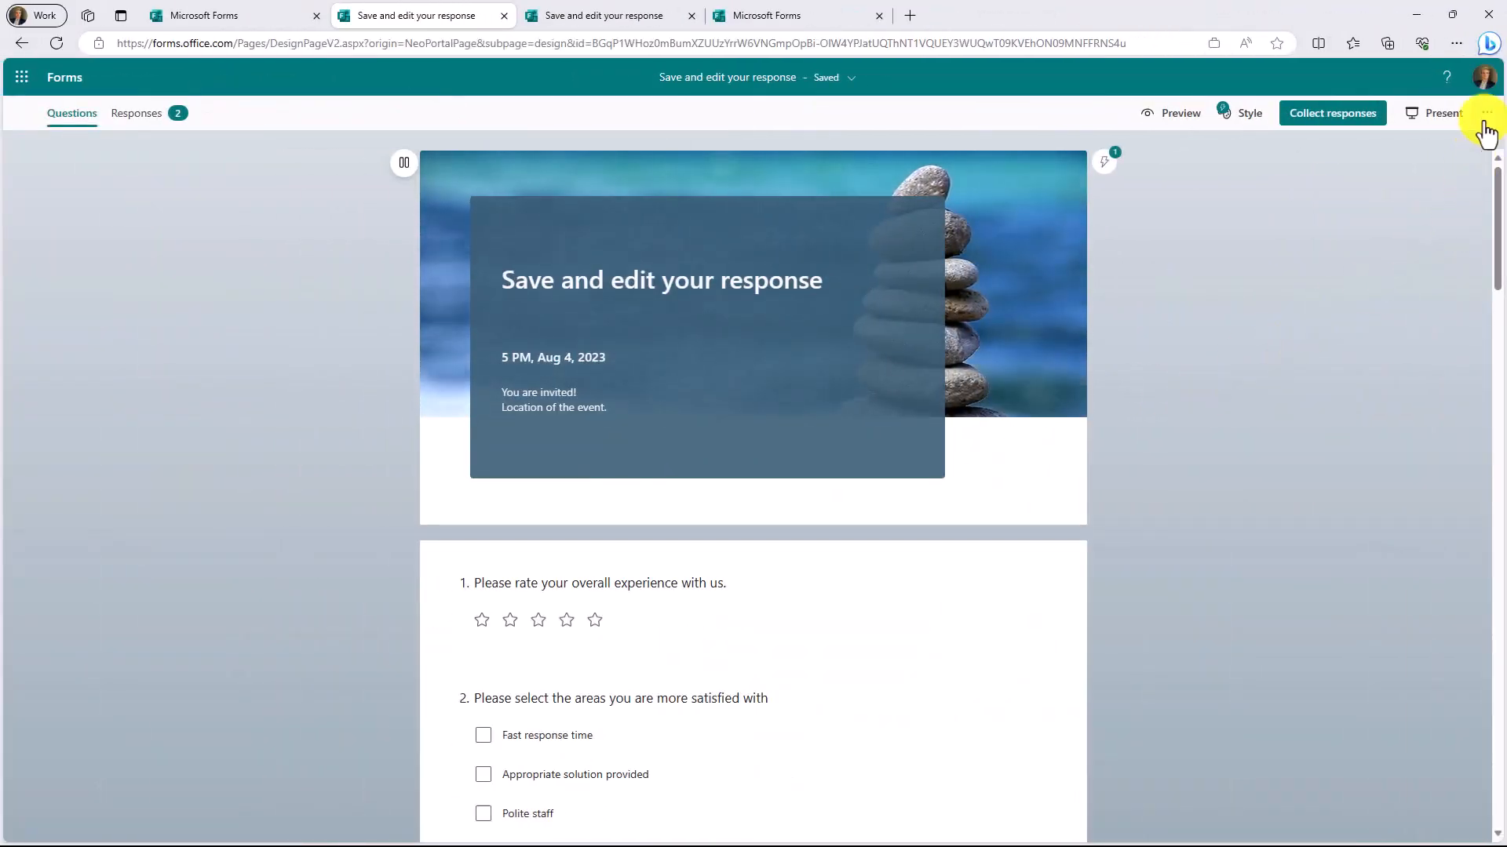
Enable 'Allow respondents to edit their responses' in the form's settings.
{"action": "left_click", "coordinate": [1485, 112]}
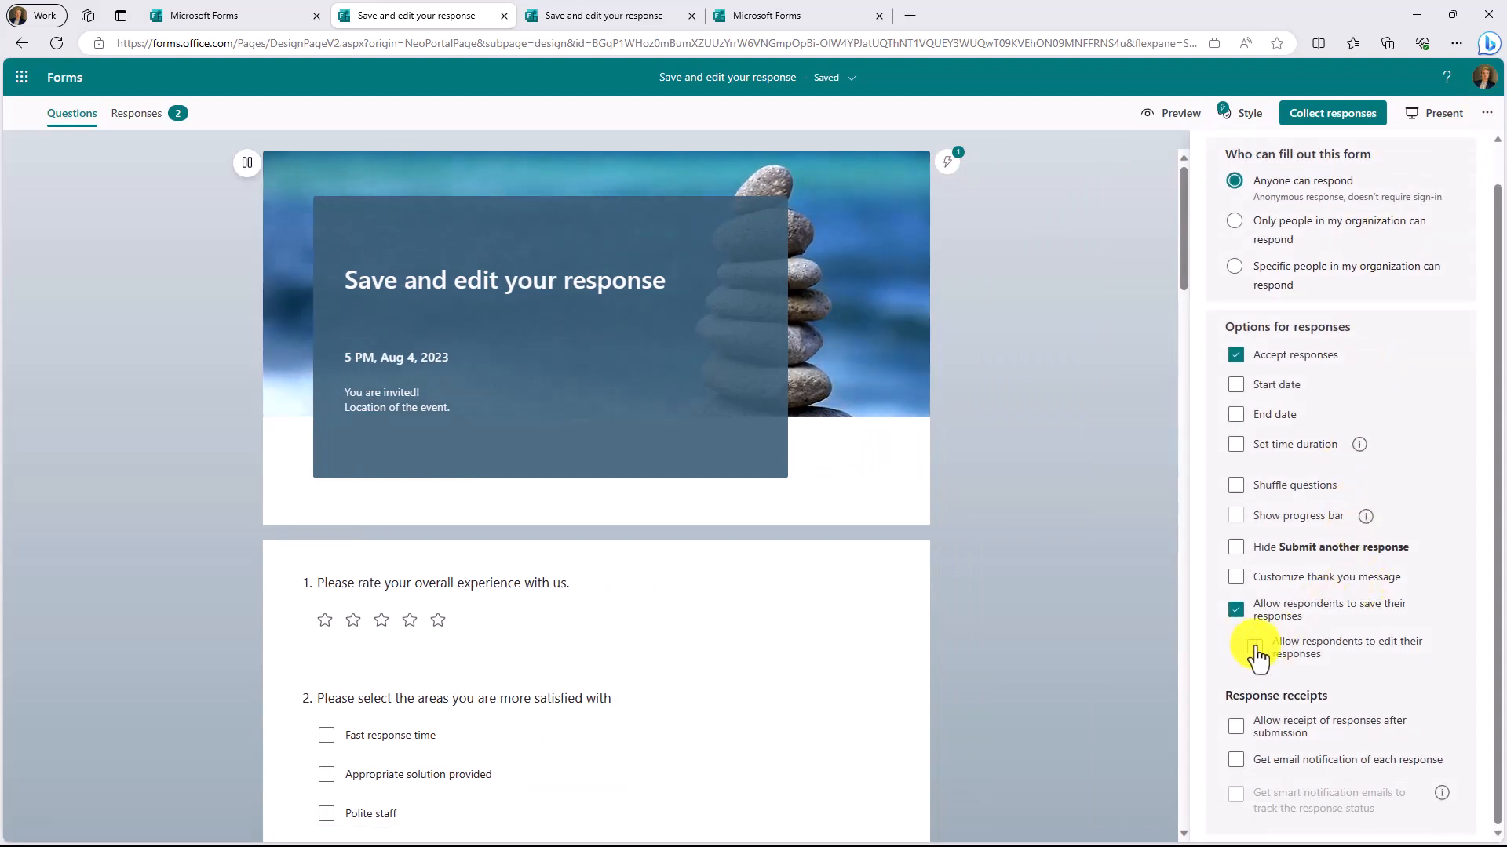
{"action": "left_click", "coordinate": [1236, 648]}
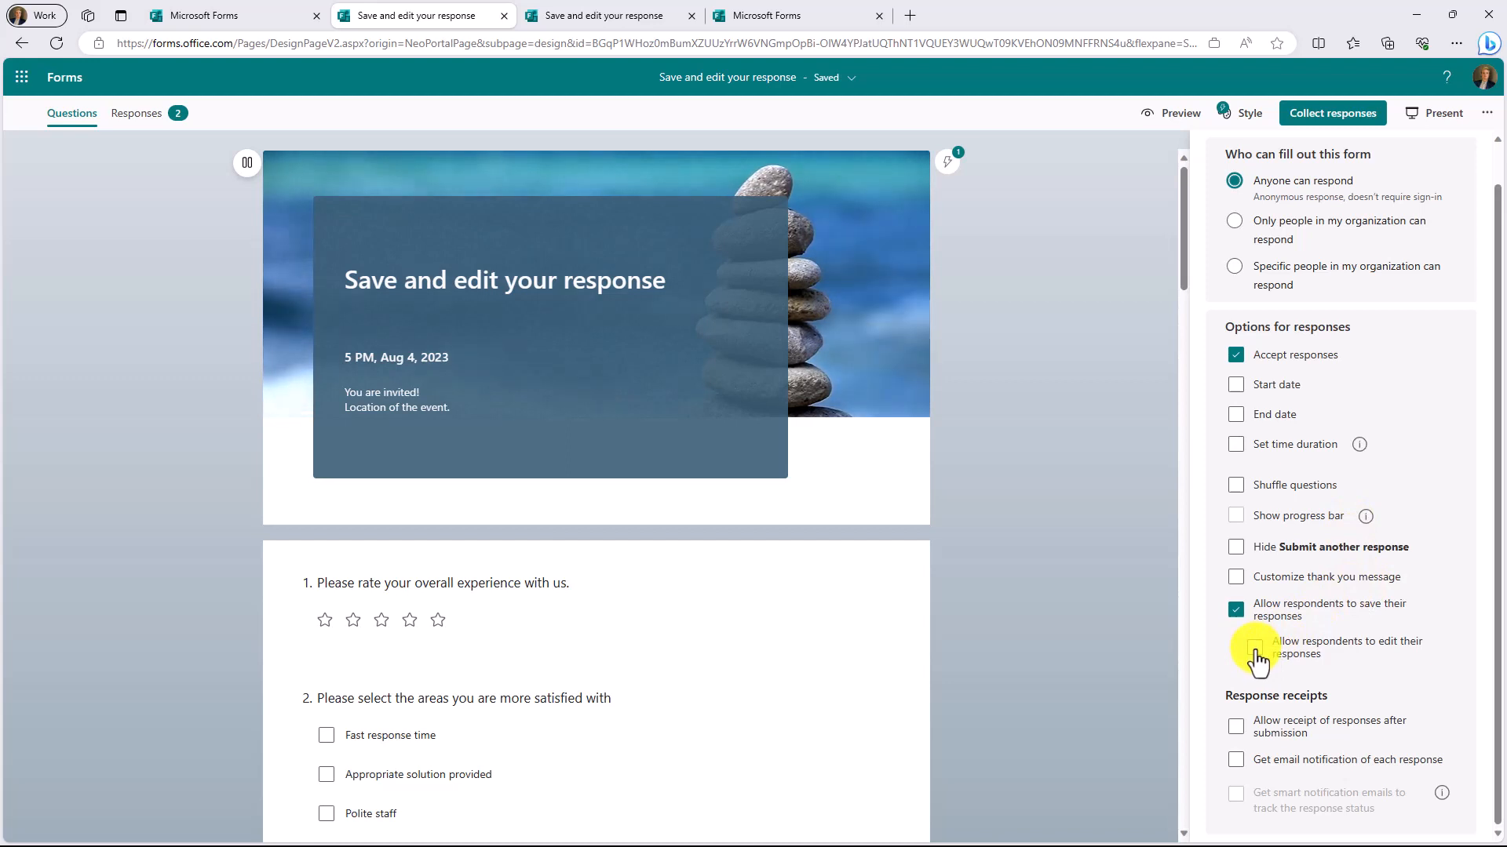
{"action": "left_click", "coordinate": [1236, 647]}
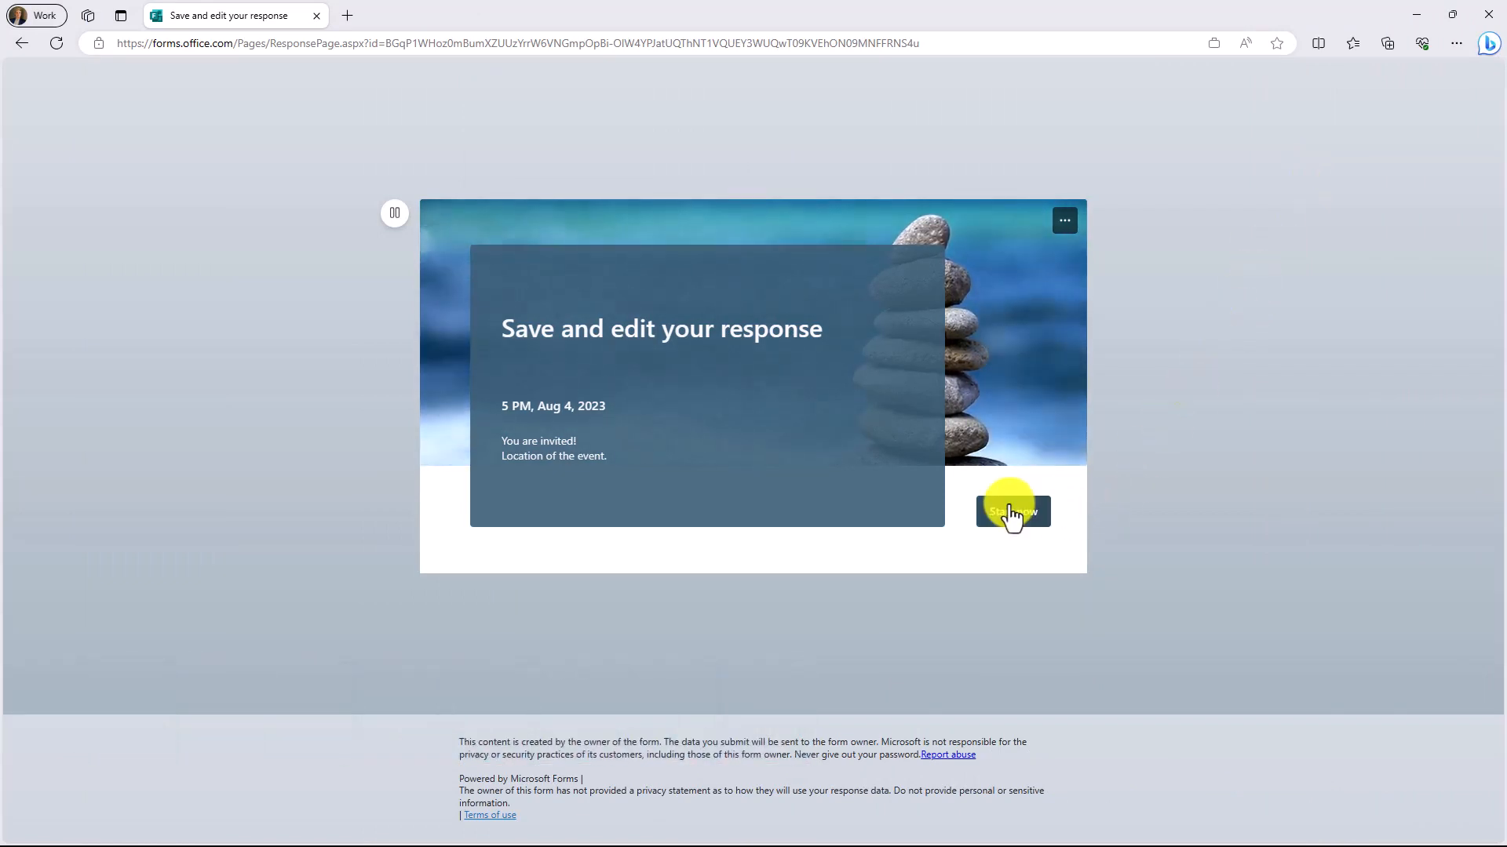
Start the form, answer the questions, and submit the new response.
{"action": "left_click", "coordinate": [1011, 511]}
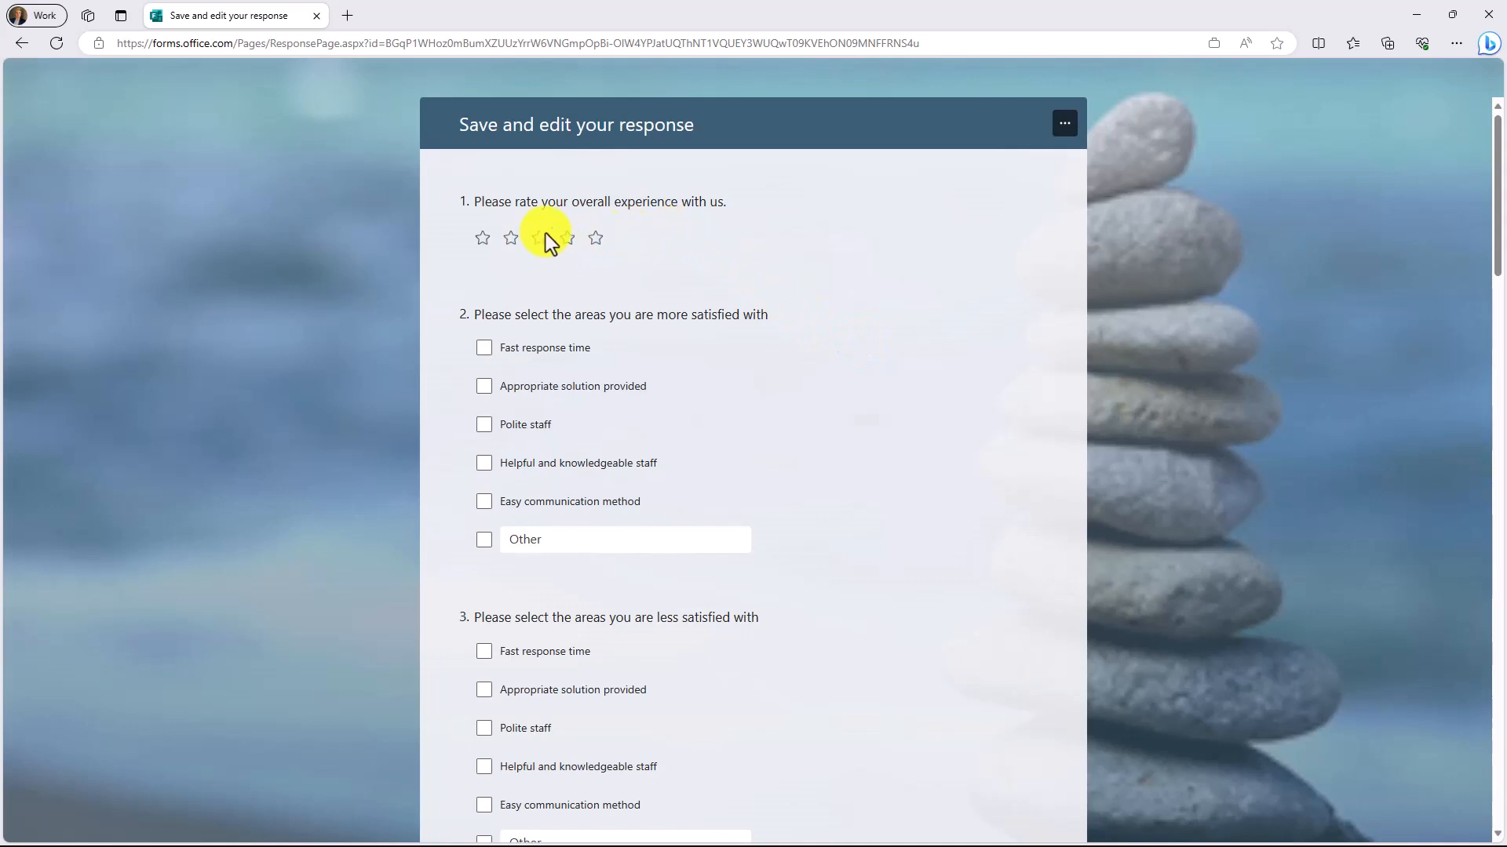
{"action": "scroll", "scroll_direction": "down", "scroll_amount": 3}
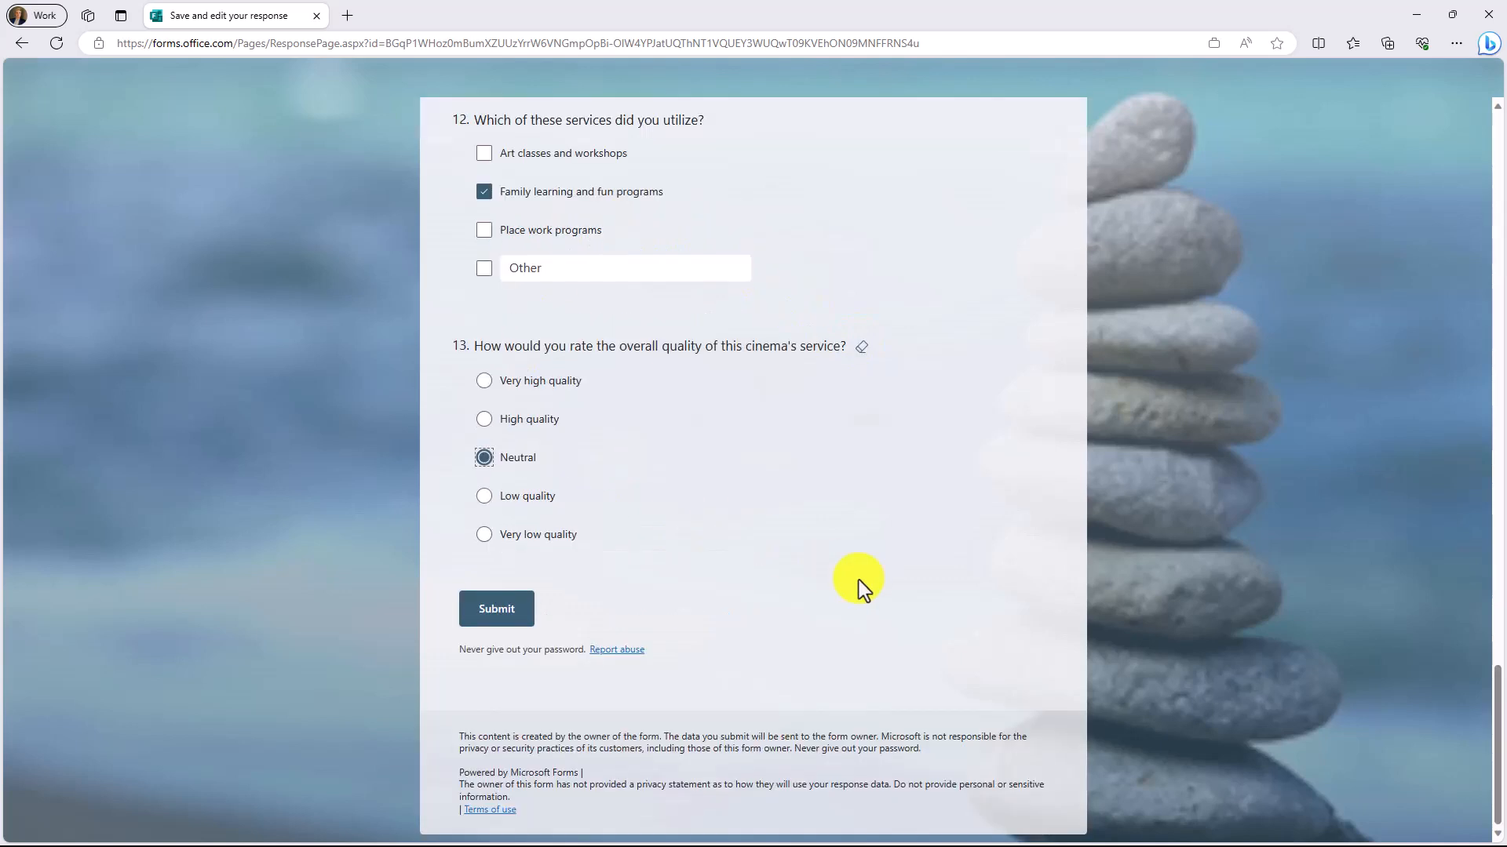
{"action": "left_click", "coordinate": [496, 608]}
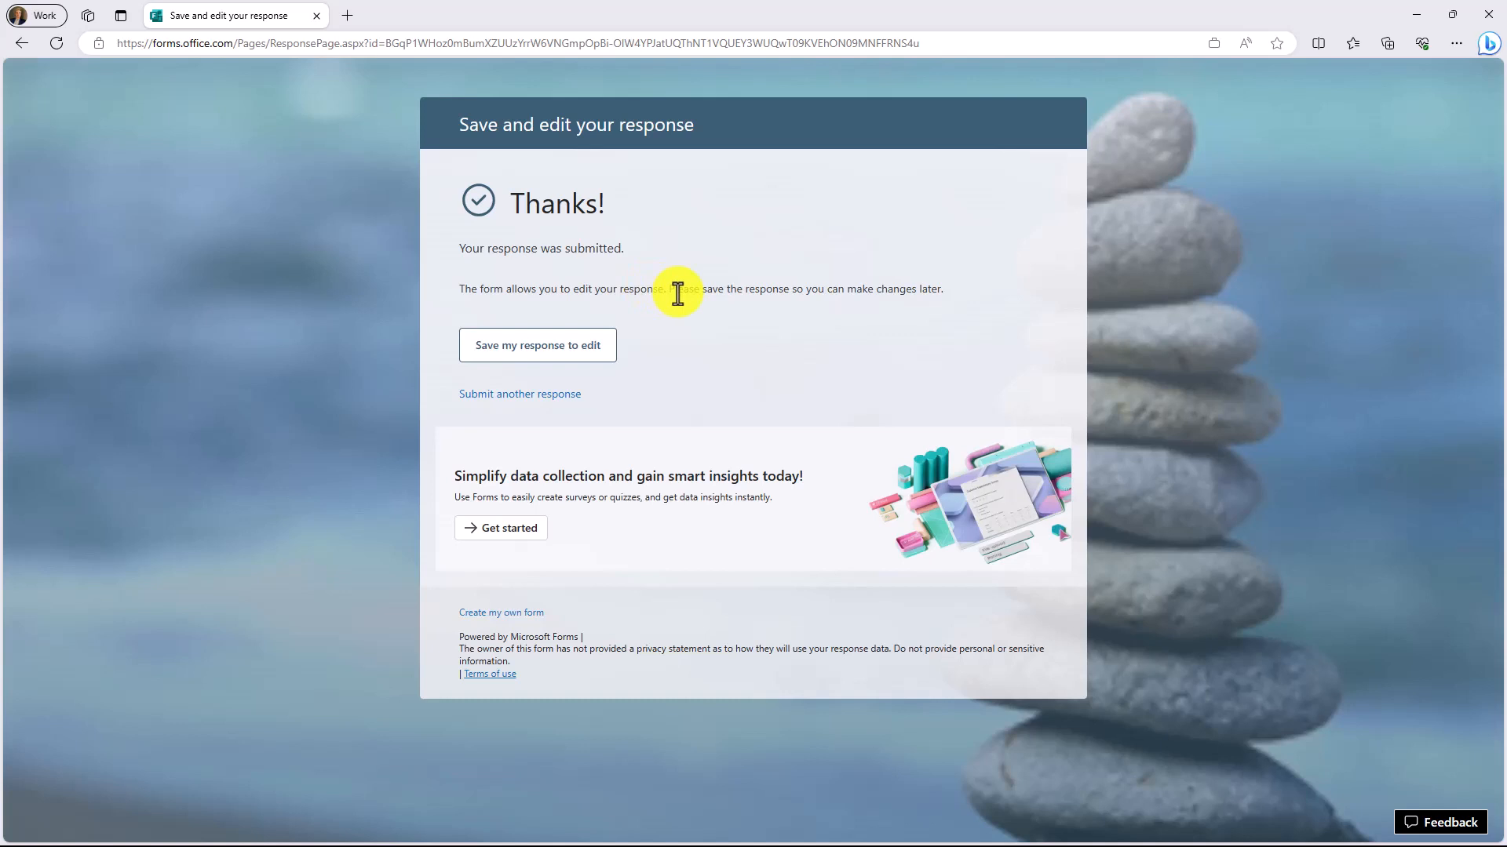
{"action": "mouse_move", "coordinate": [774, 319]}
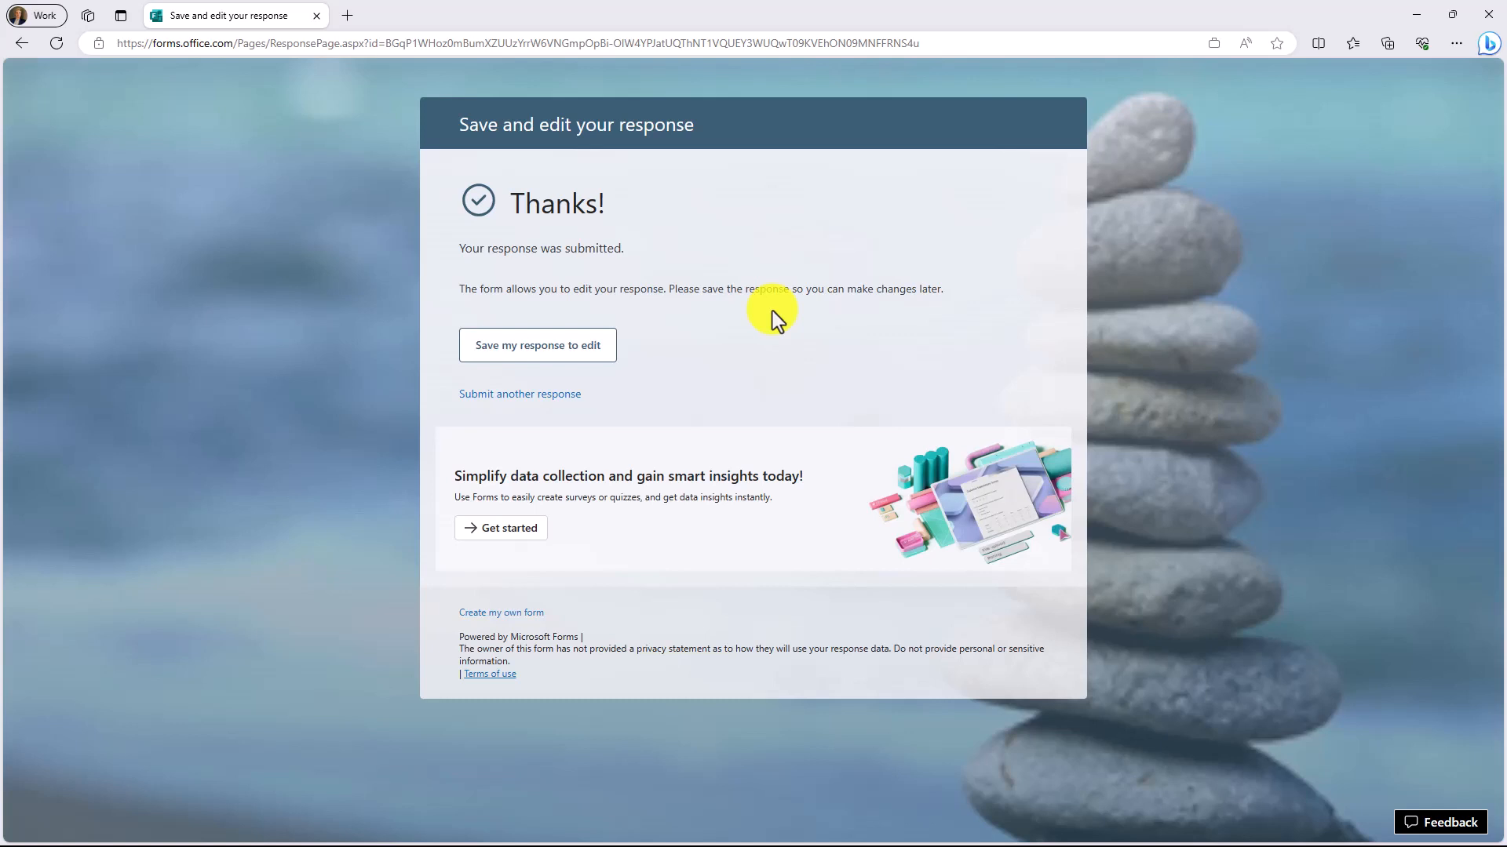
{"action": "mouse_move", "coordinate": [502, 353]}
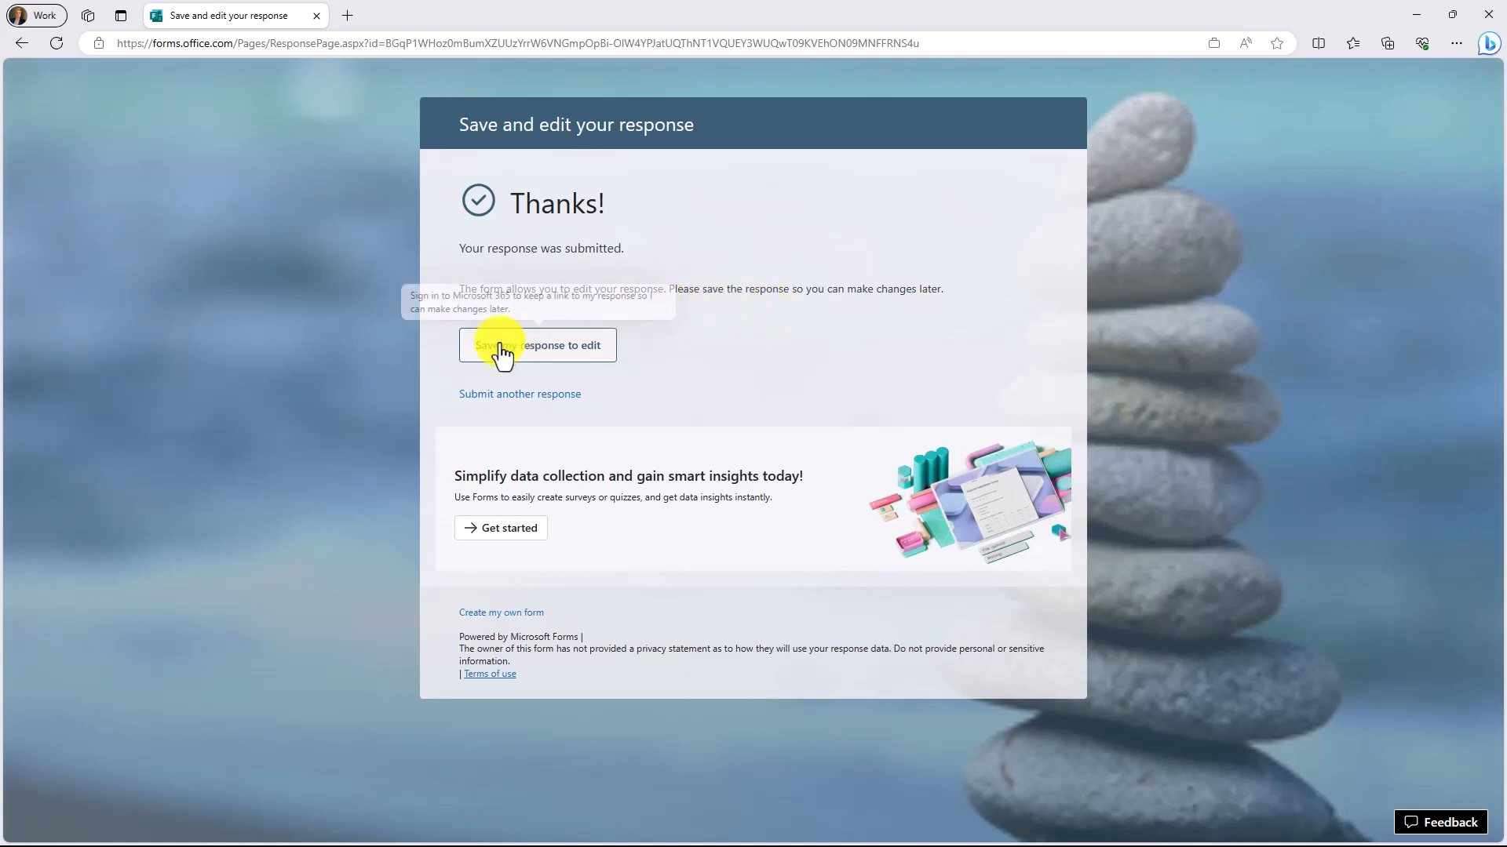
Save the response for later, filter to Filled forms, and open its card.
{"action": "left_click", "coordinate": [536, 345]}
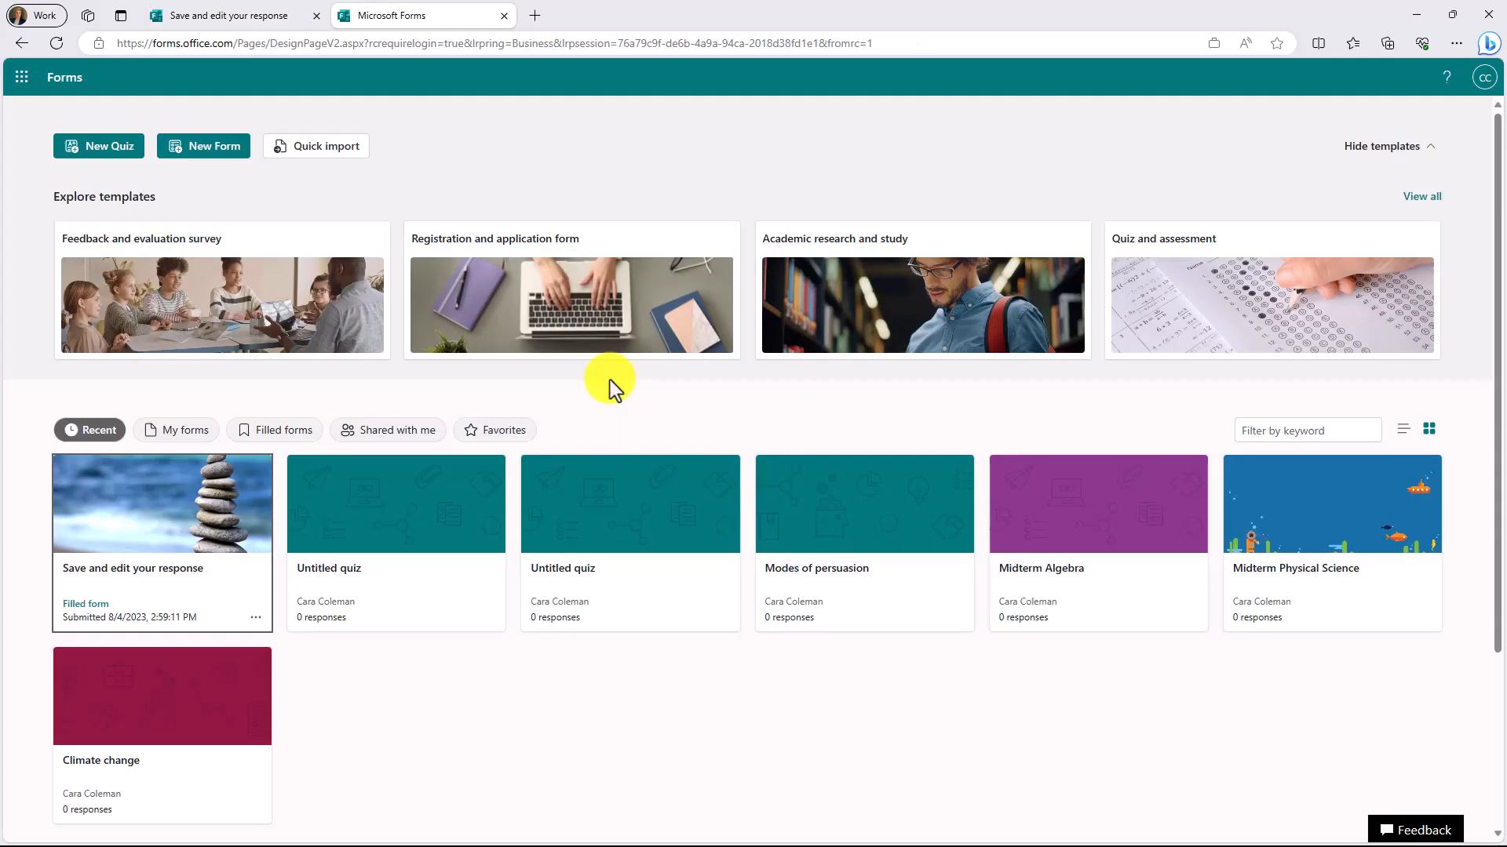
{"action": "mouse_move", "coordinate": [89, 613]}
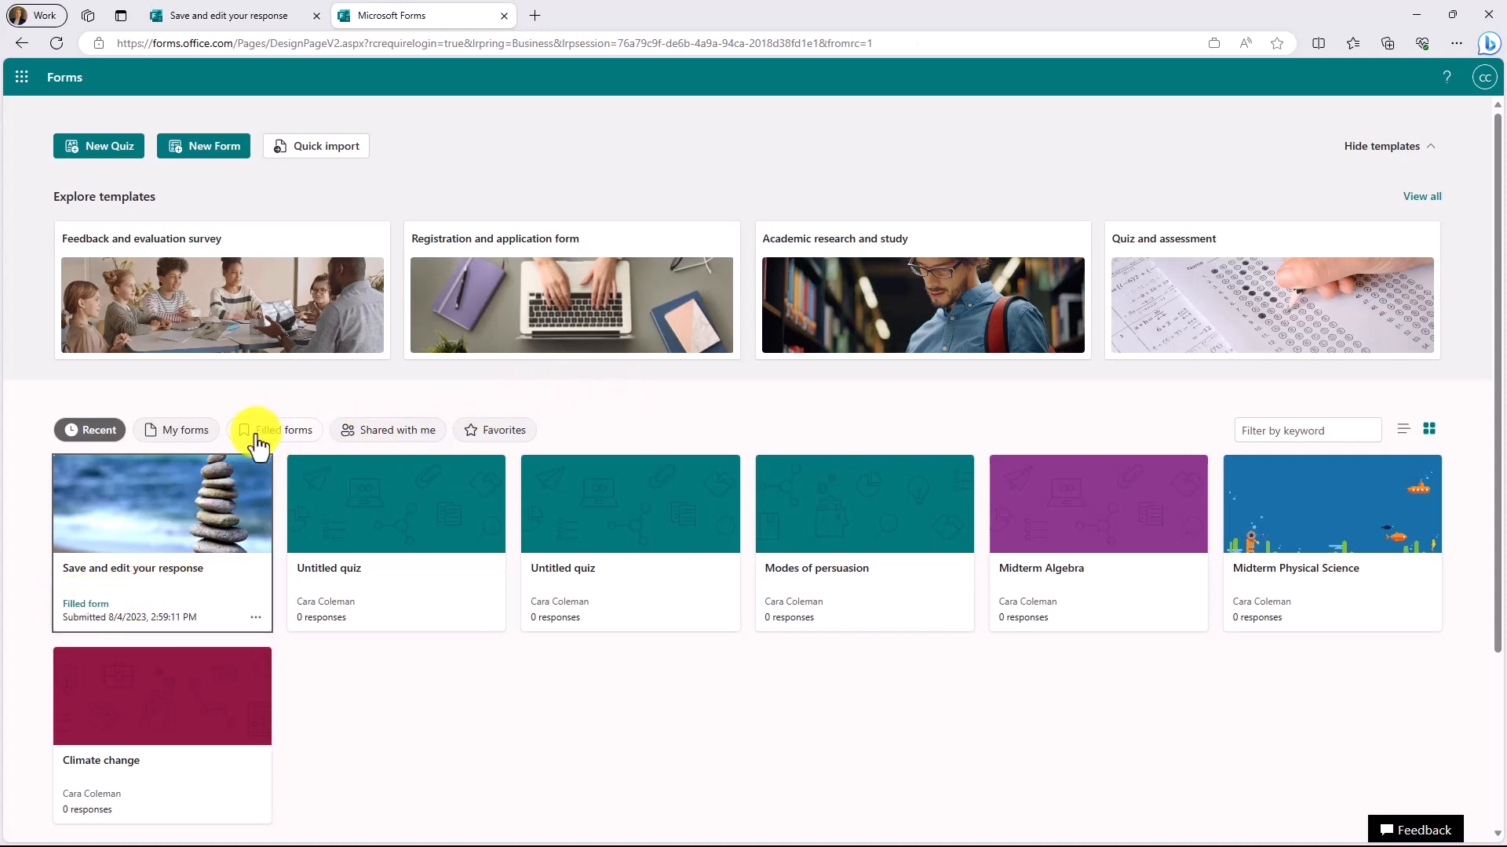
{"action": "left_click", "coordinate": [274, 429]}
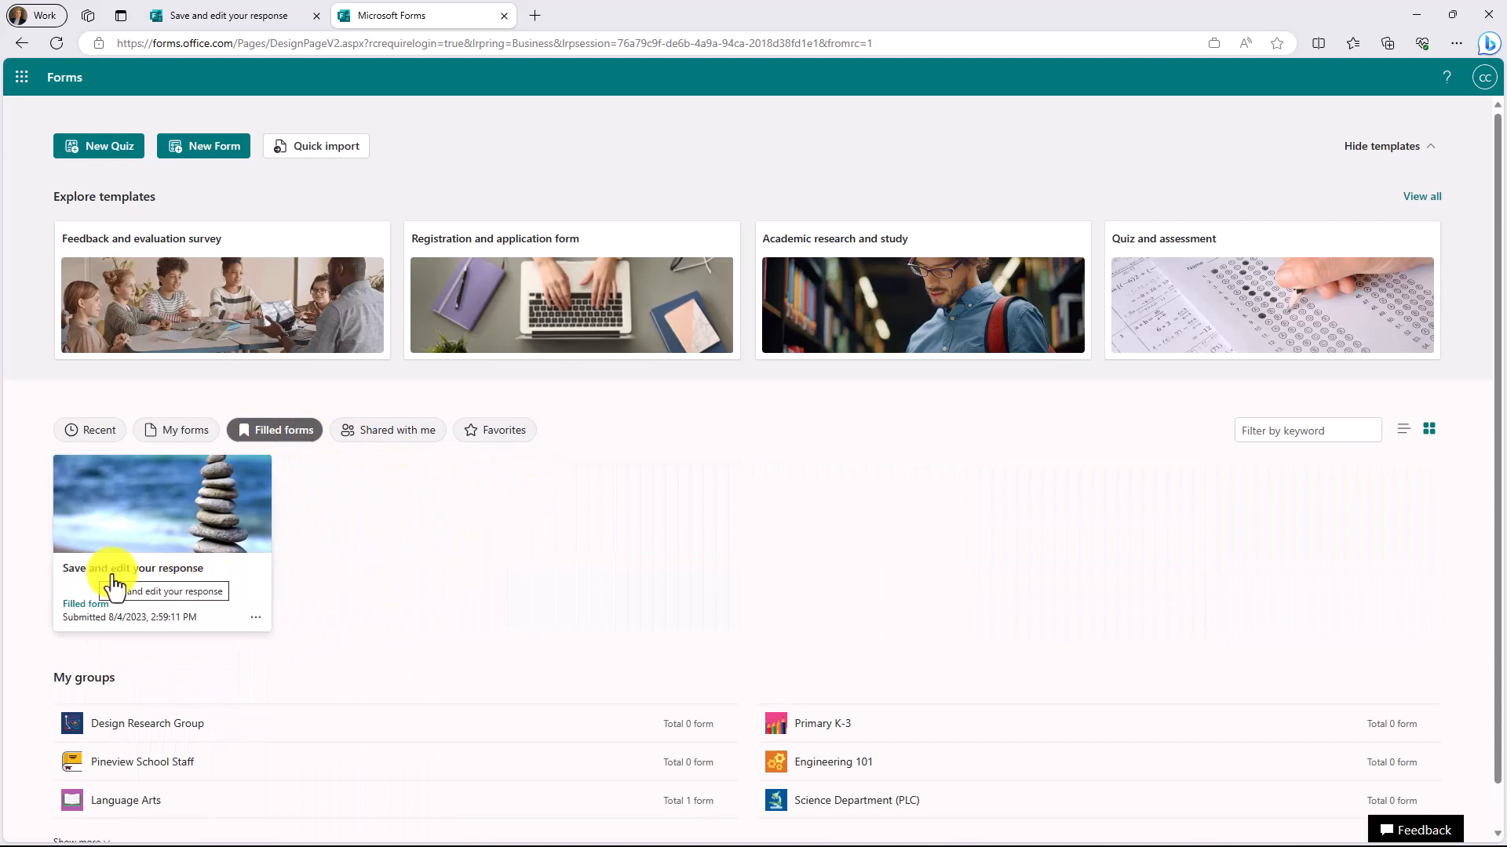
{"action": "mouse_move", "coordinate": [171, 527]}
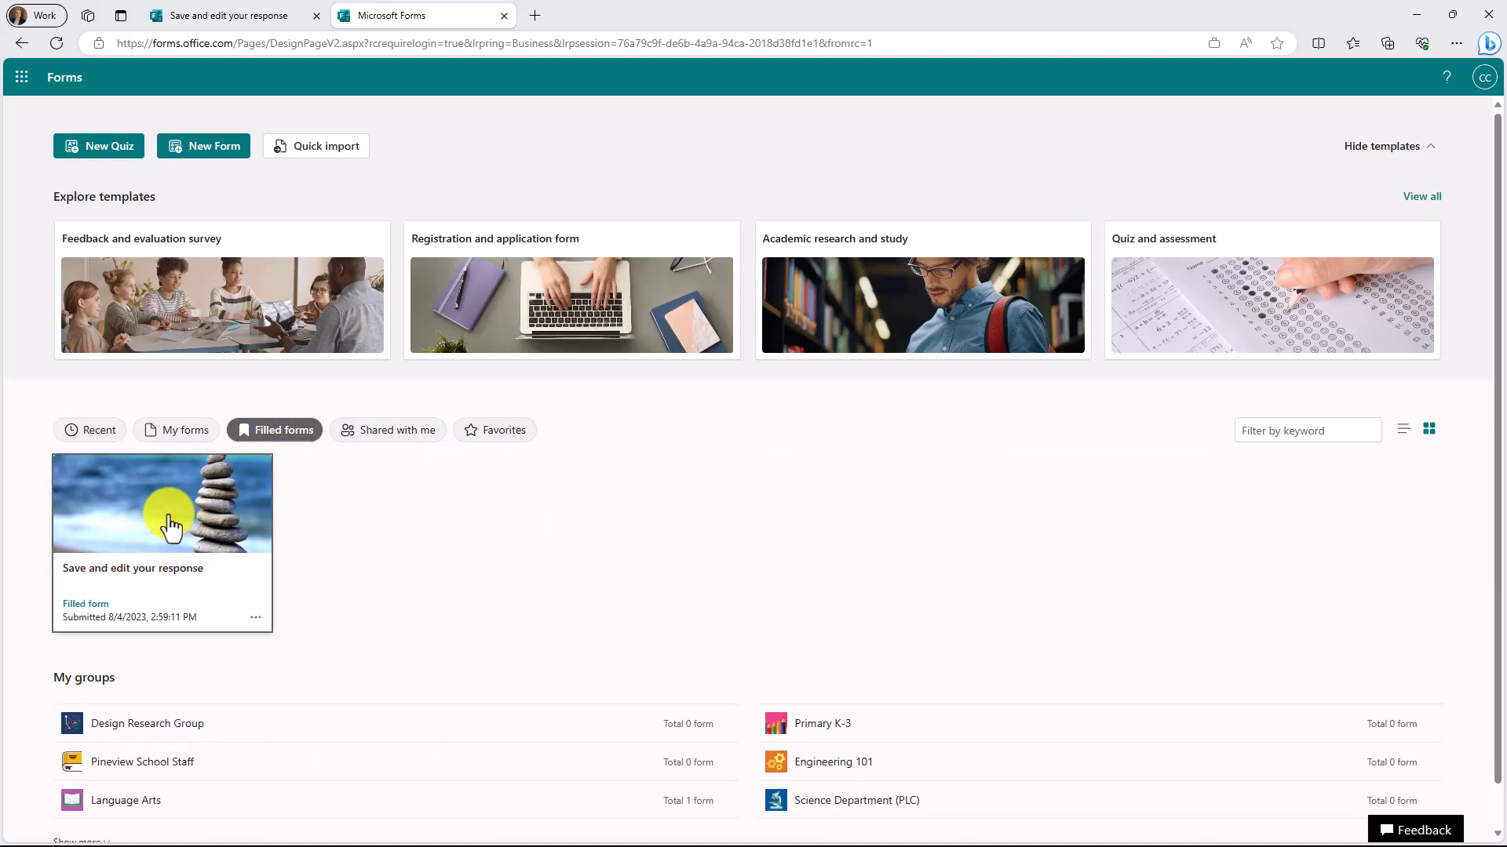
{"action": "left_click", "coordinate": [162, 503]}
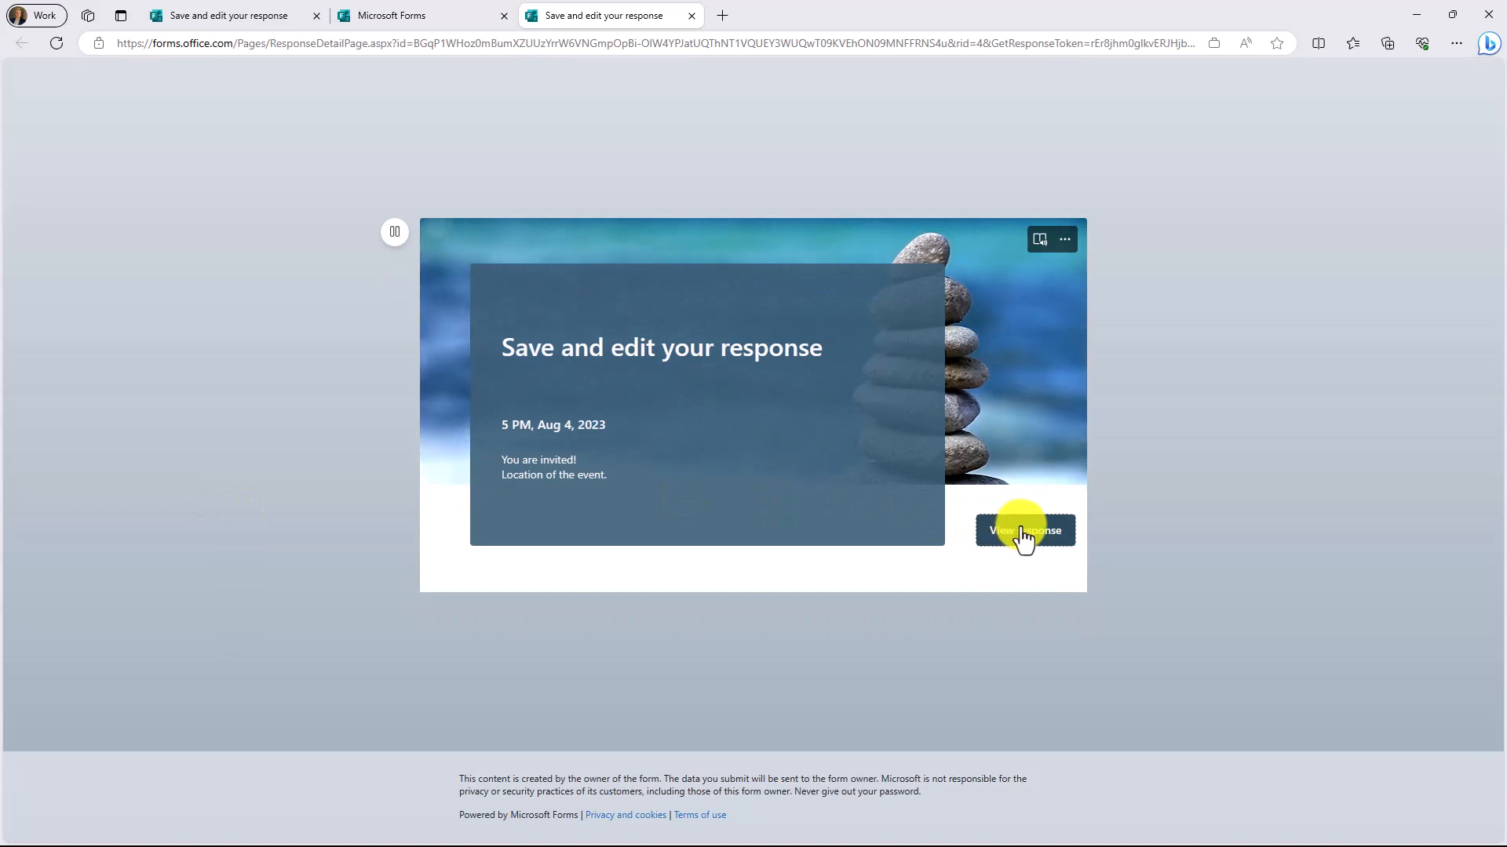
Edit the response to five stars and 'Nothing to improve', then create a new Teams quiz.
{"action": "left_click", "coordinate": [1024, 530]}
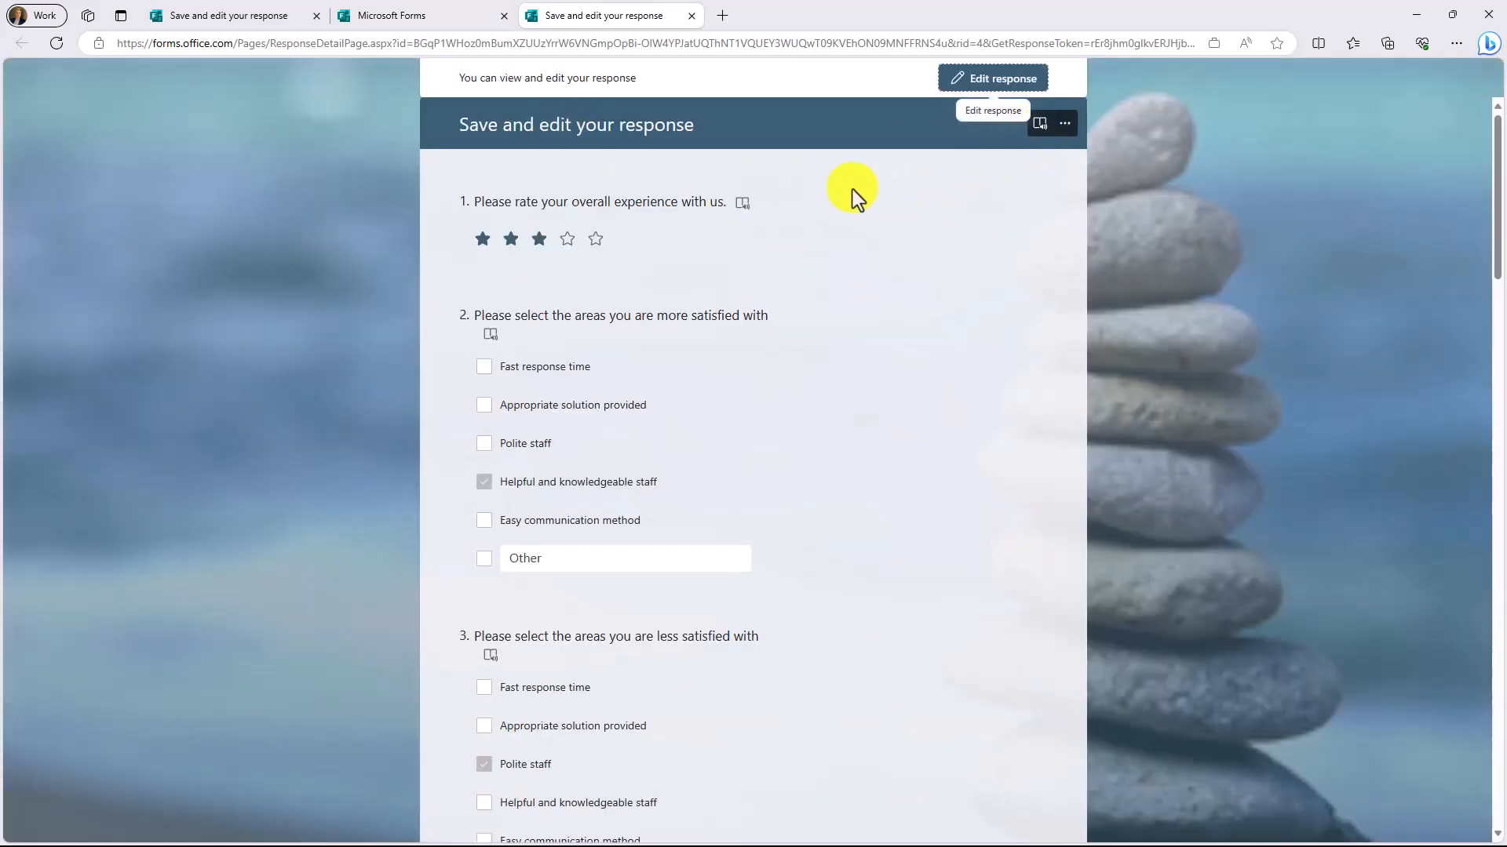
{"action": "mouse_move", "coordinate": [659, 96]}
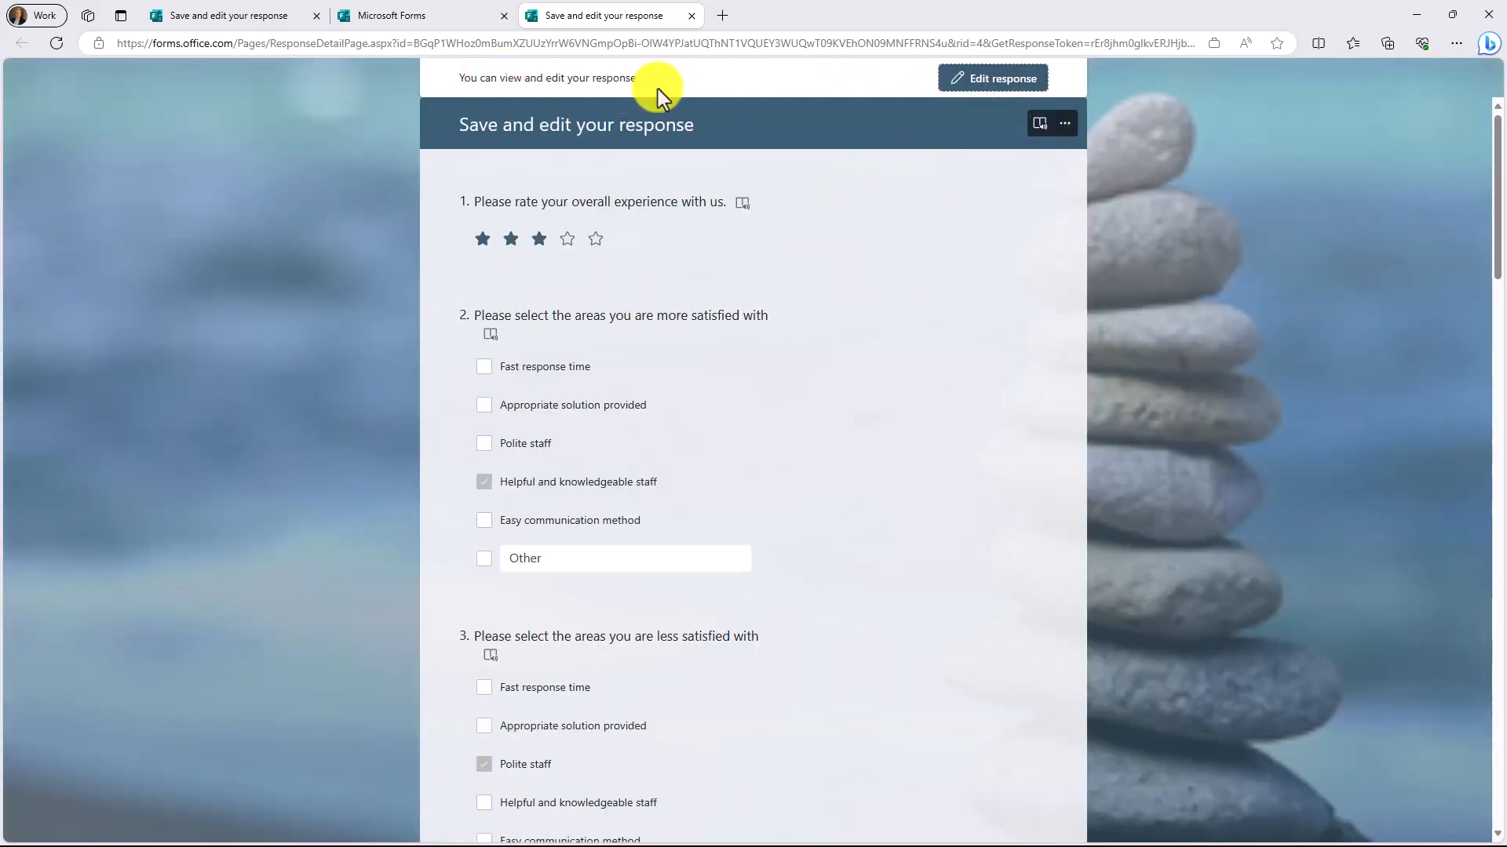
{"action": "left_click", "coordinate": [992, 78]}
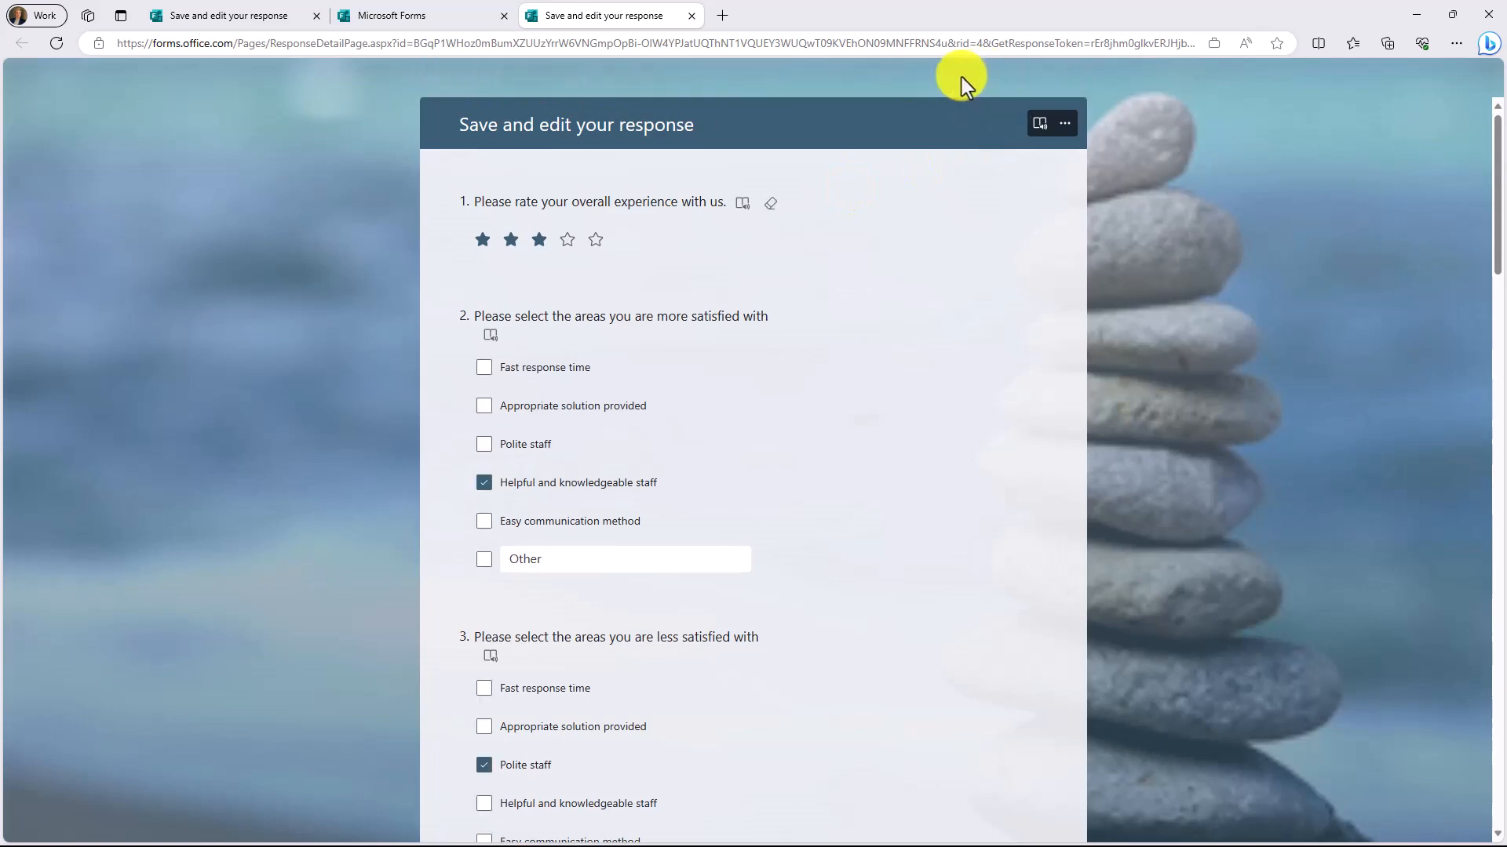
{"action": "left_click", "coordinate": [566, 240]}
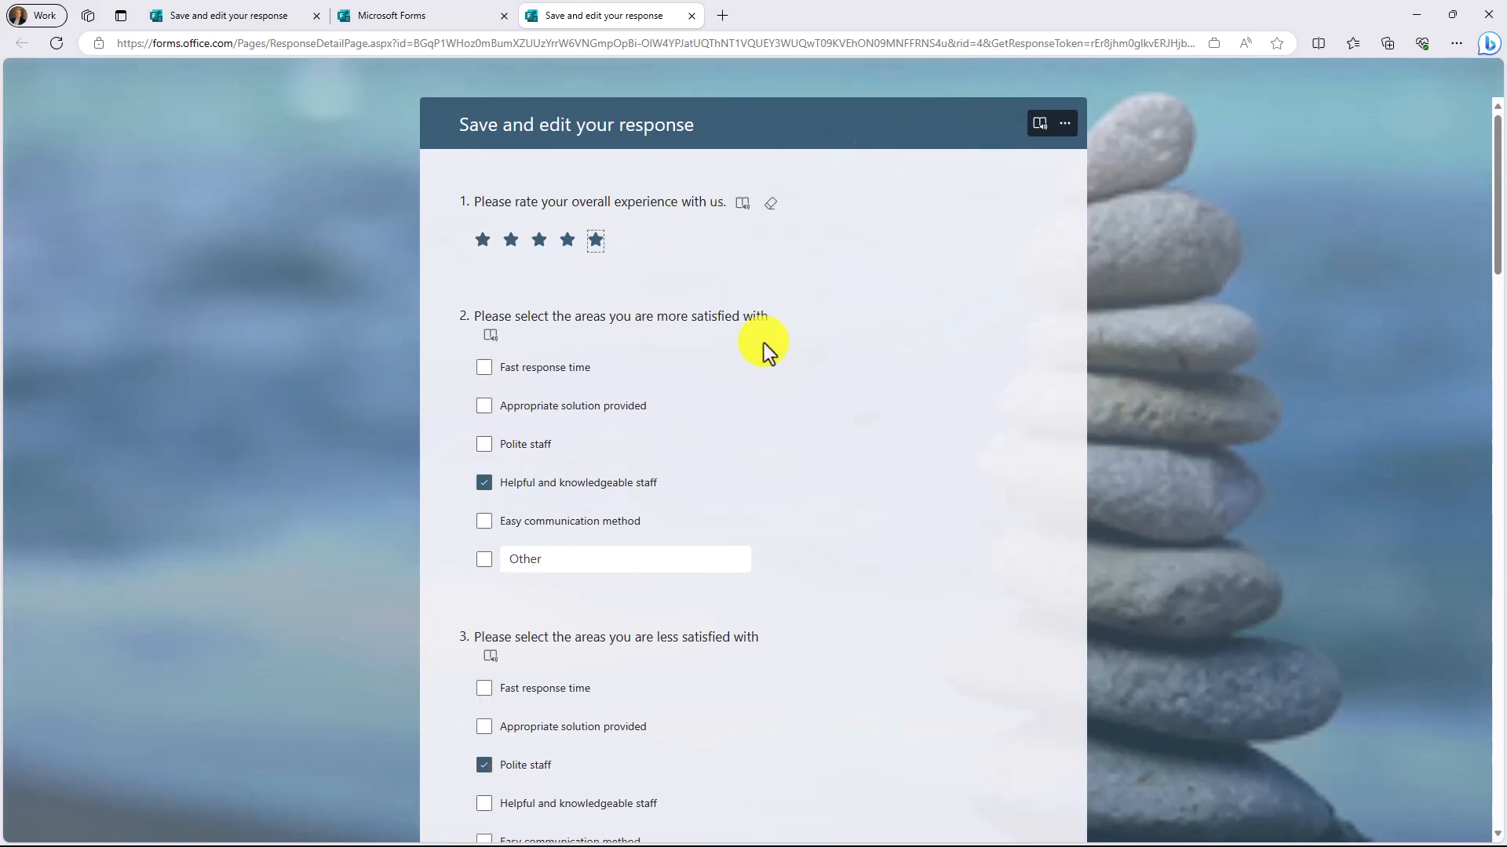
{"action": "scroll", "scroll_direction": "down", "scroll_amount": 3}
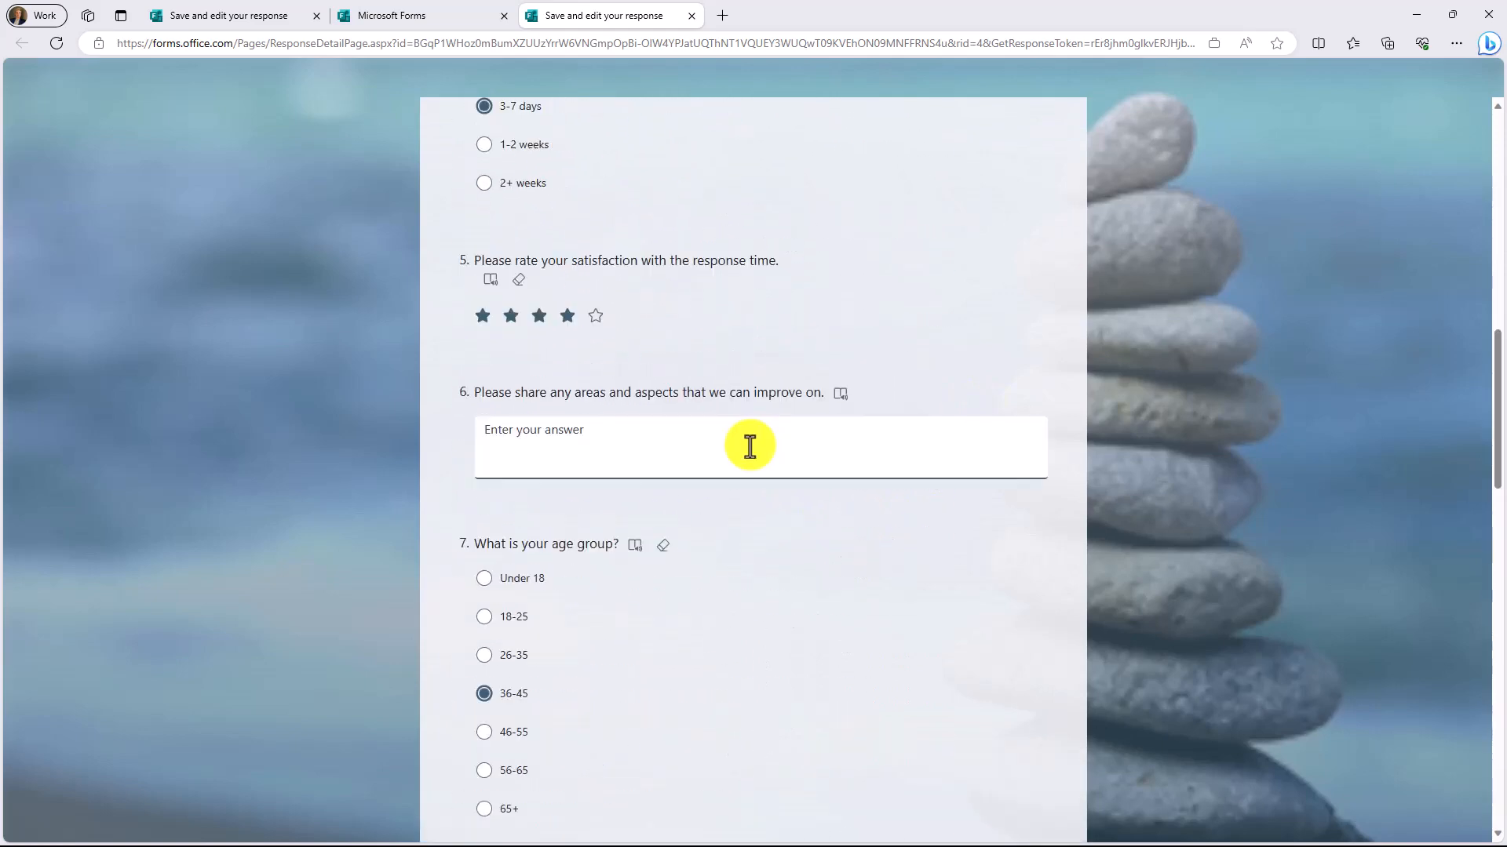
{"action": "type", "text": "Nothing to improve!"}
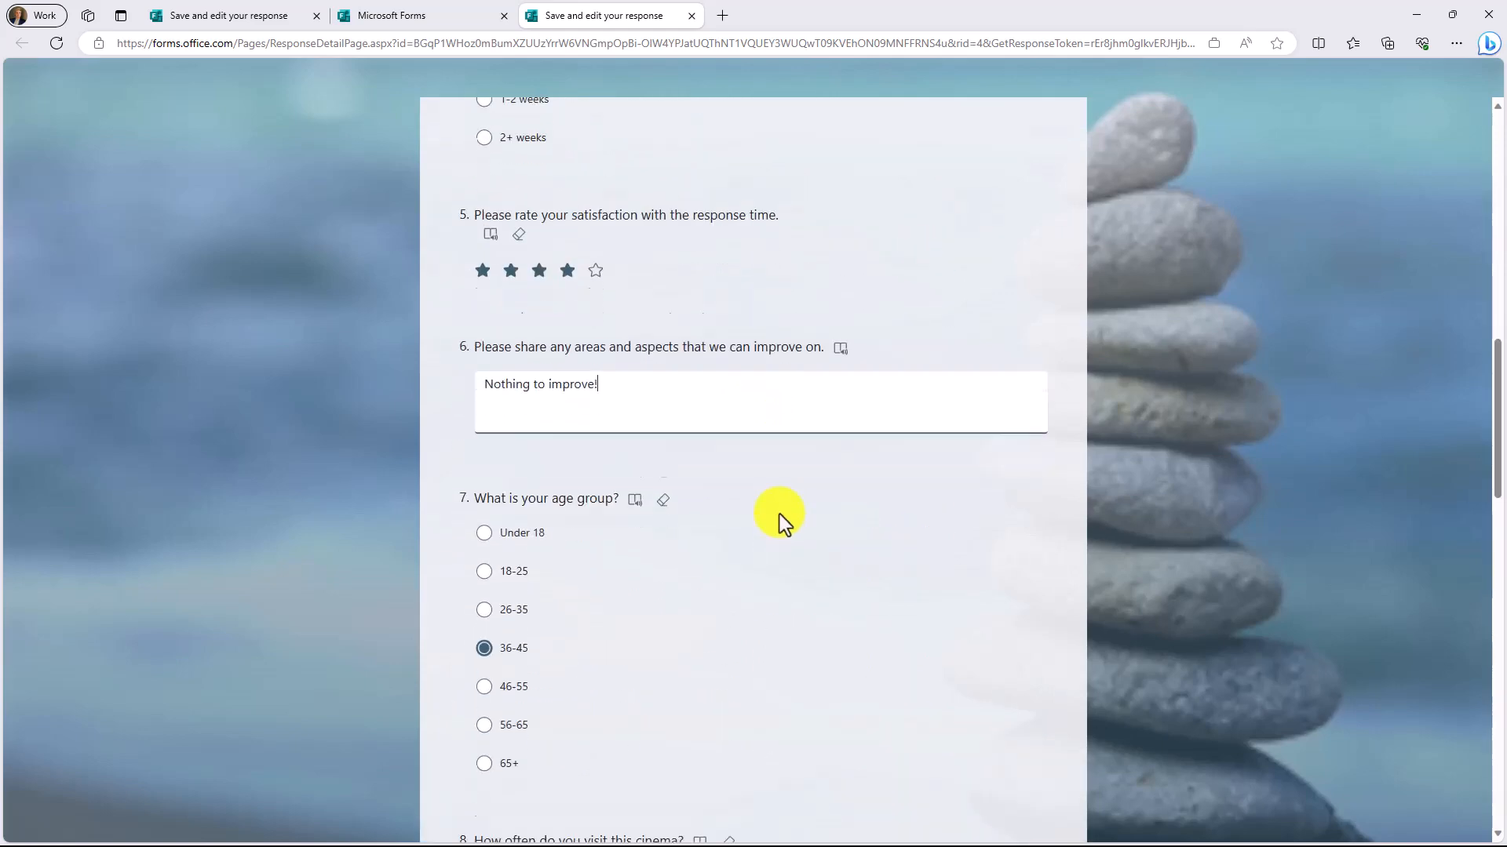
{"action": "scroll", "scroll_direction": "down", "scroll_amount": 3}
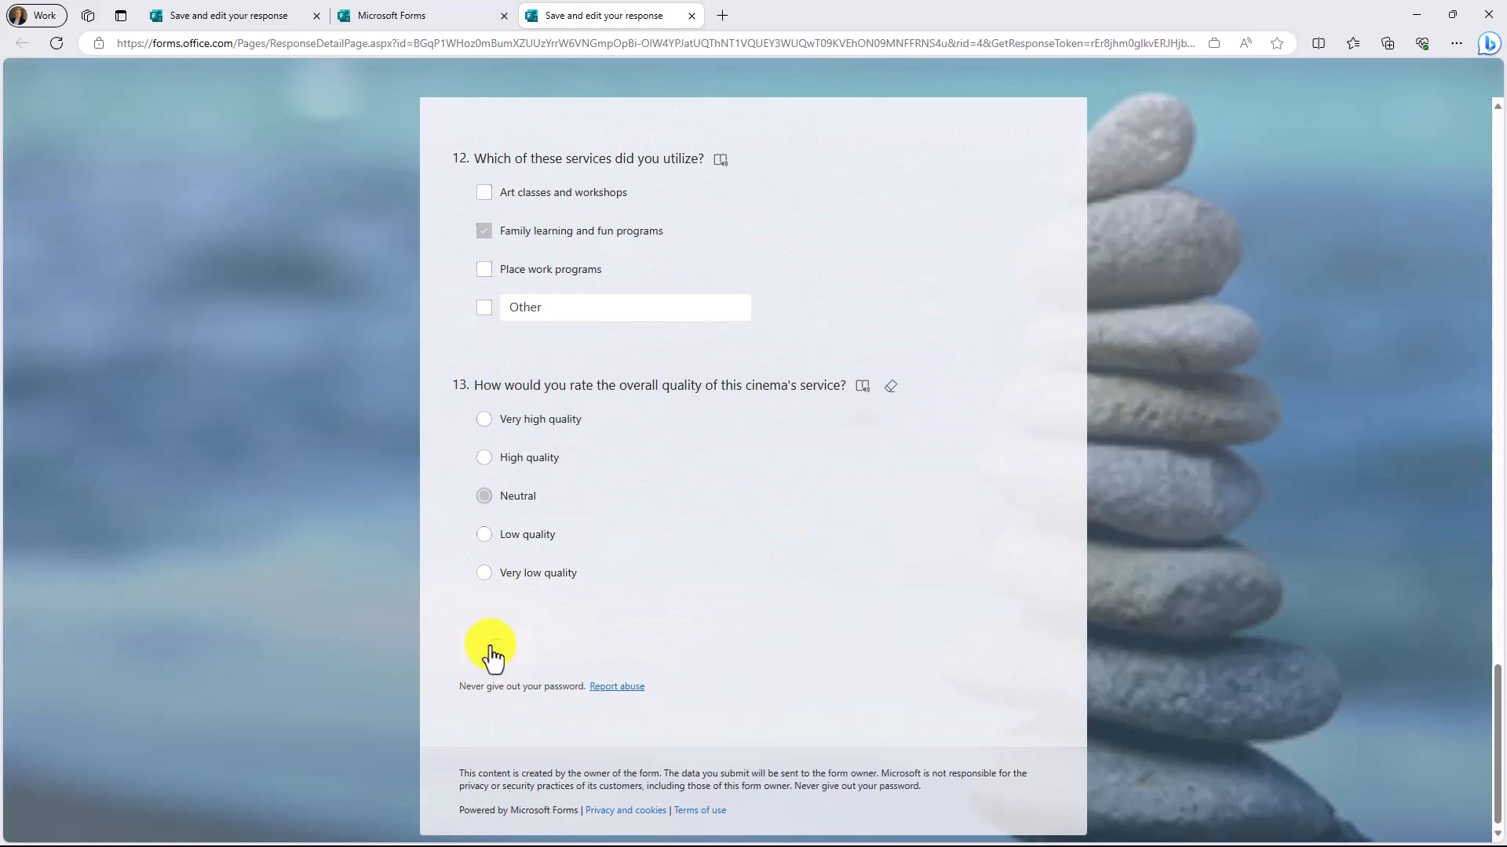
{"action": "left_click", "coordinate": [490, 646]}
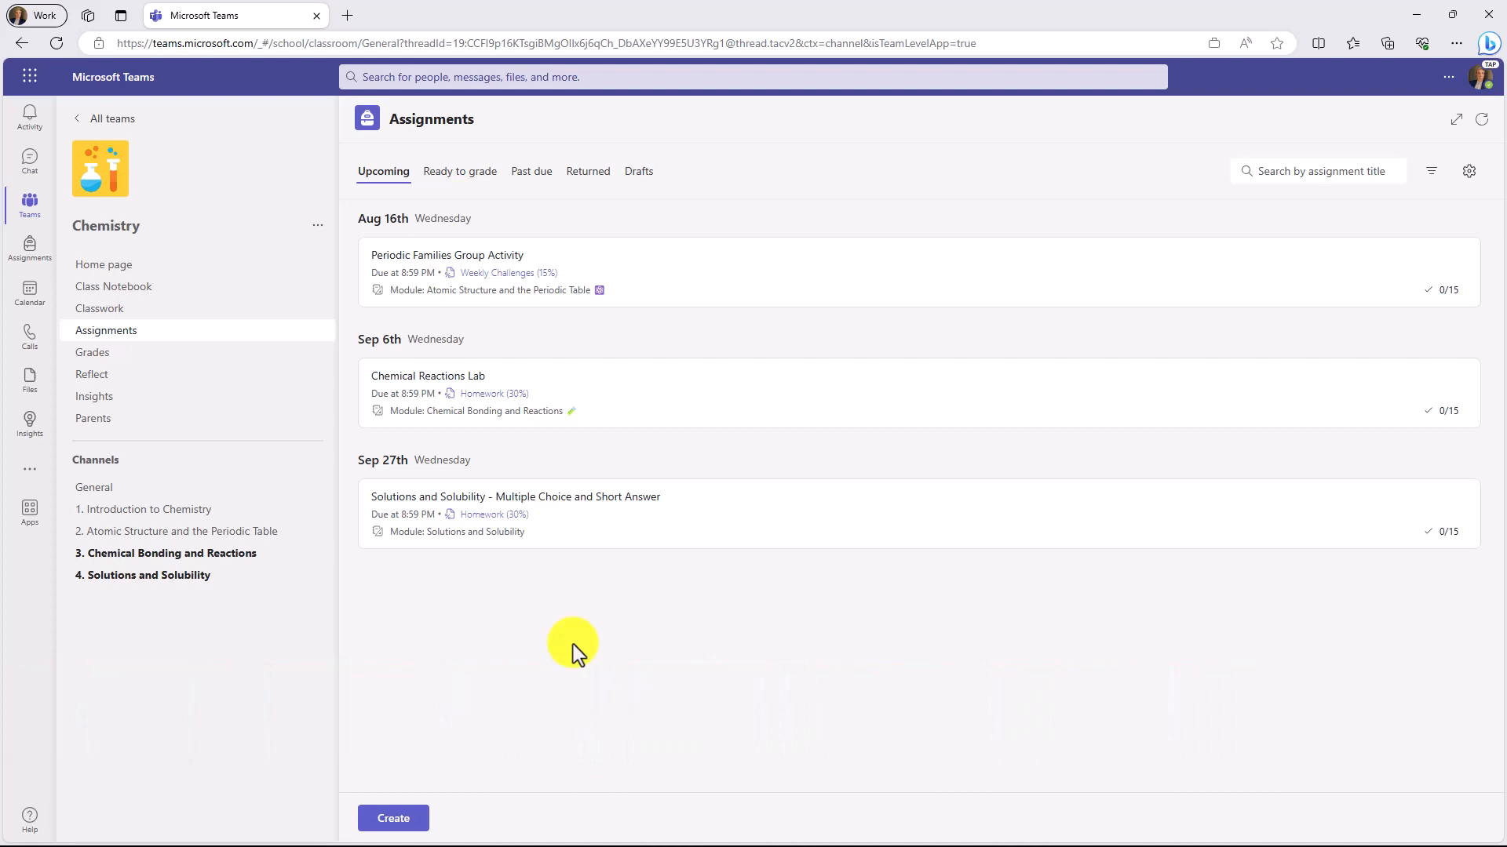
{"action": "mouse_move", "coordinate": [467, 754]}
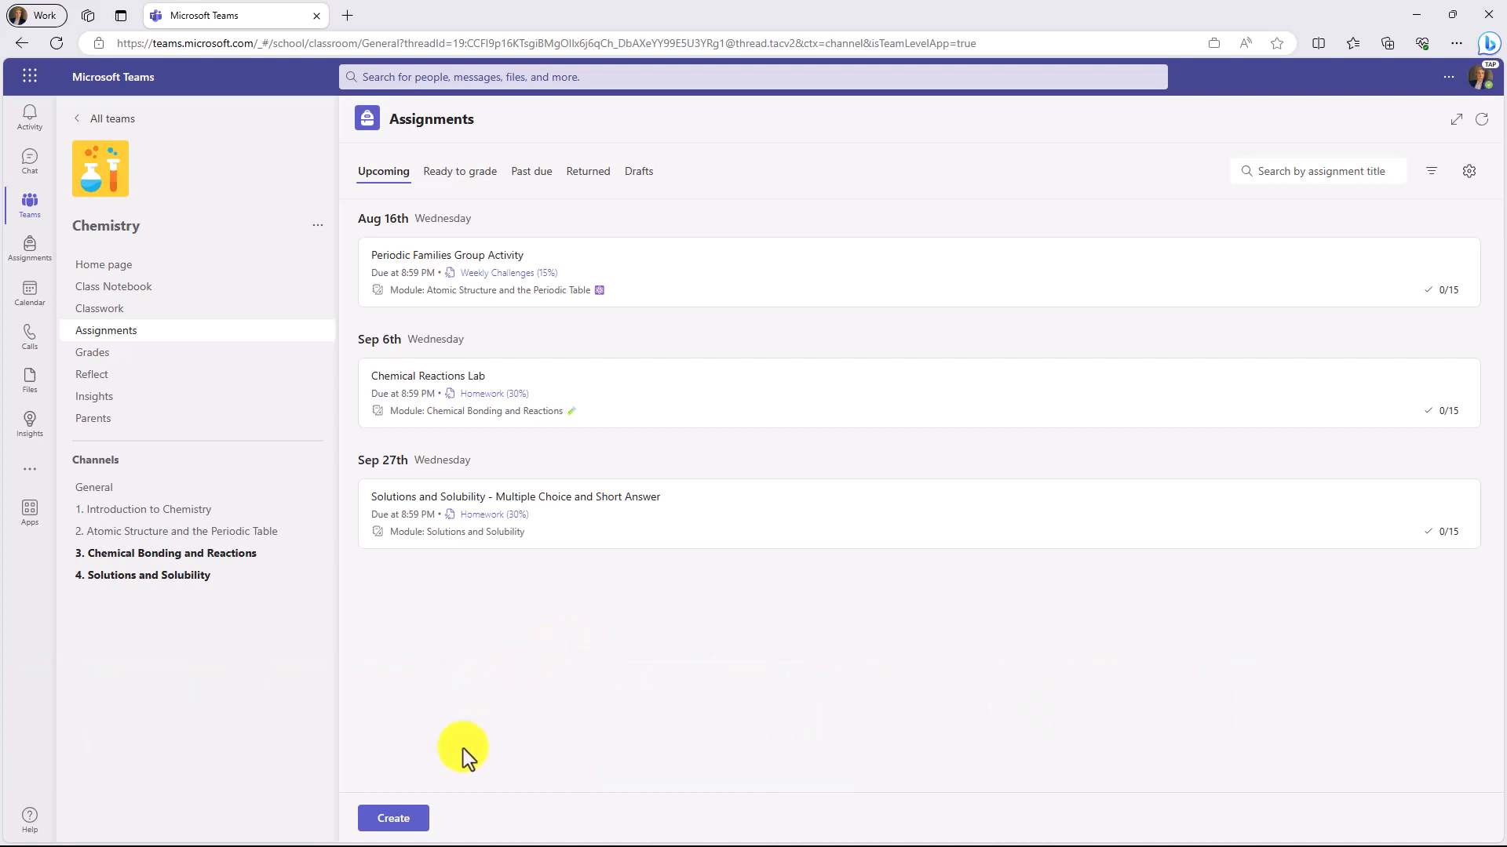
{"action": "left_click", "coordinate": [392, 818]}
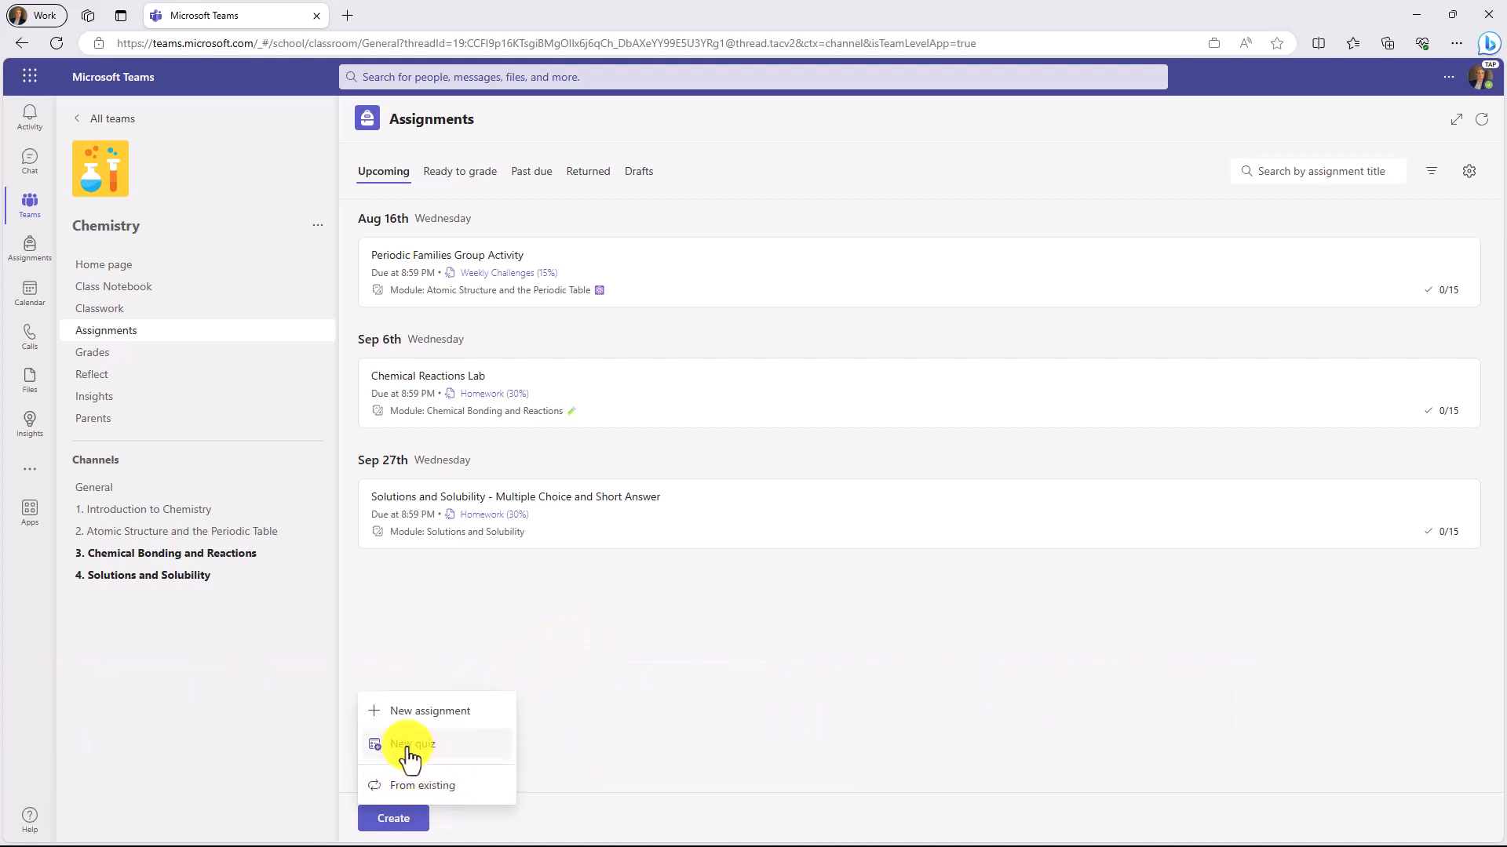
{"action": "left_click", "coordinate": [411, 745]}
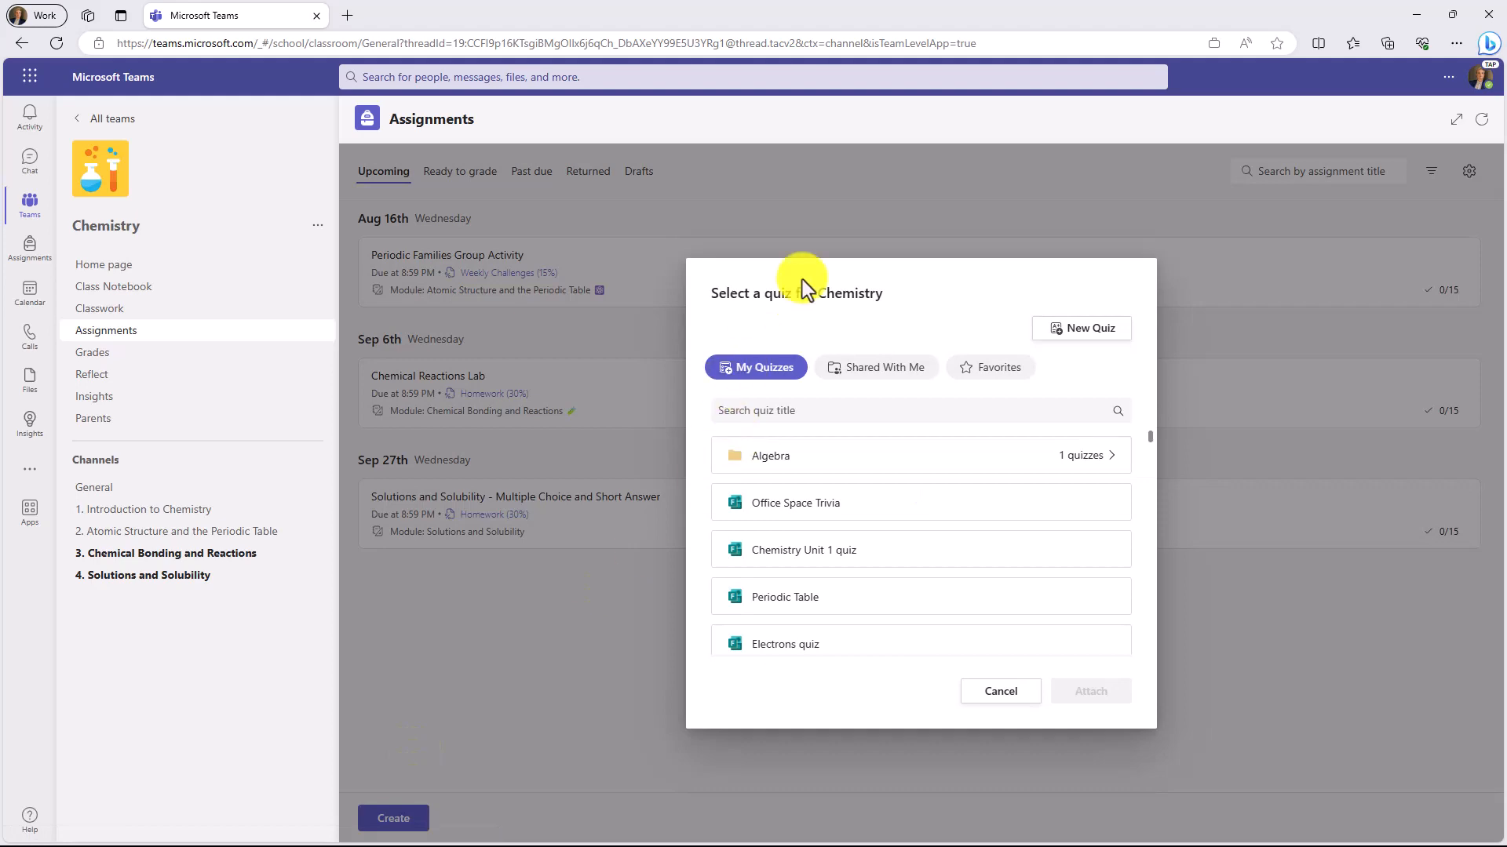
{"action": "mouse_move", "coordinate": [830, 330]}
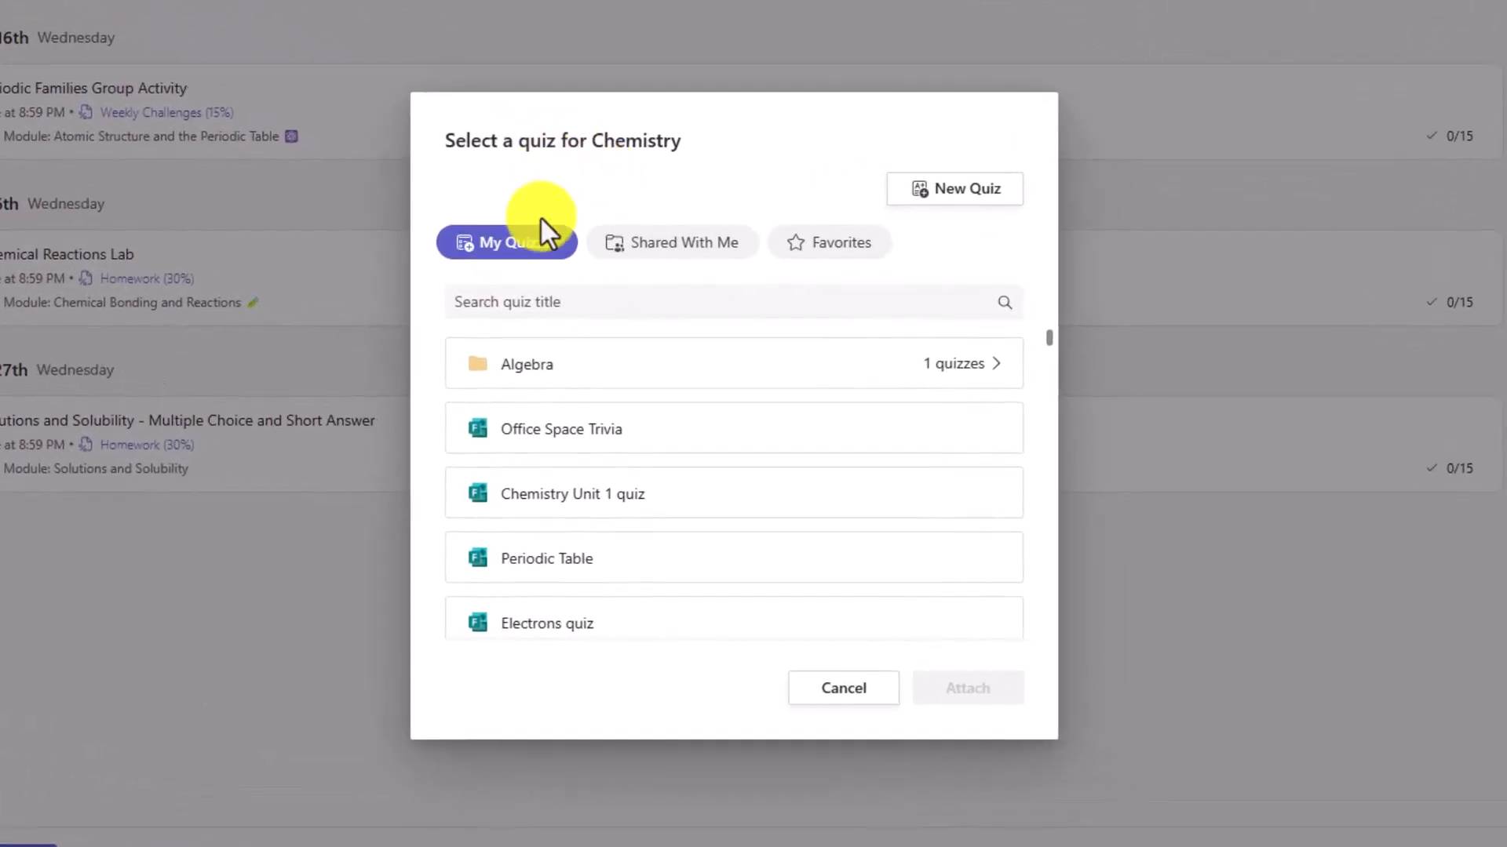
{"action": "left_click", "coordinate": [673, 241]}
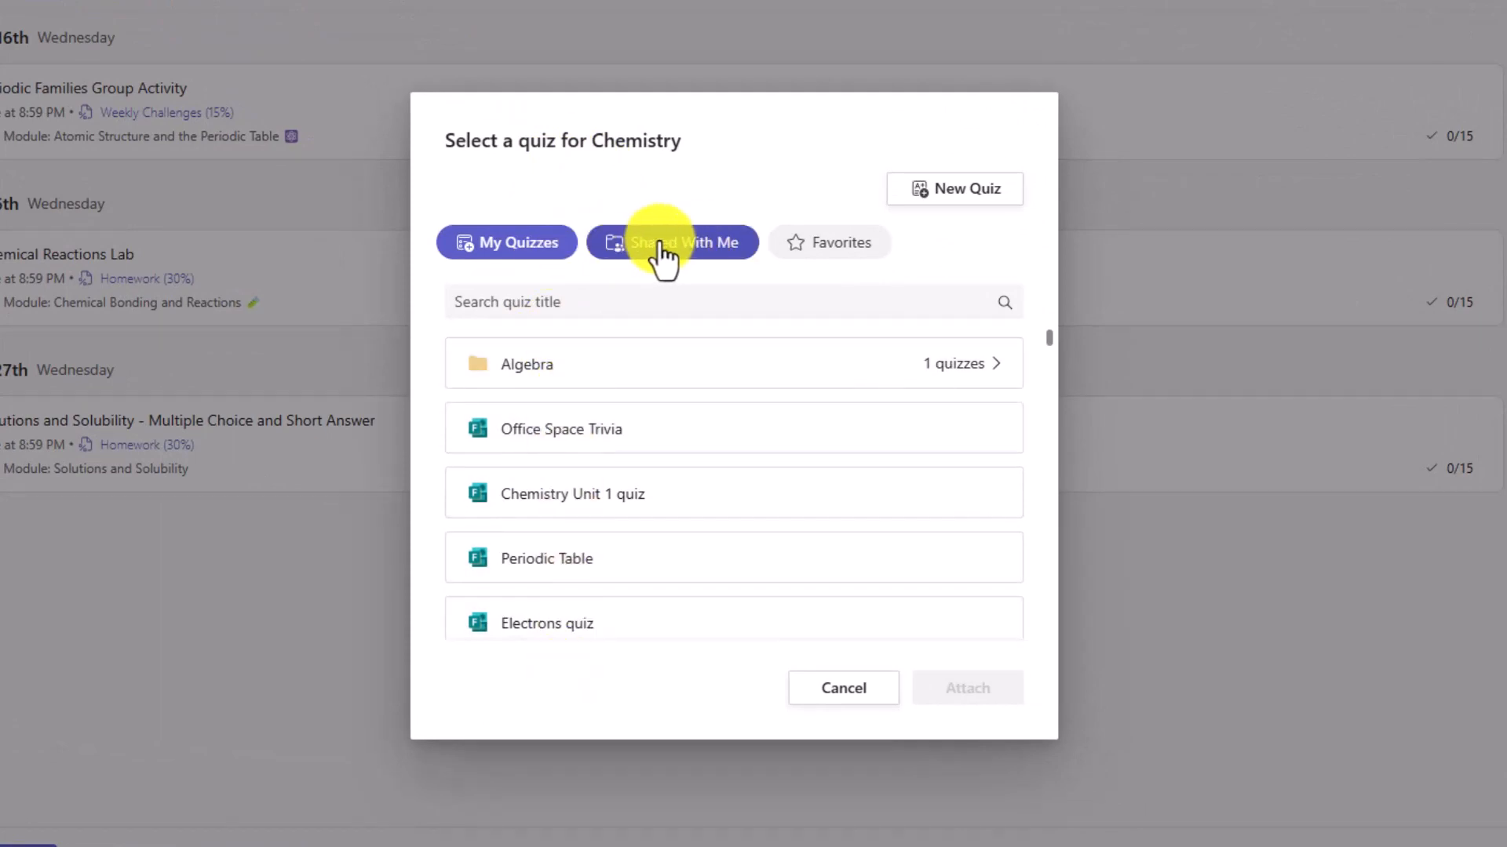
{"action": "left_click", "coordinate": [830, 242]}
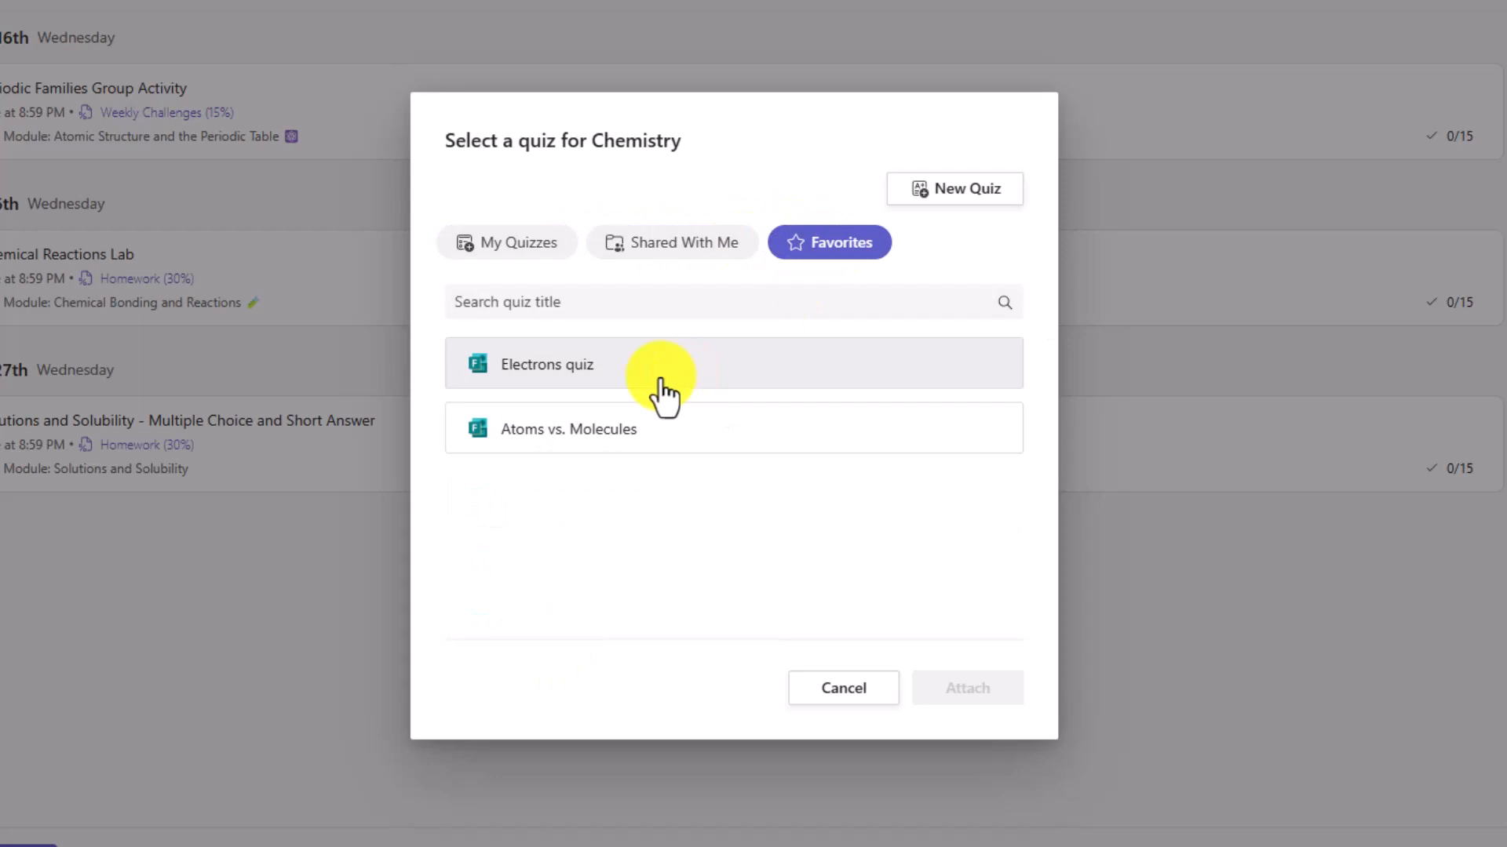
{"action": "left_click", "coordinate": [506, 243]}
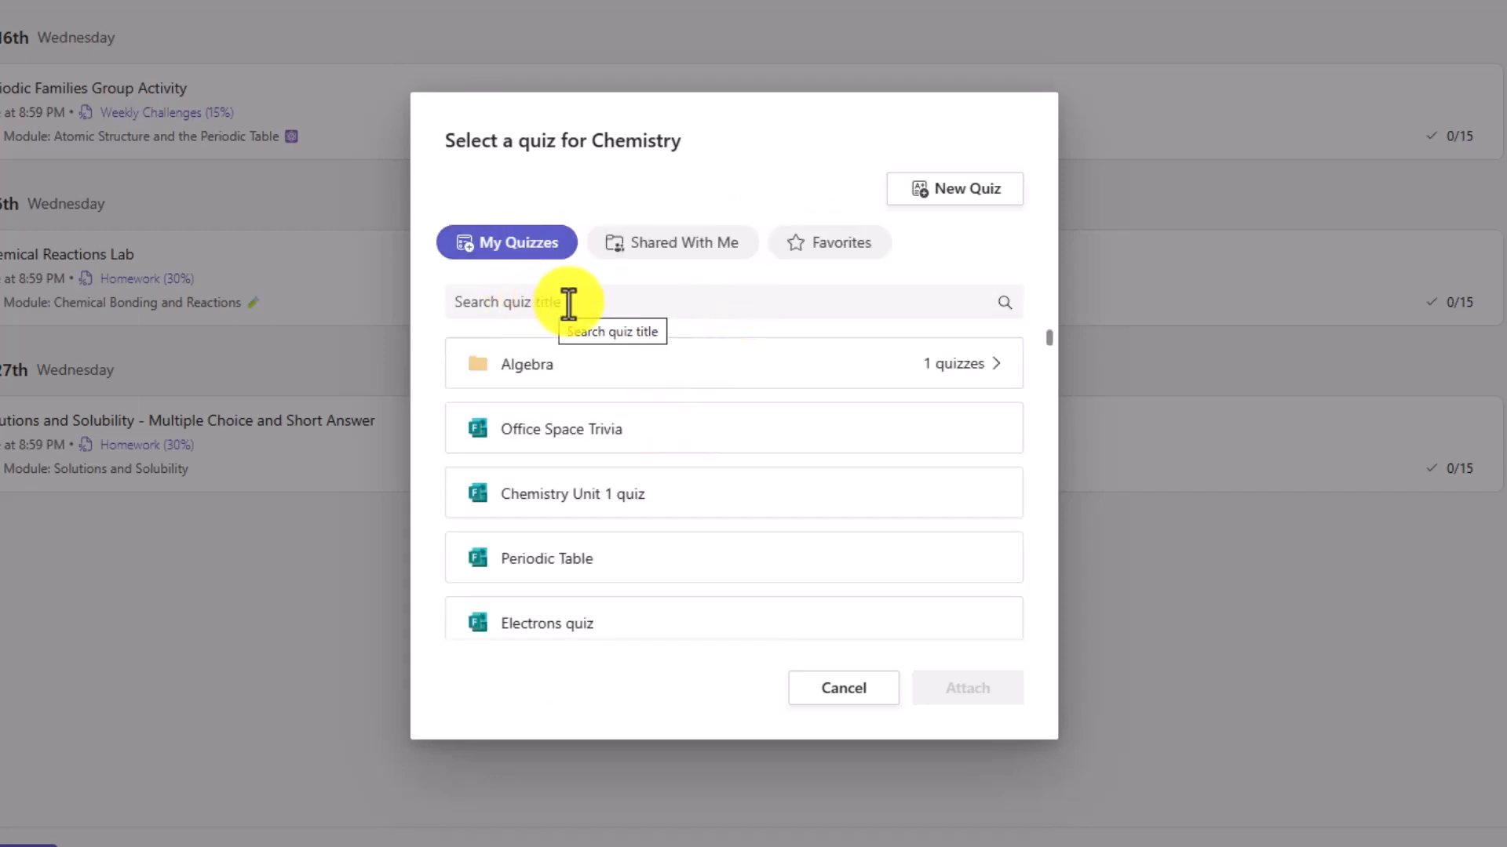
{"action": "type", "text": "Che"}
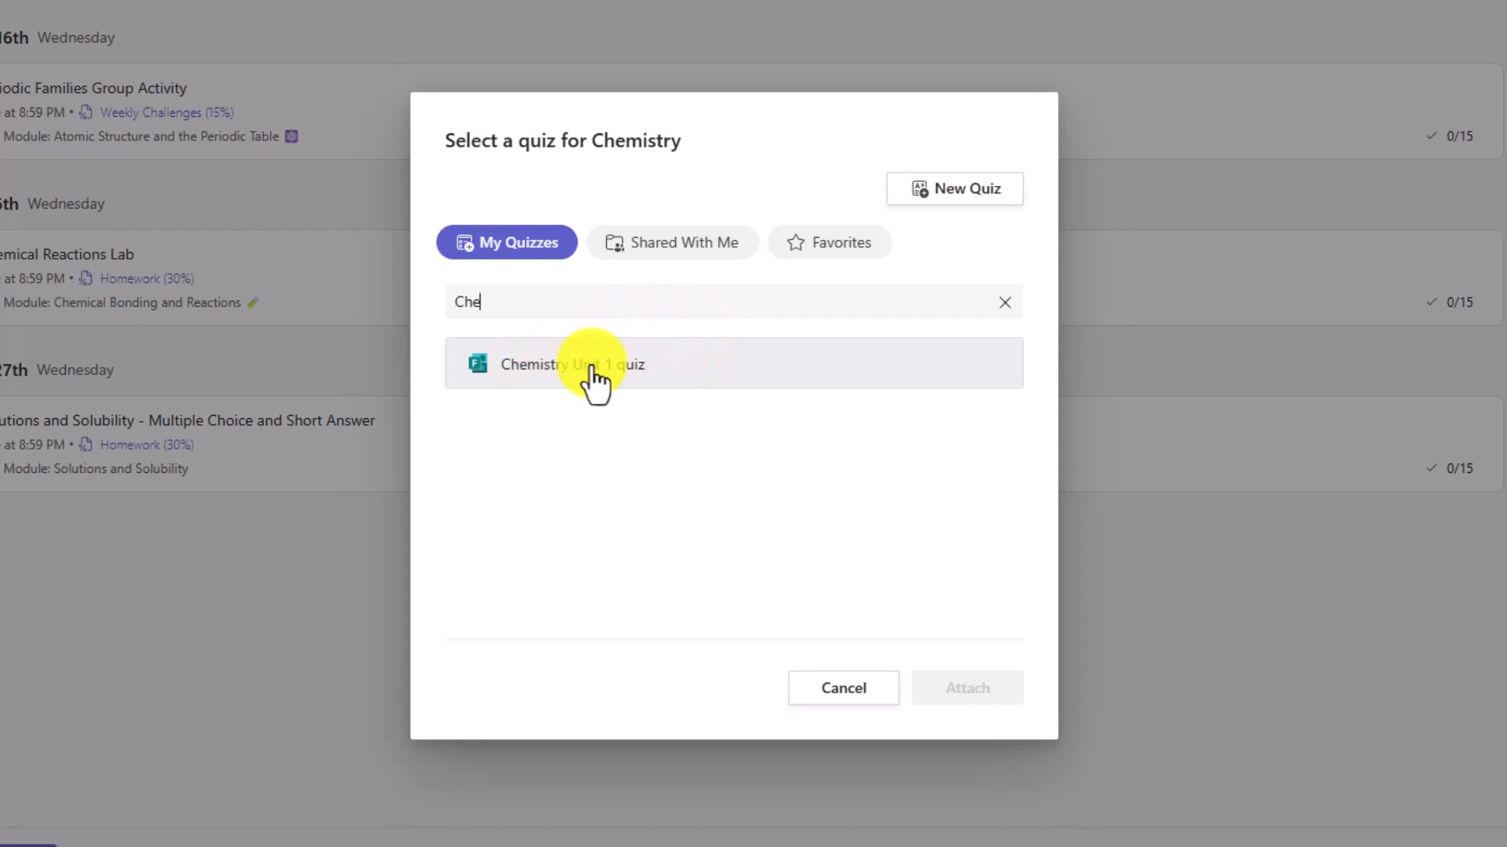
{"action": "mouse_move", "coordinate": [989, 197]}
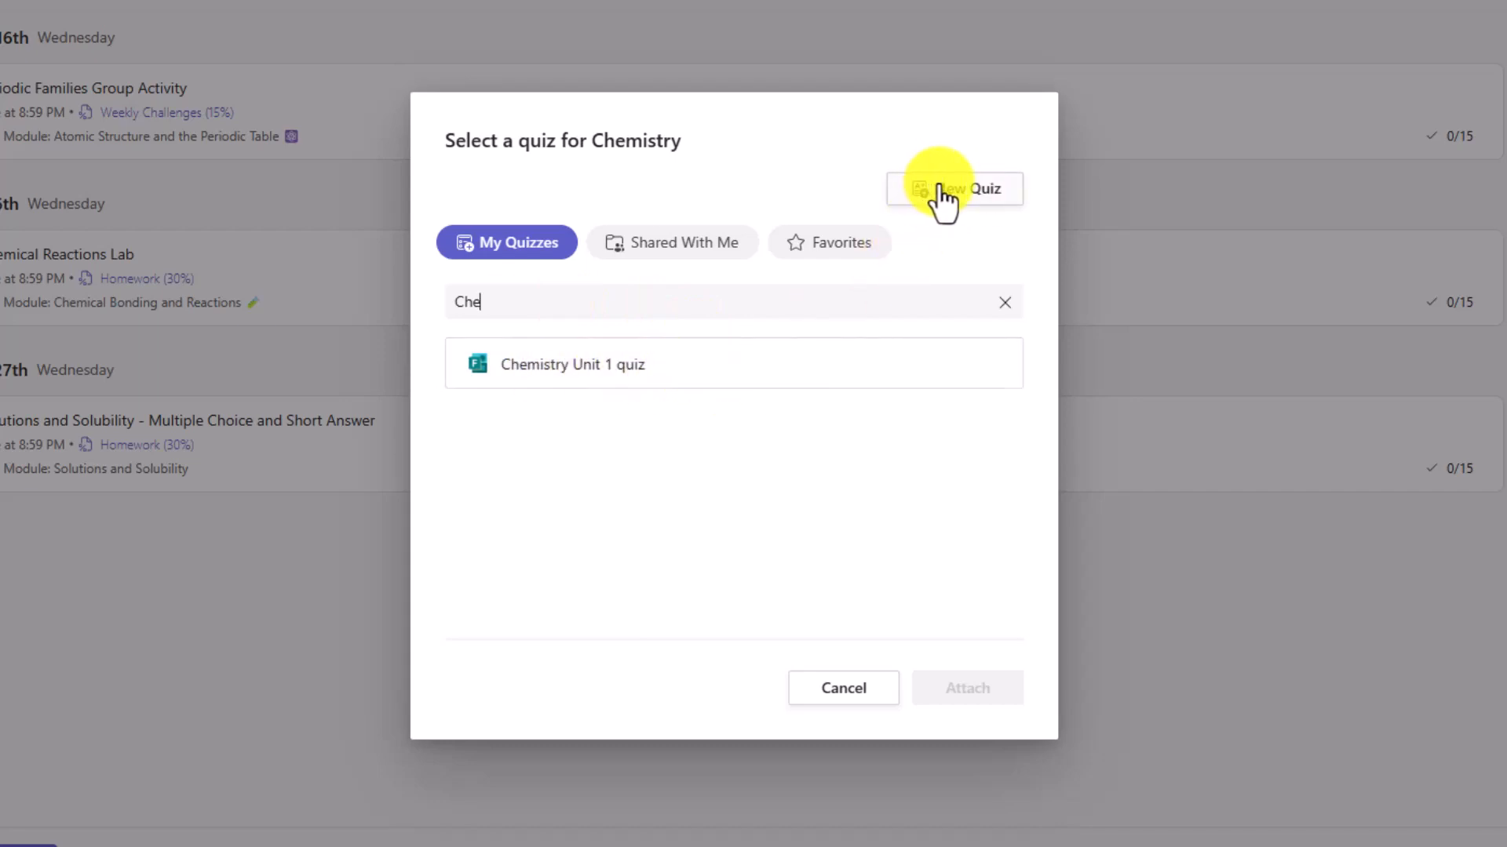
{"action": "left_click", "coordinate": [1004, 301]}
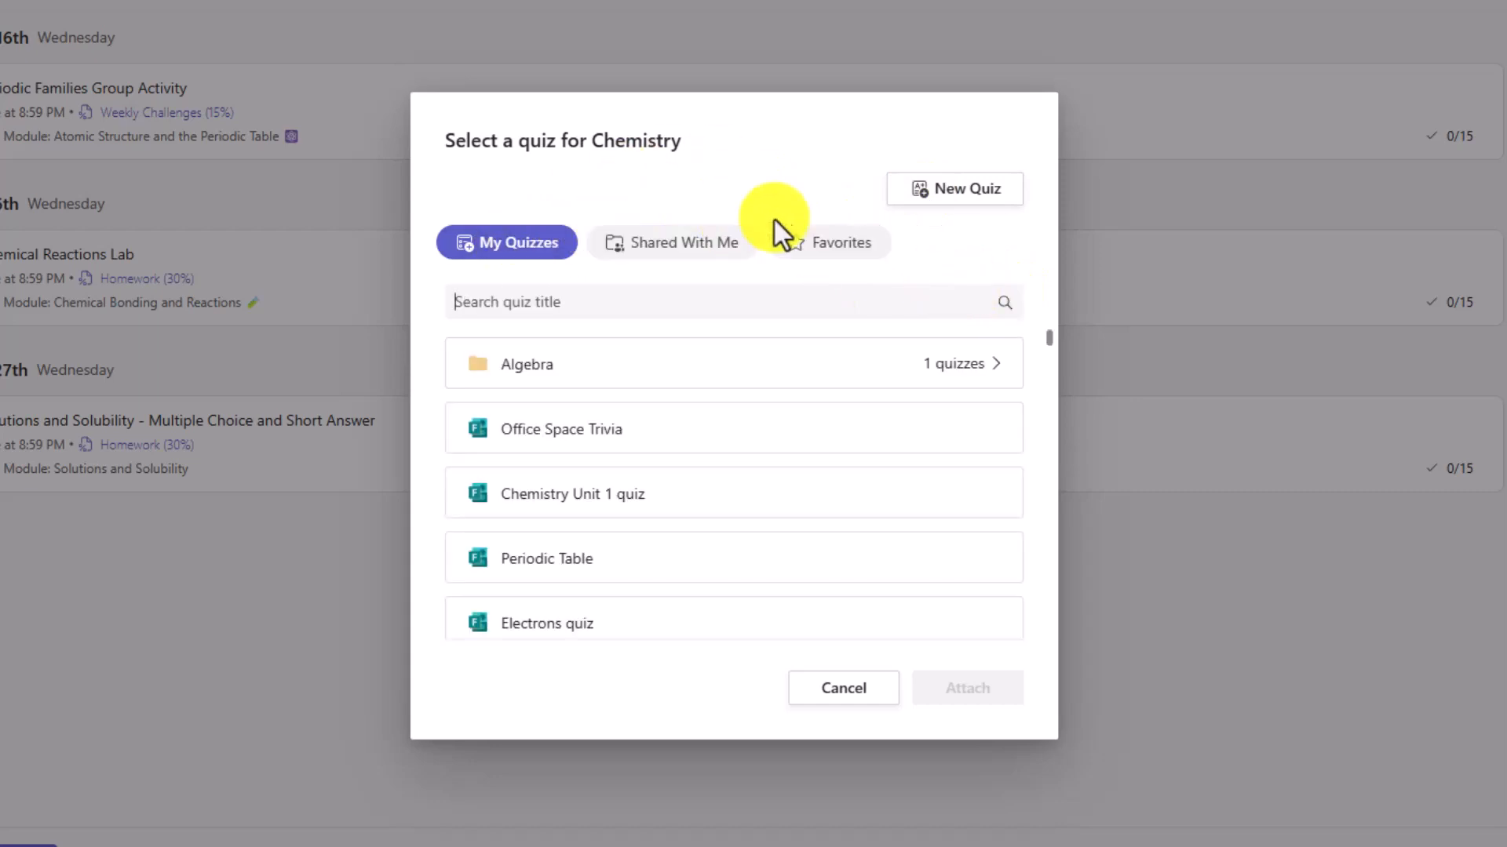